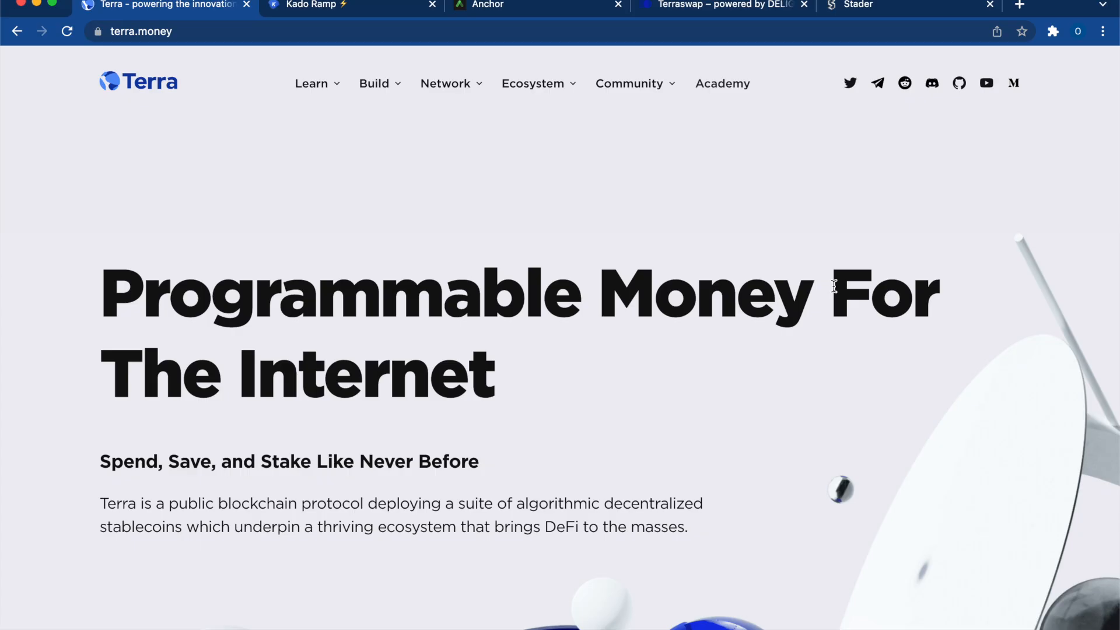
mouse_move(856, 351)
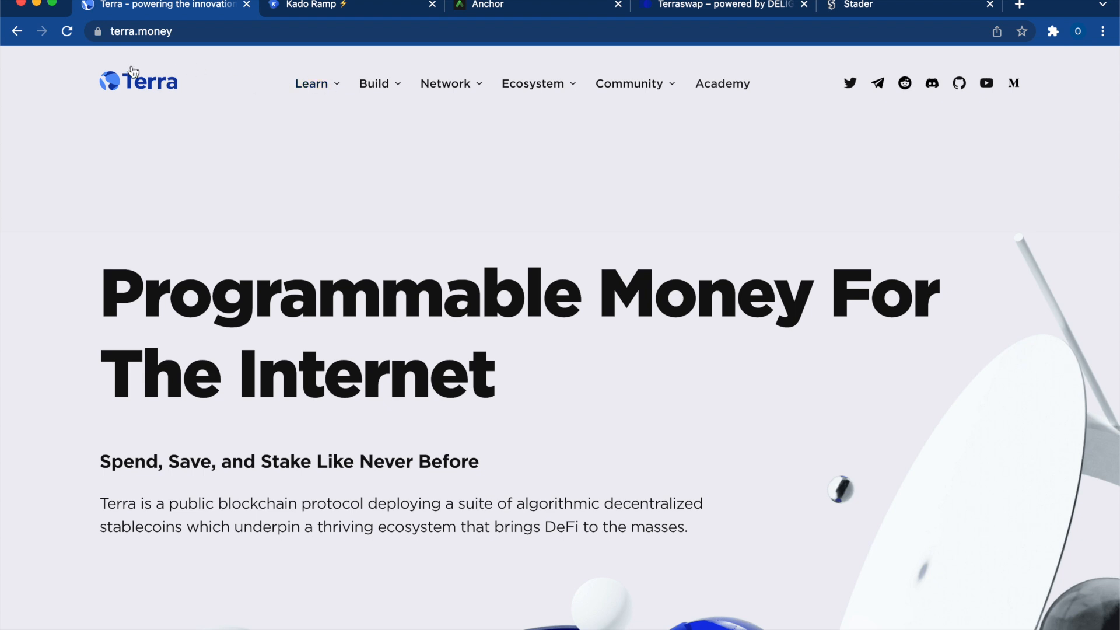
Step: From the Terra site's Learn menu, go to the Chrome Extension wallet download
left_click(310, 84)
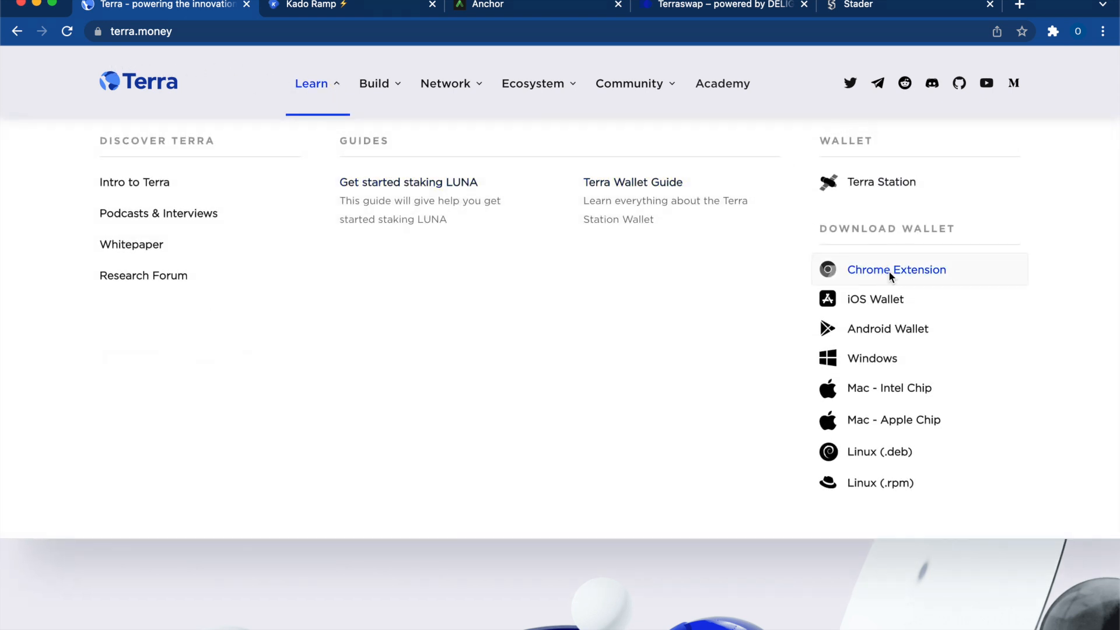
left_click(896, 270)
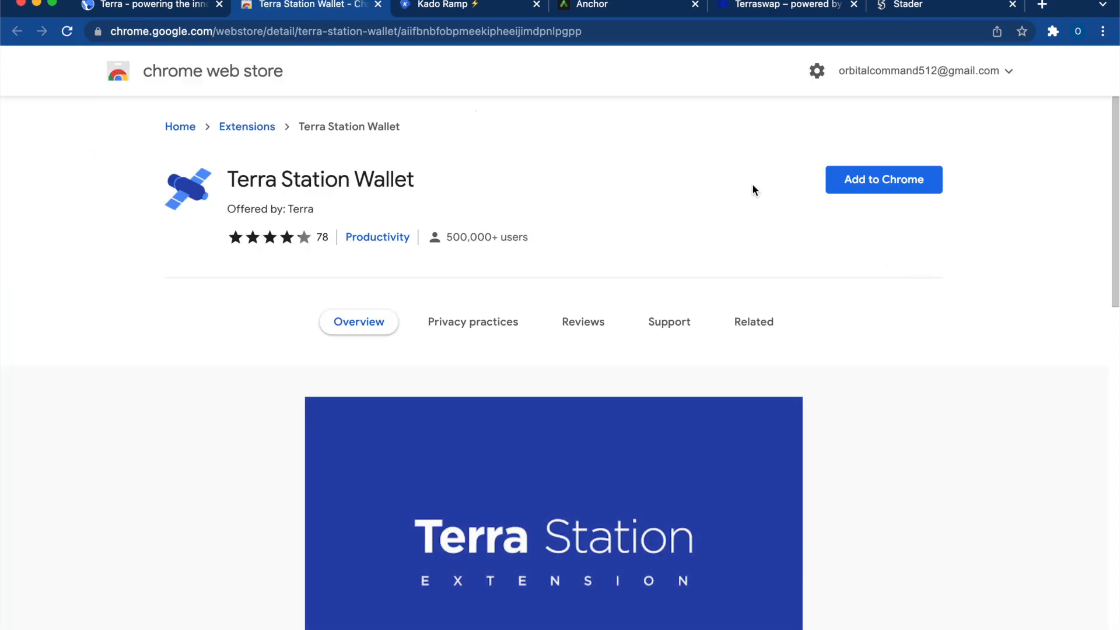
mouse_move(837, 206)
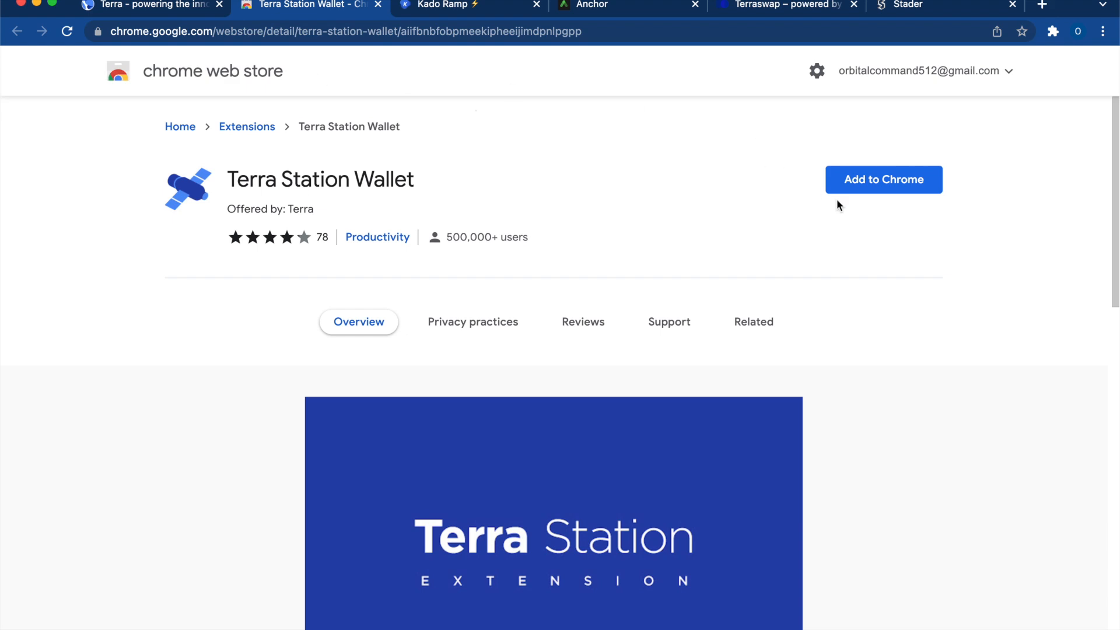
Step: Add Terra Station Wallet to Chrome, pin it to the toolbar and launch it
left_click(883, 179)
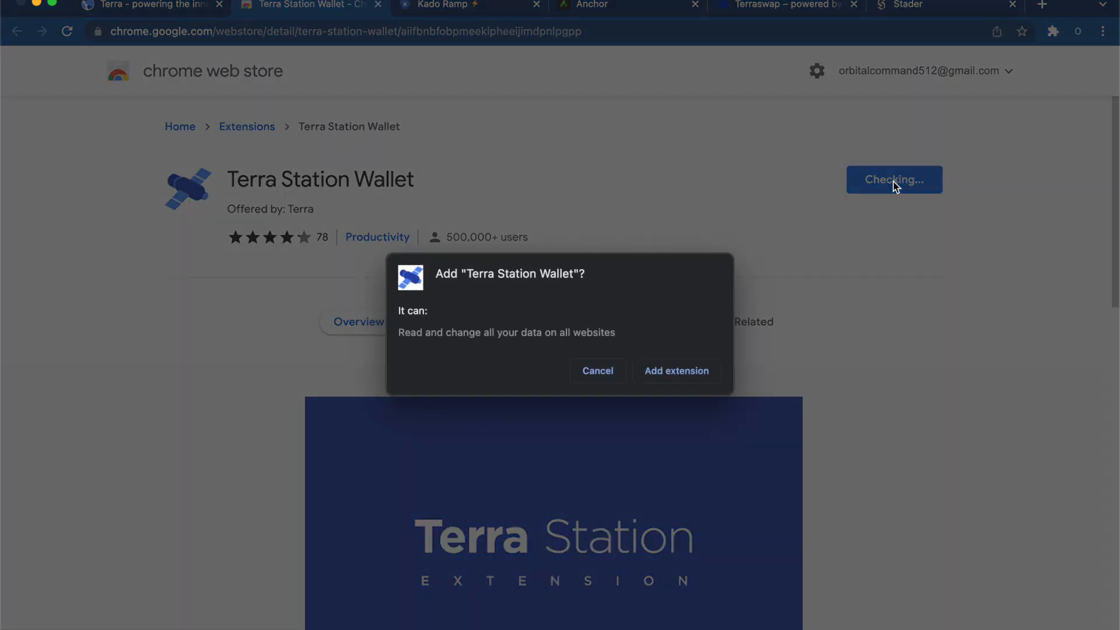
left_click(675, 371)
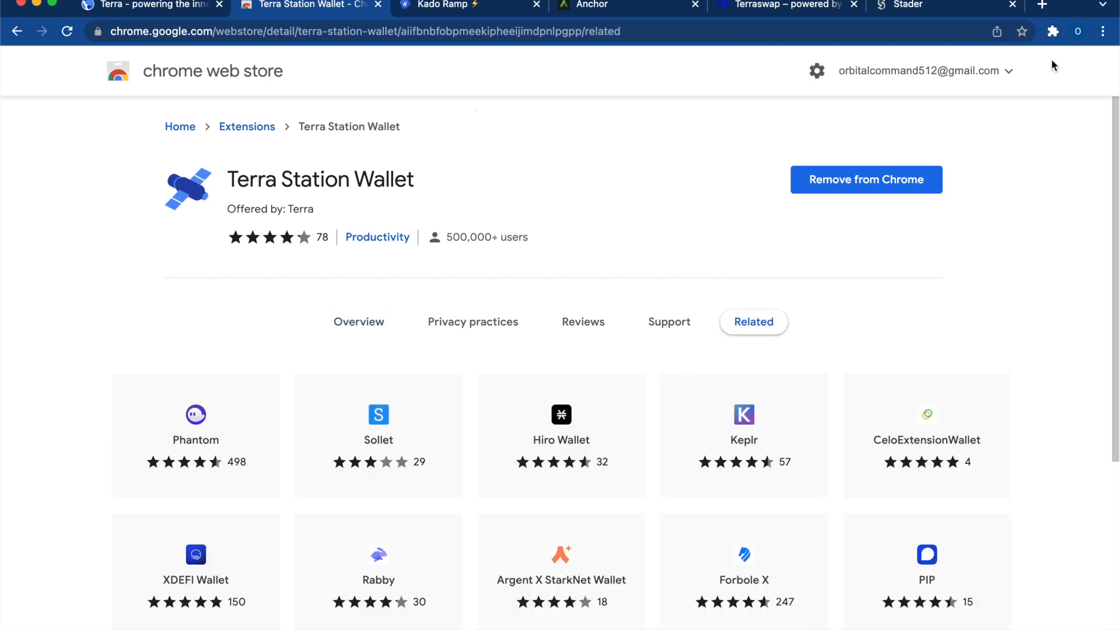
left_click(1052, 30)
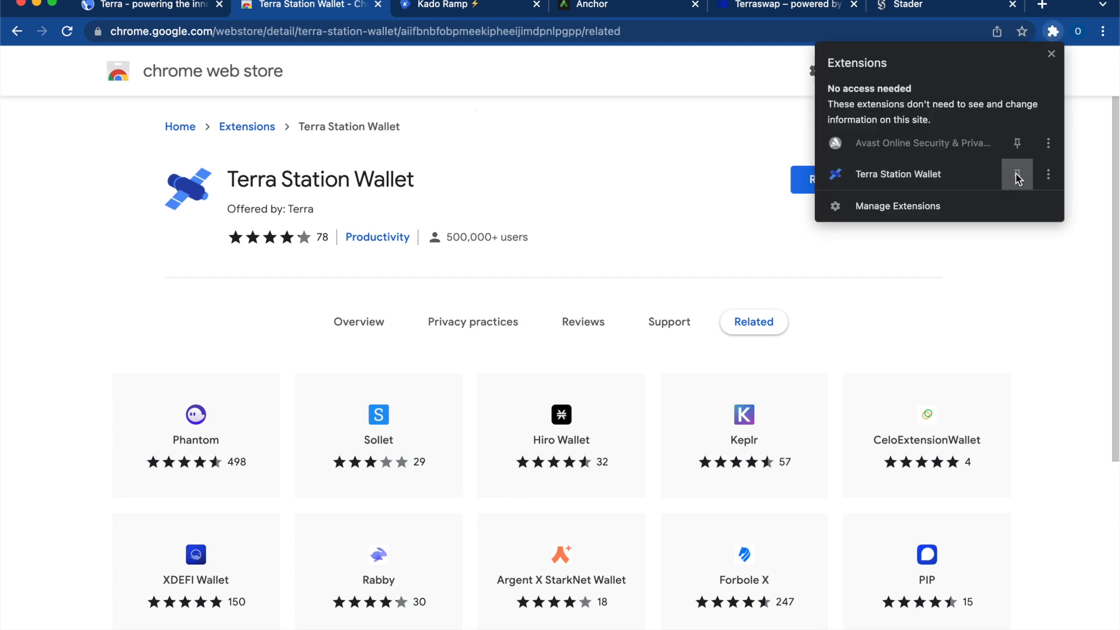
left_click(1028, 30)
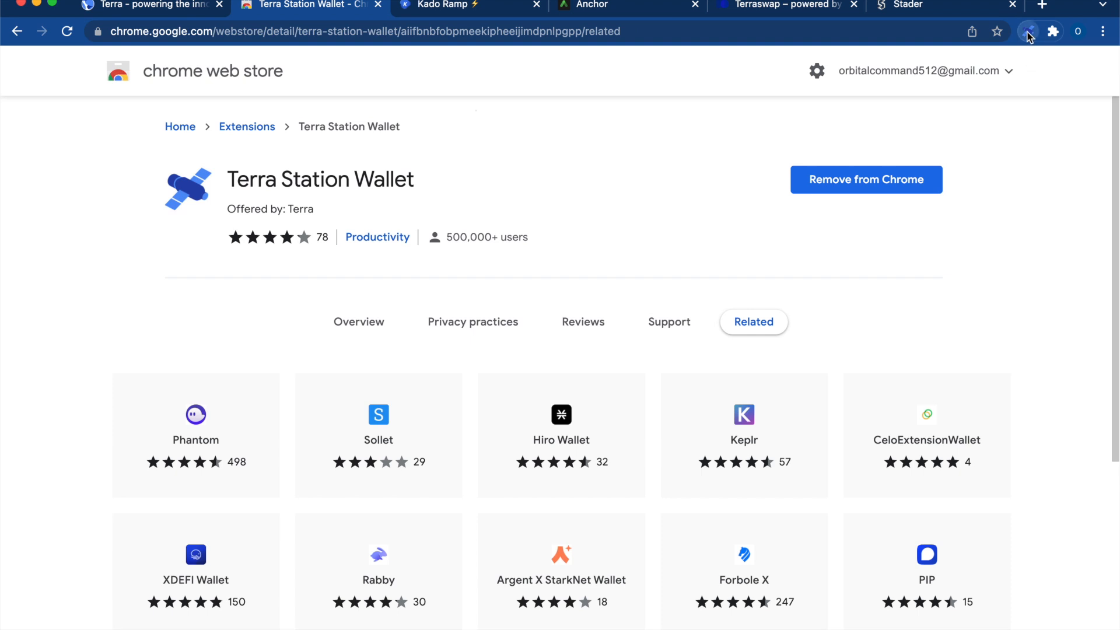
left_click(1026, 31)
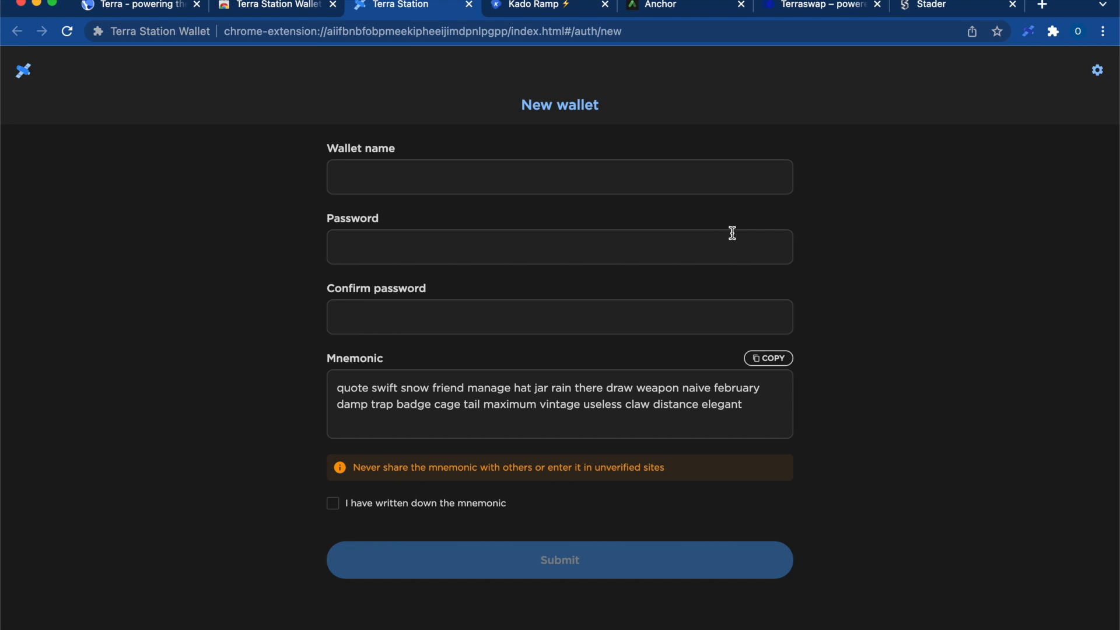
Step: Select the generated 24-word mnemonic on the New wallet form for saving
left_click_drag(443, 405, 743, 404)
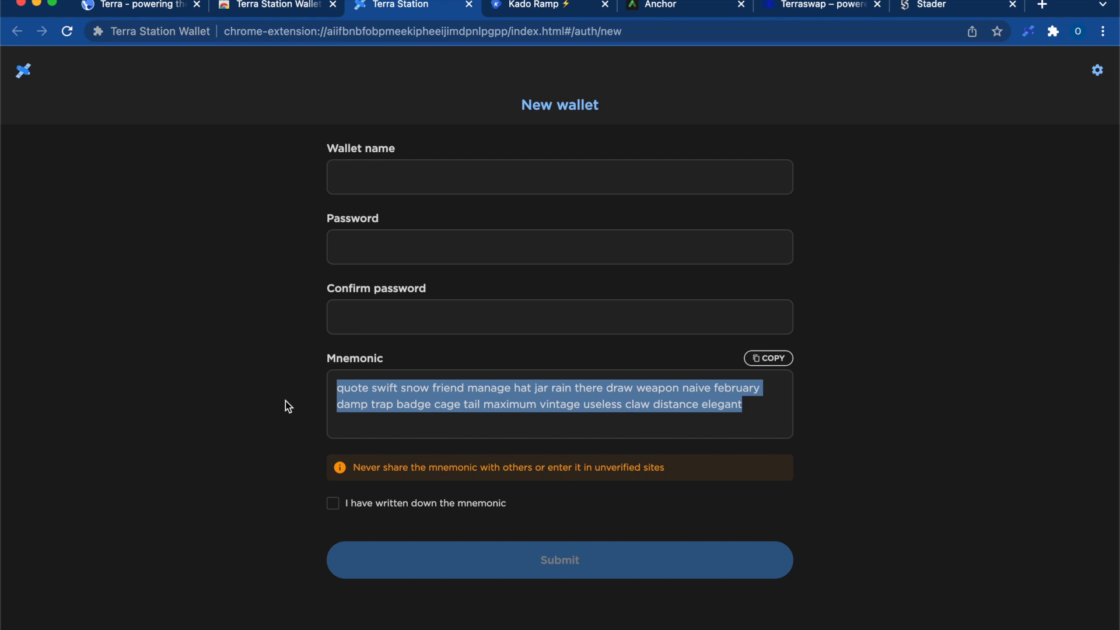
mouse_move(291, 393)
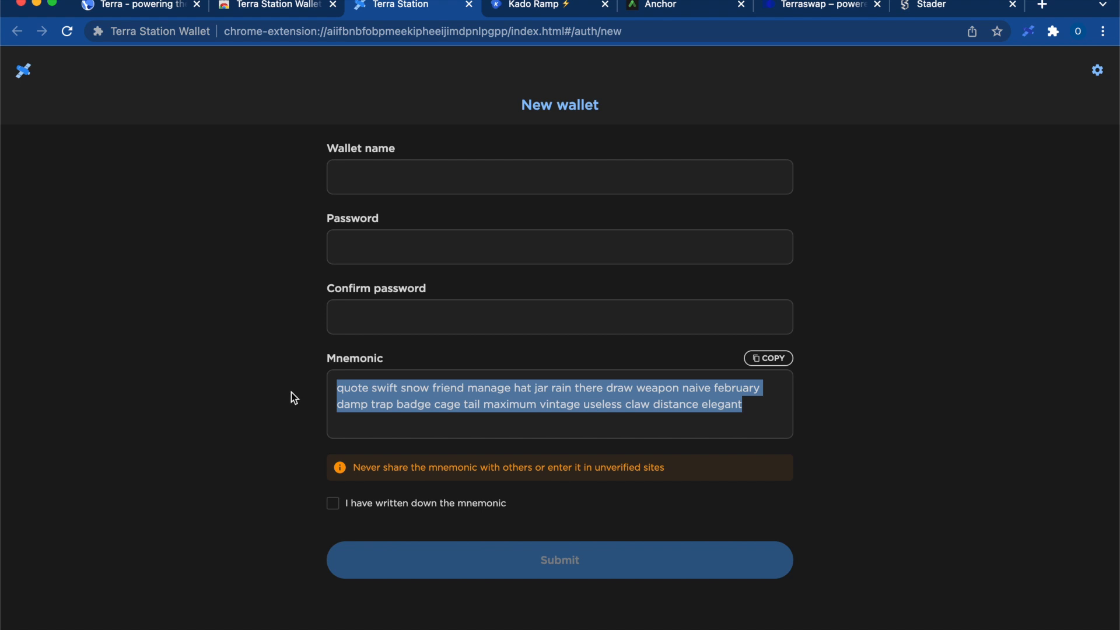
mouse_move(296, 400)
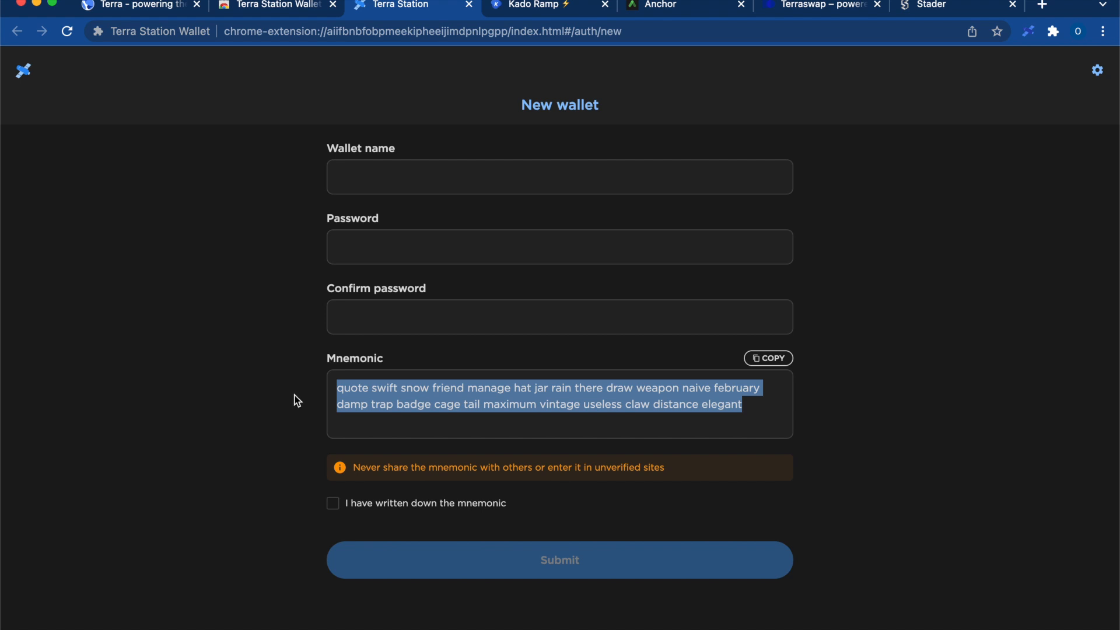
mouse_move(287, 386)
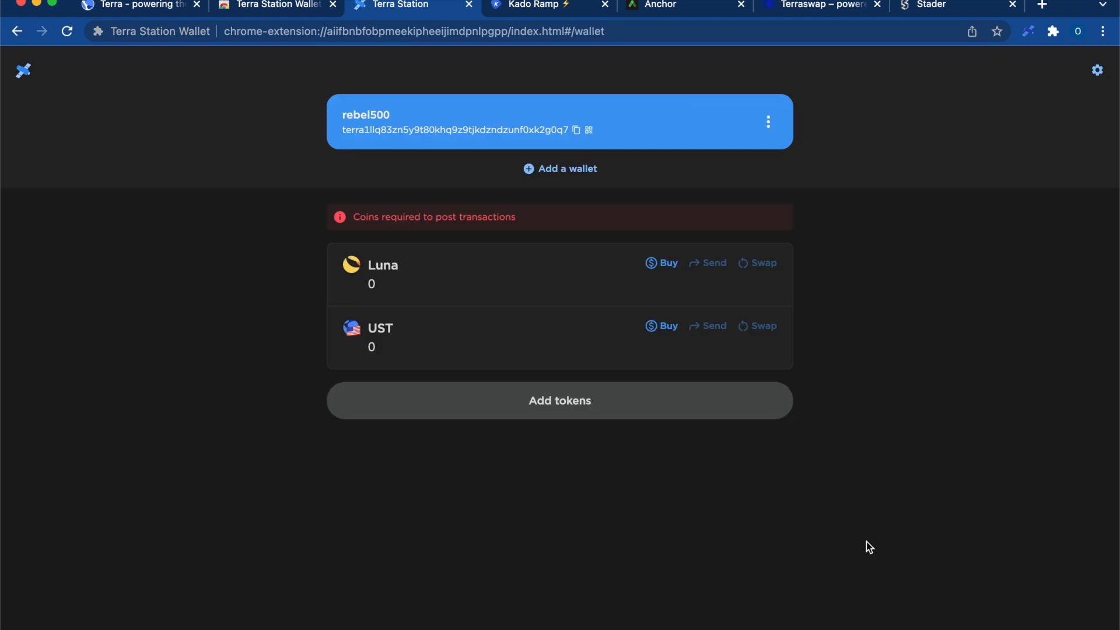
mouse_move(616, 515)
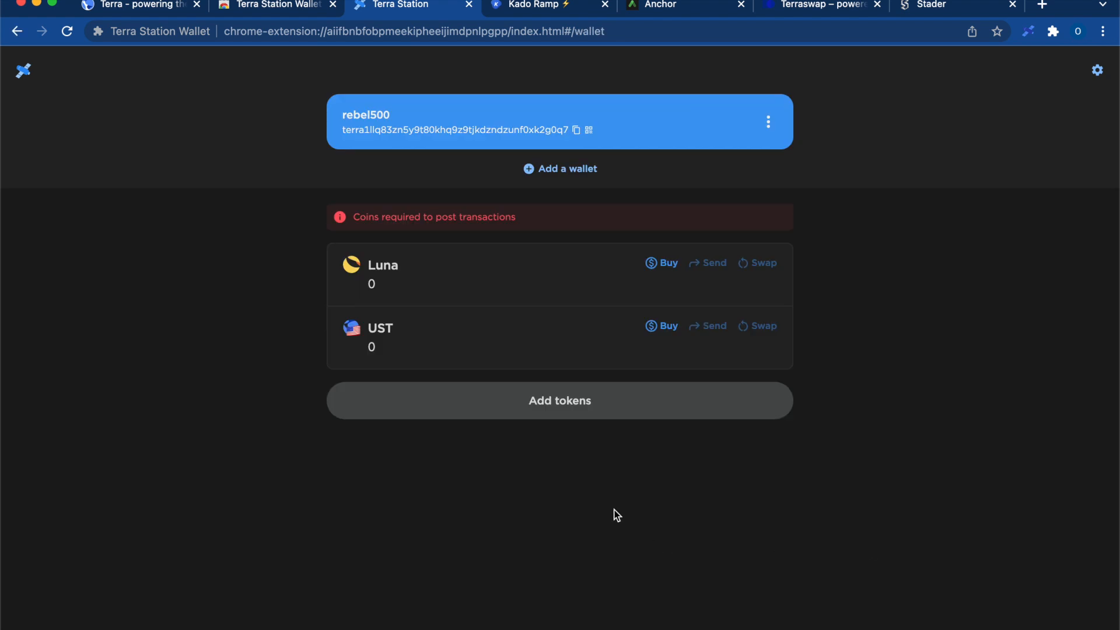
mouse_move(438, 338)
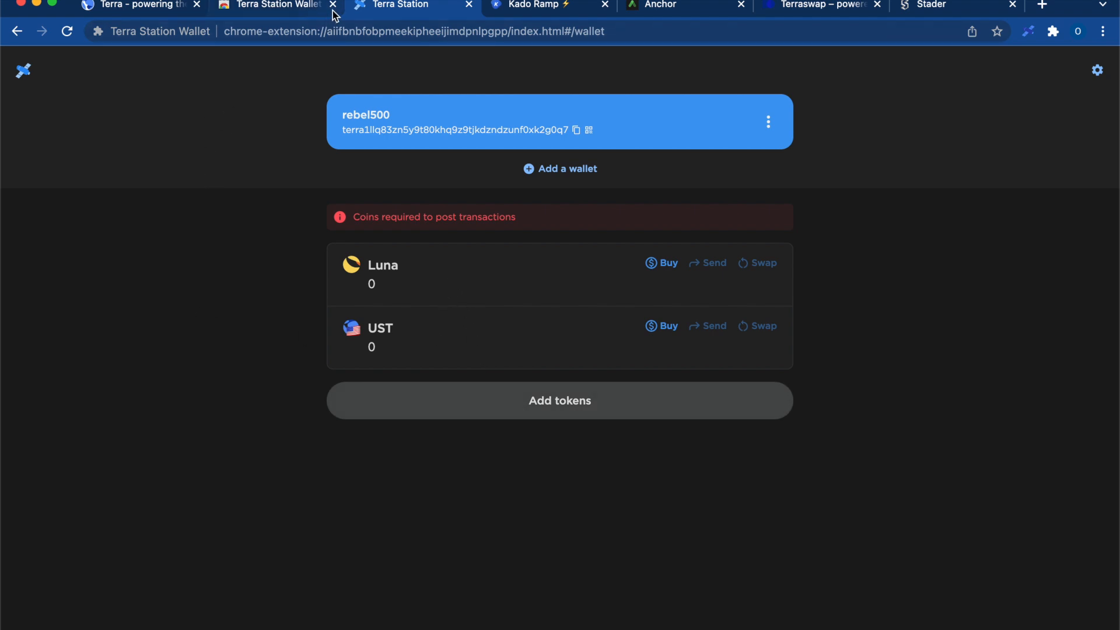
Step: Close the leftover Chrome Web Store tab, leaving the rebel500 wallet showing
left_click(332, 4)
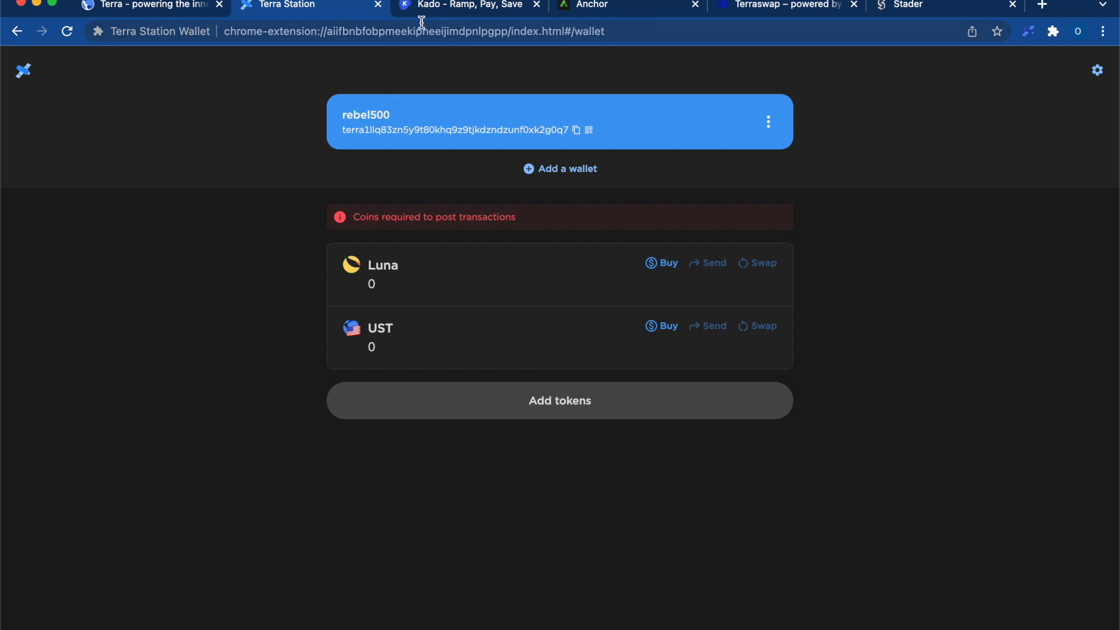
Step: Switch to the Kado site and show its Products menu listing Kado Ramp
left_click(468, 5)
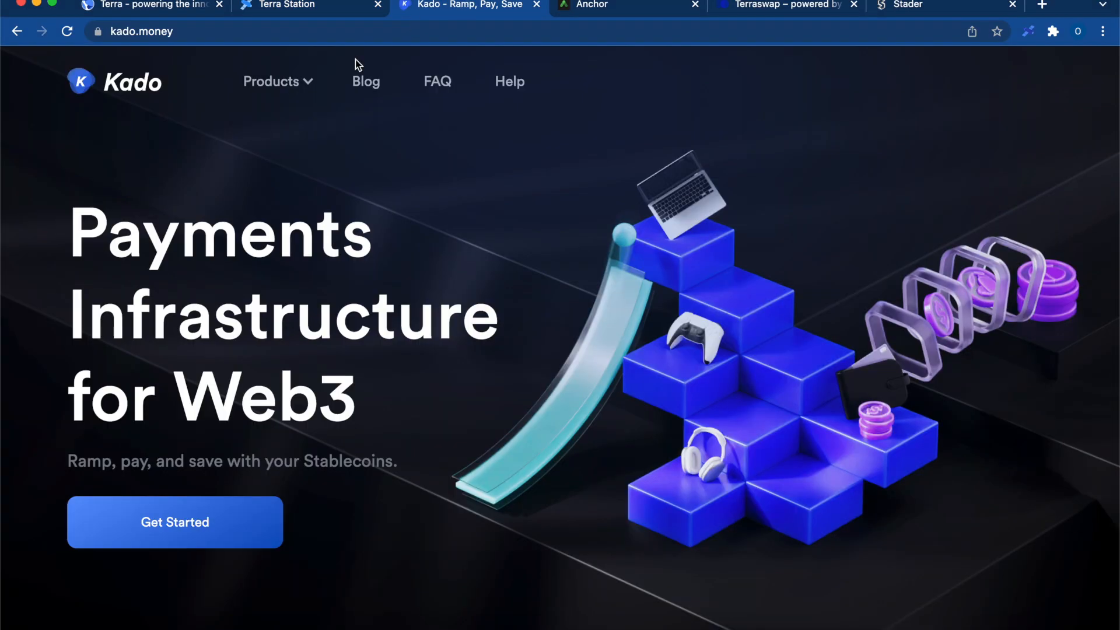
mouse_move(195, 93)
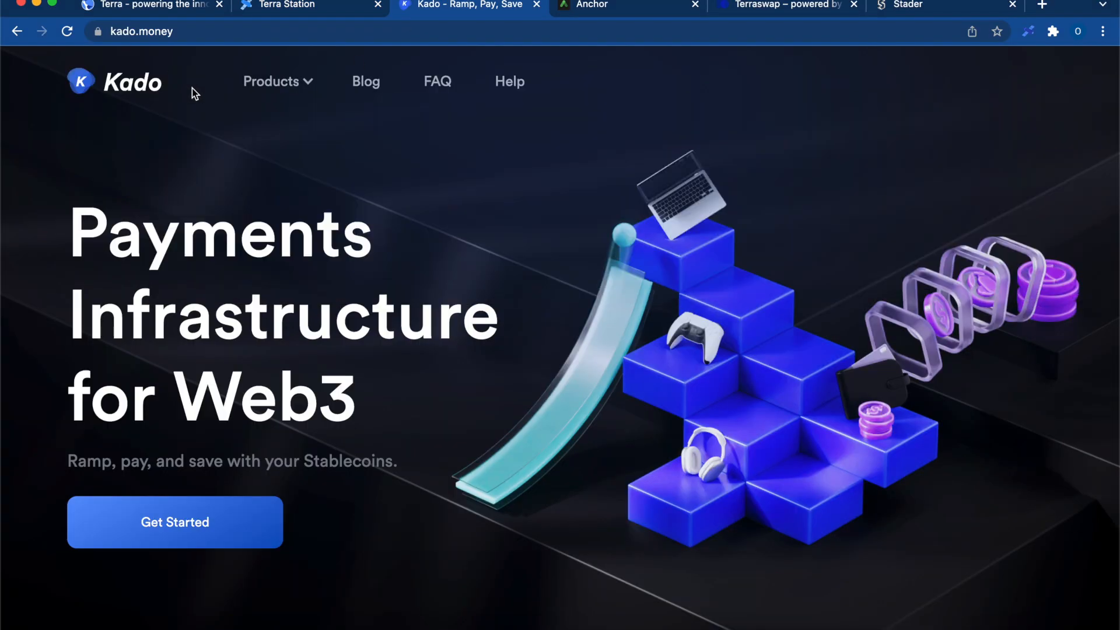
left_click(277, 80)
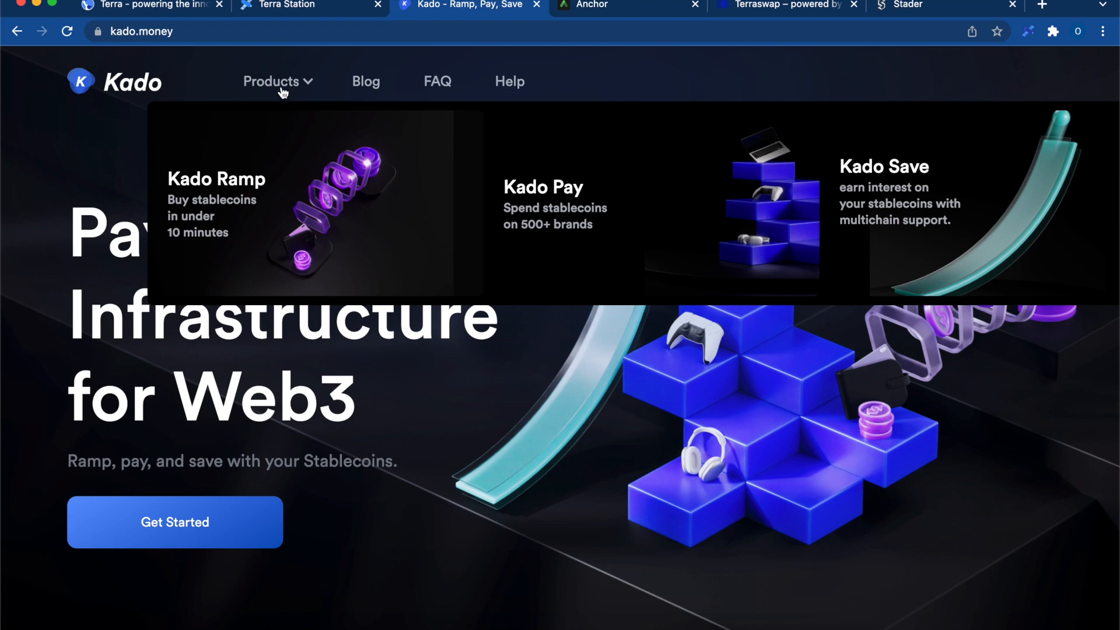
mouse_move(257, 219)
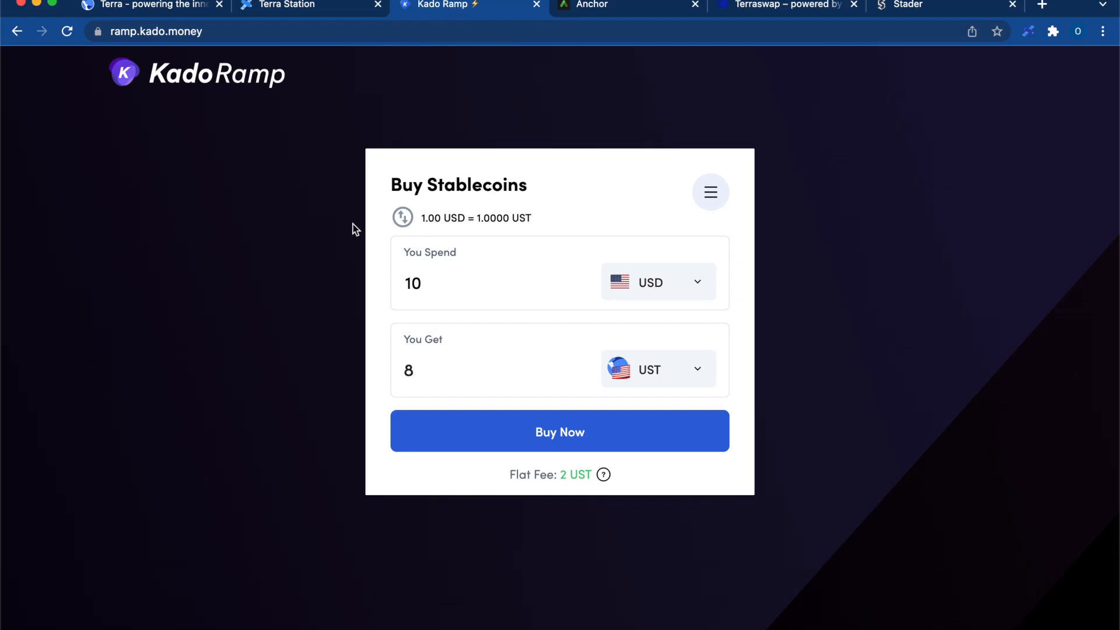
Step: Set the spending currency to GBP and enter 500, quoting 668 UST
left_click(656, 282)
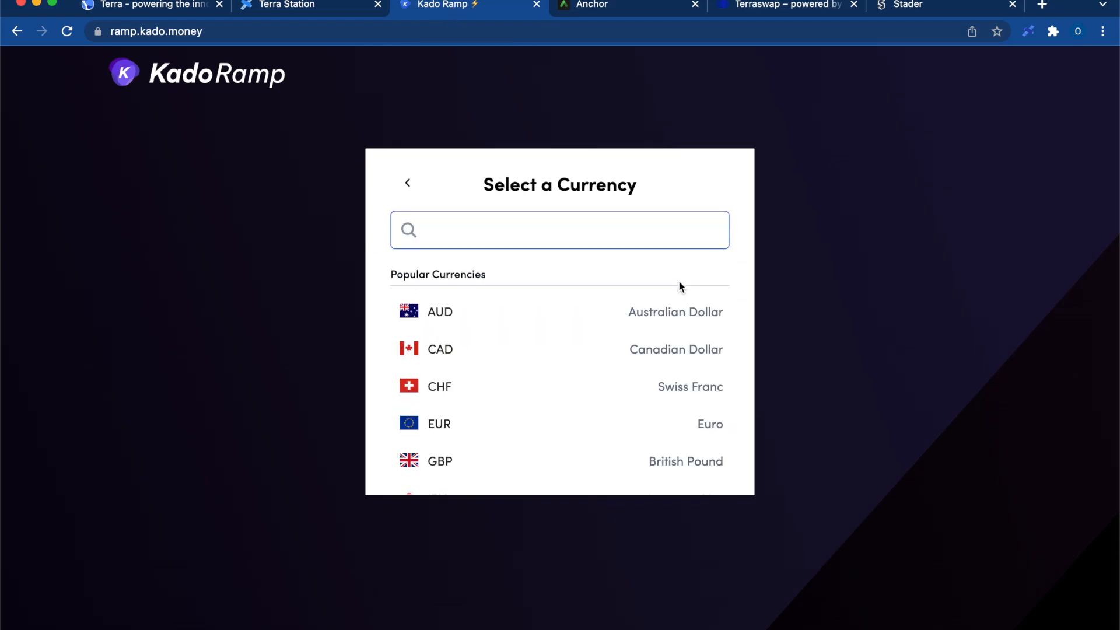
left_click(440, 461)
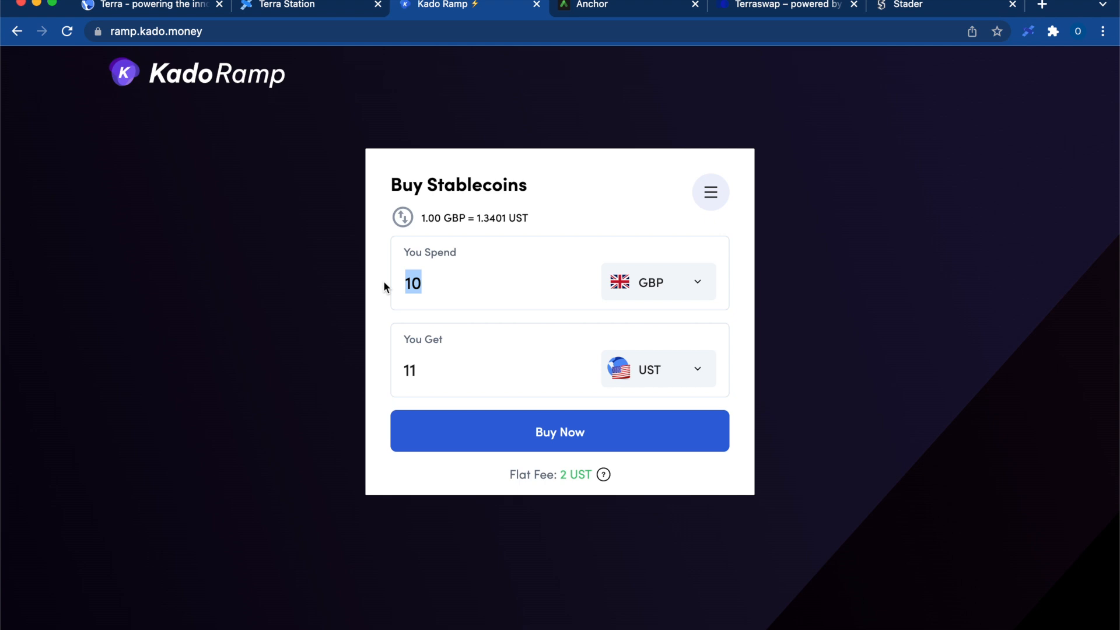
type("500")
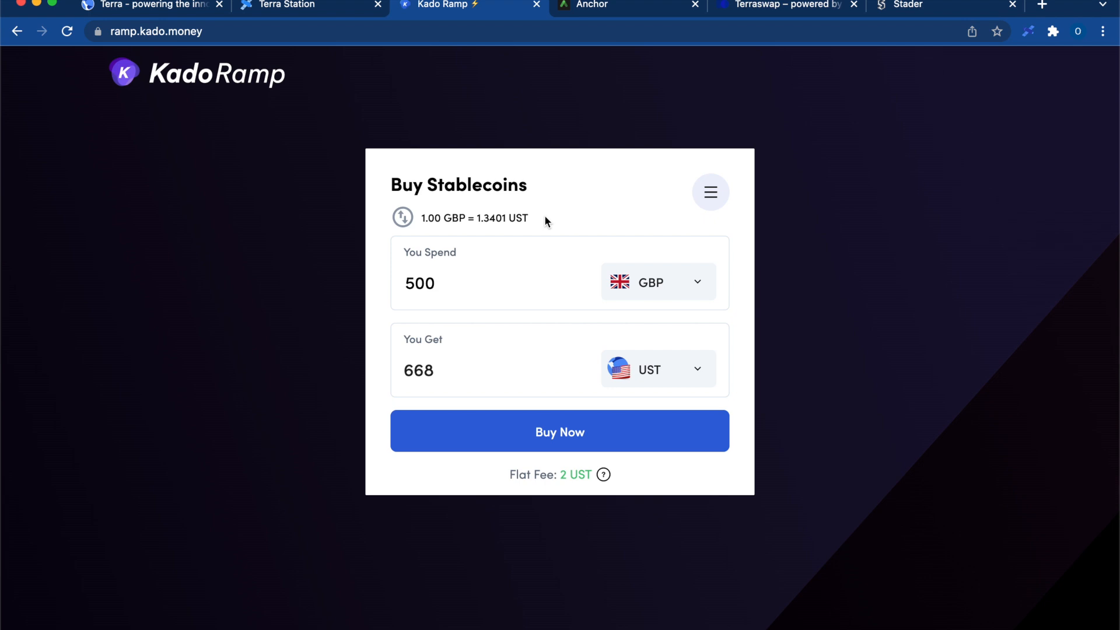
mouse_move(552, 252)
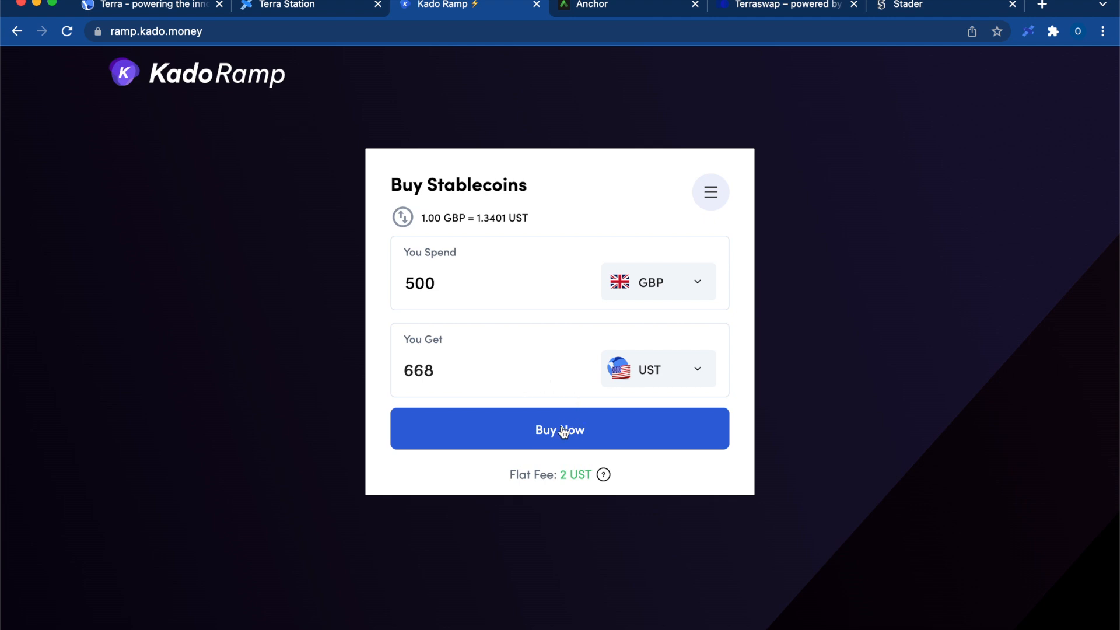
Step: Proceed with the 500 GBP purchase and copy the rebel500 address from Terra Station
left_click(559, 429)
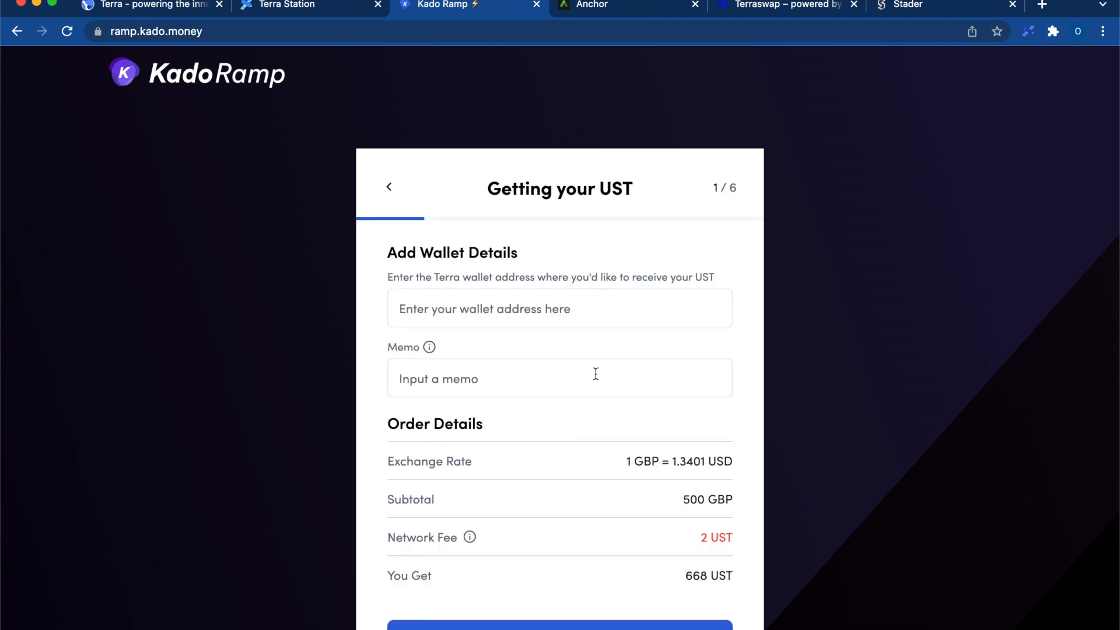
scroll("down", 3)
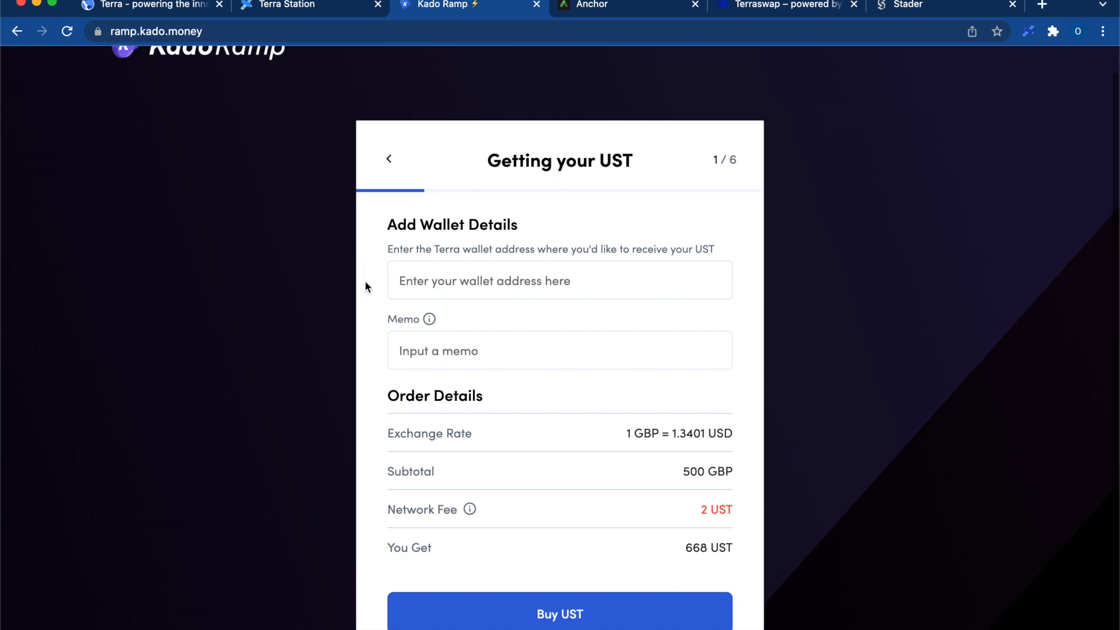
left_click(310, 6)
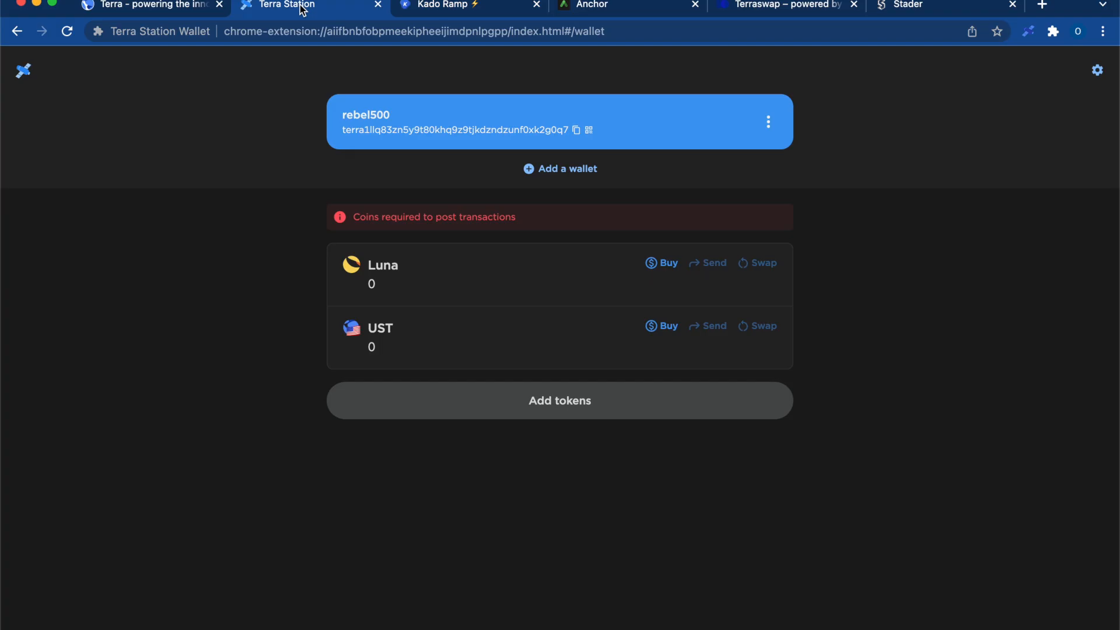
left_click(575, 129)
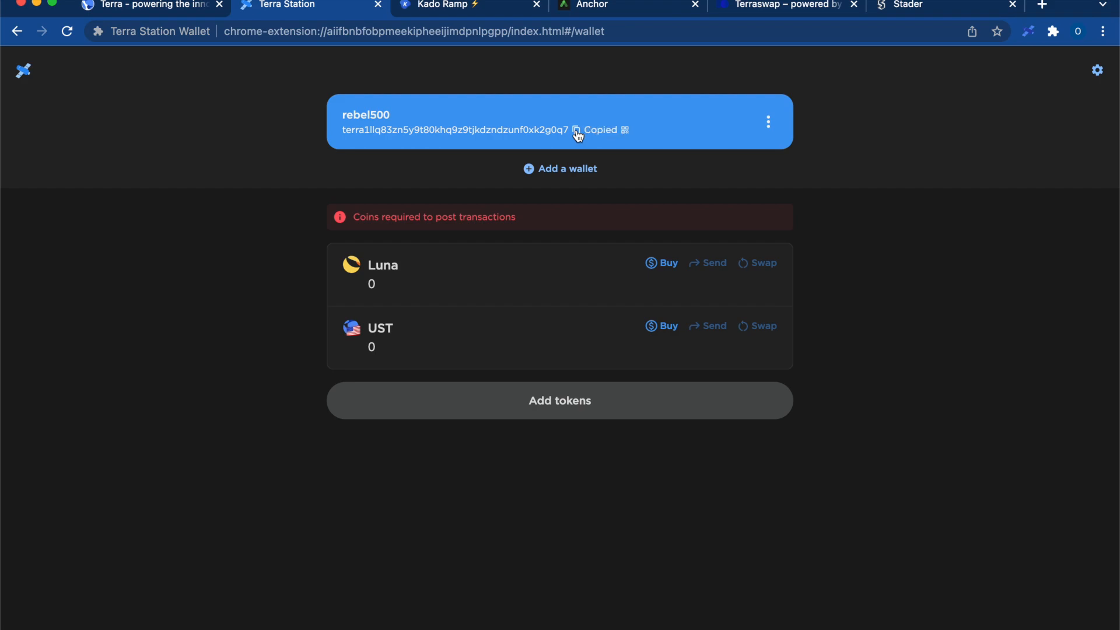
left_click(443, 5)
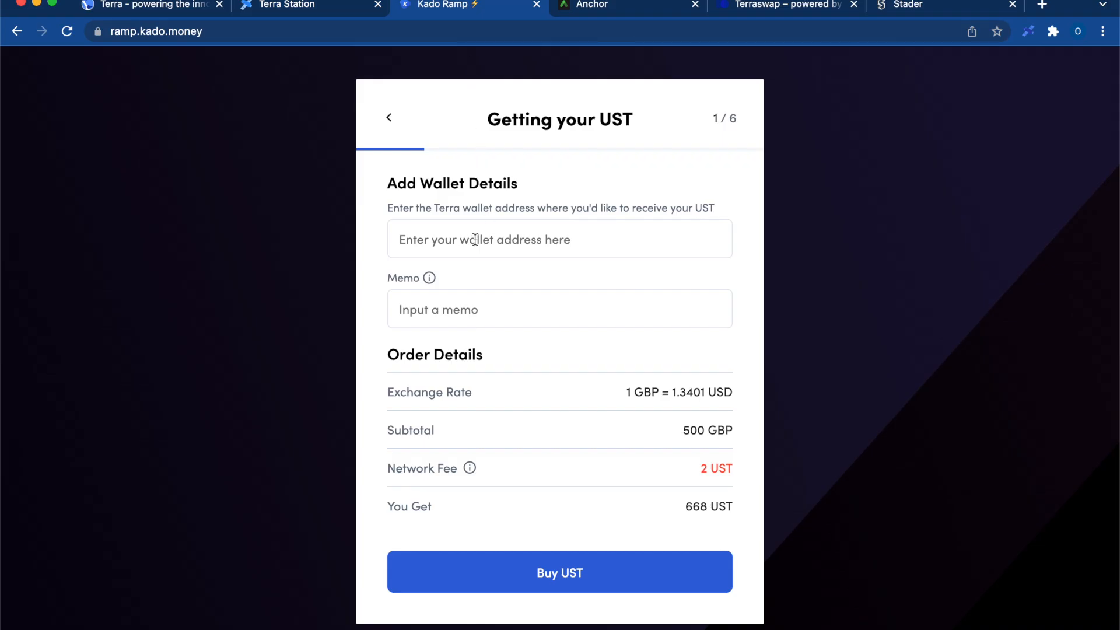
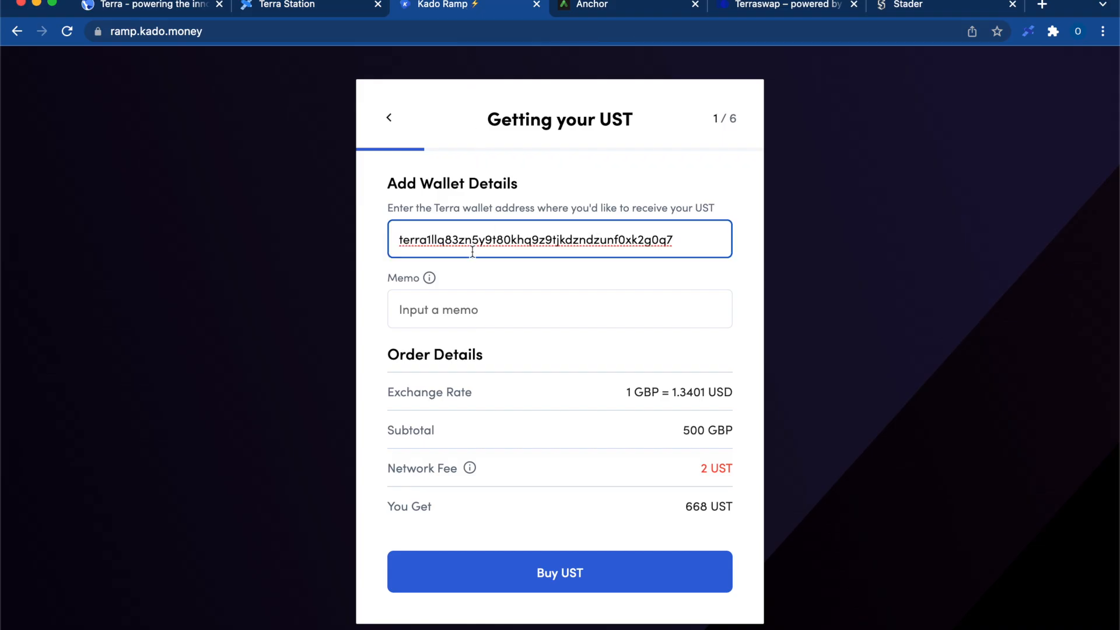
left_click(558, 308)
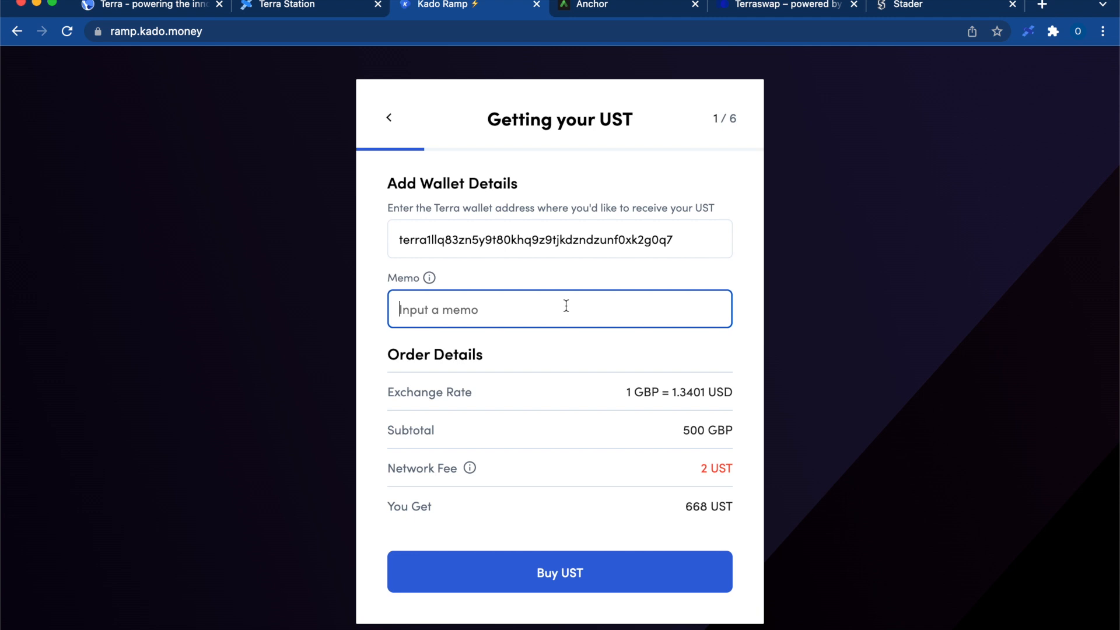
left_click(558, 571)
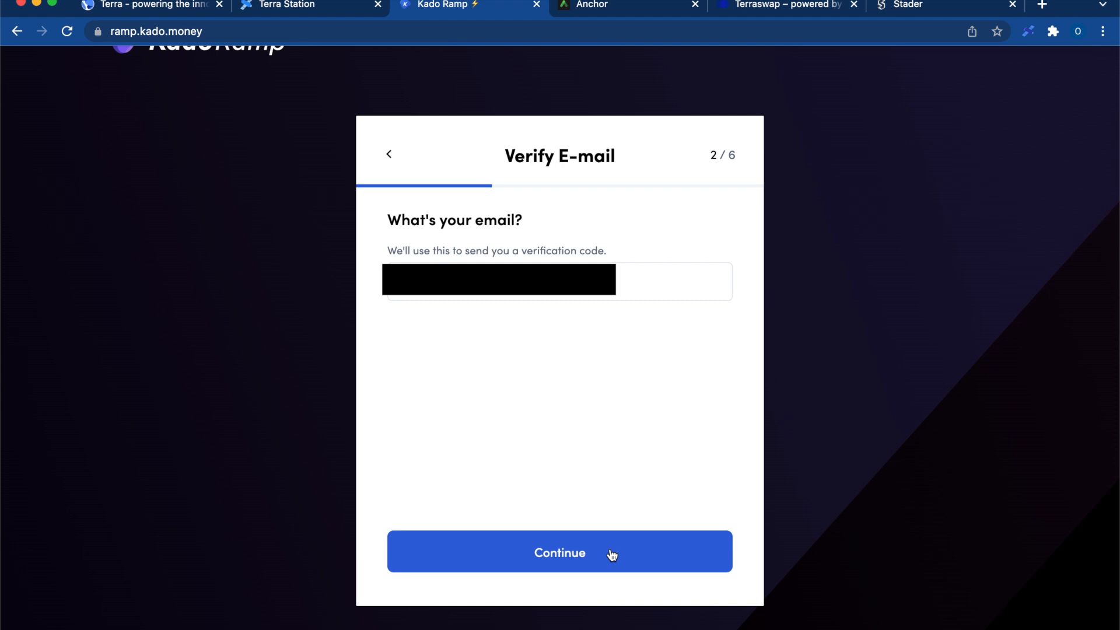
Step: Verify the account by e-mail and Driver's License ID photo upload
left_click(559, 552)
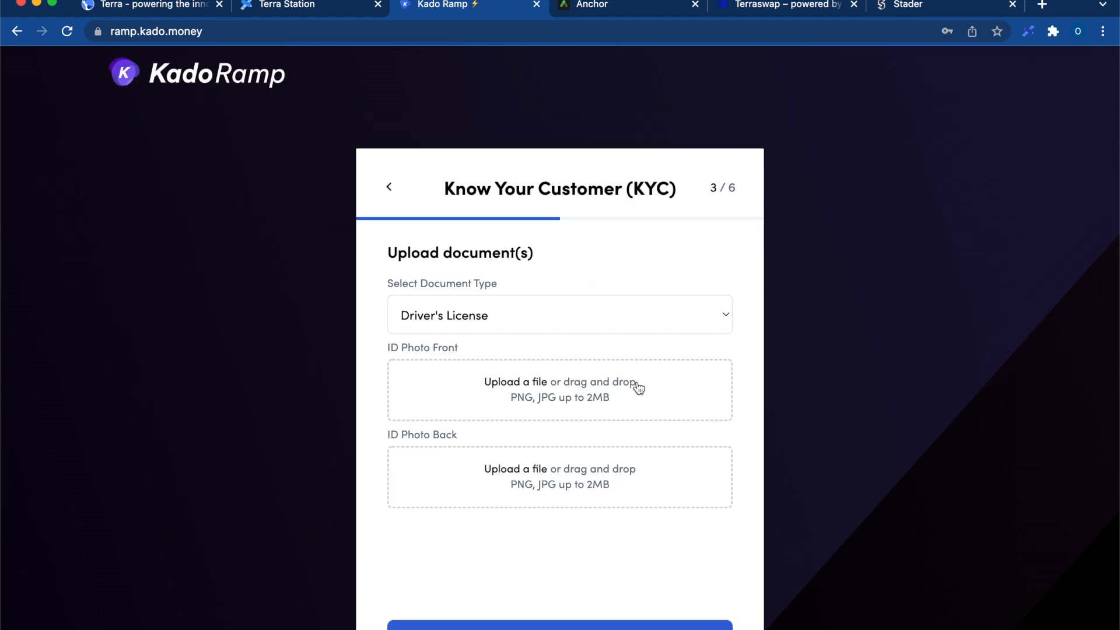
left_click(559, 315)
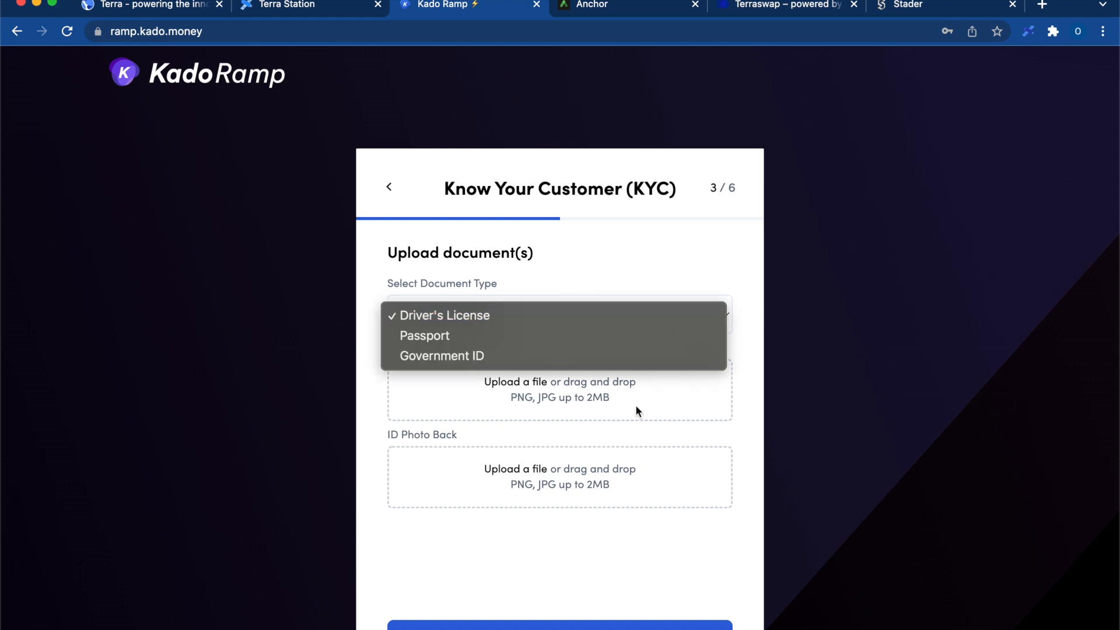
left_click(444, 315)
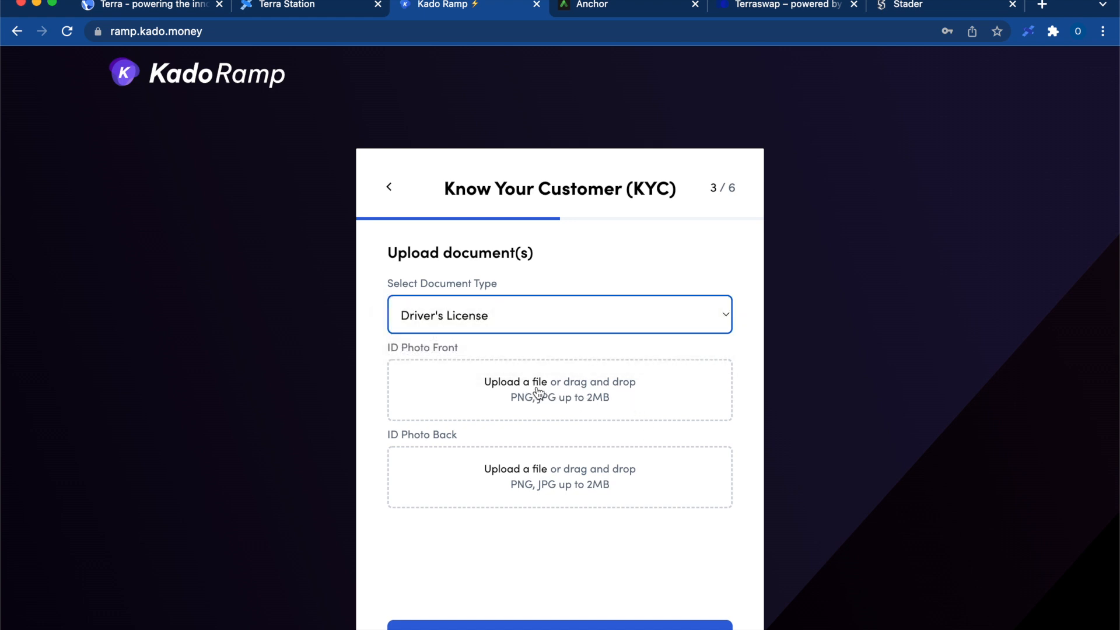
left_click(559, 626)
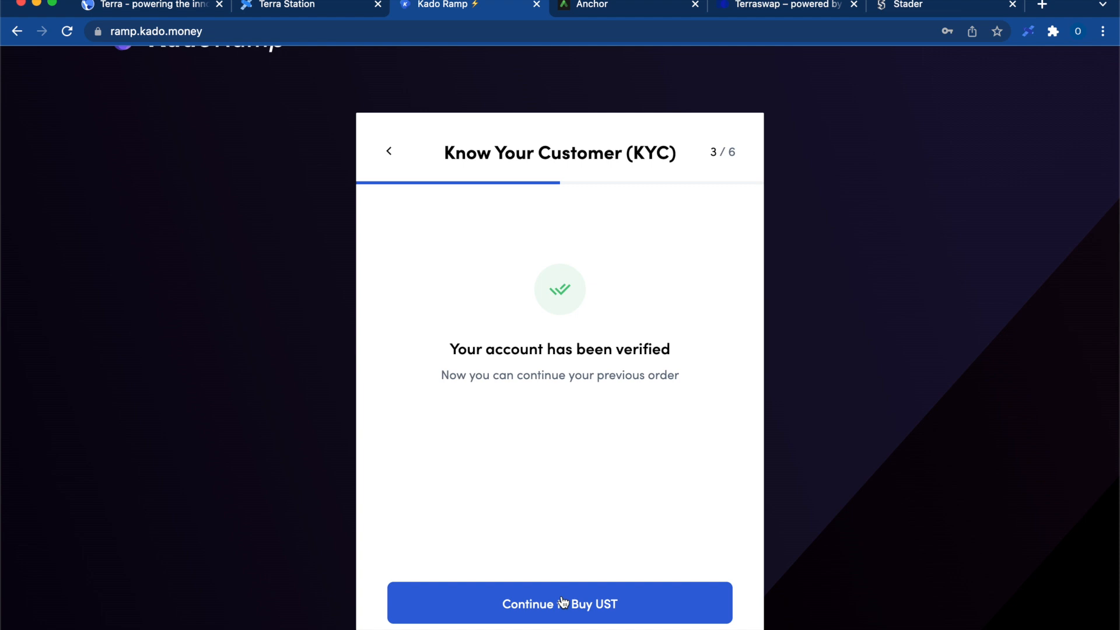
Step: Complete the 500 GBP to 668 UST purchase and view the confirmed order history
left_click(559, 603)
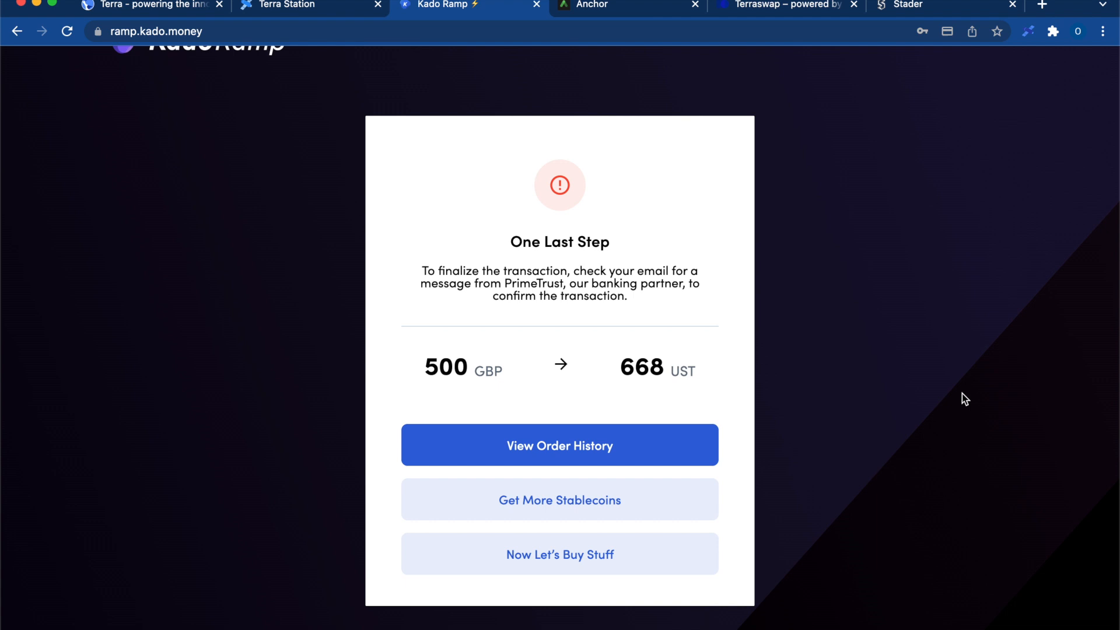
mouse_move(923, 407)
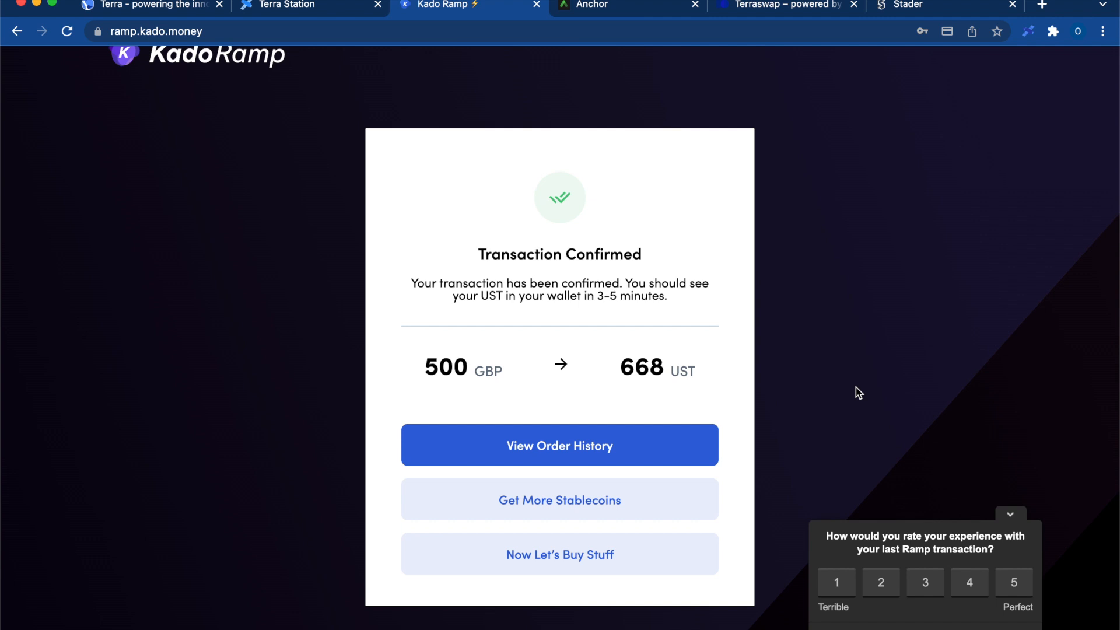
left_click(558, 444)
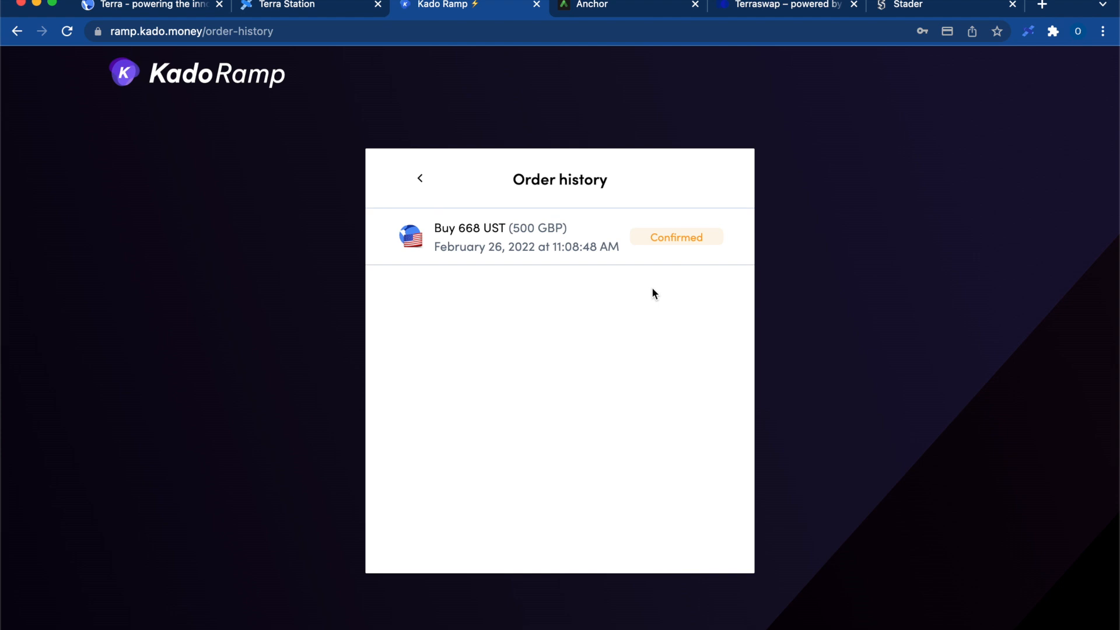
left_click(1026, 30)
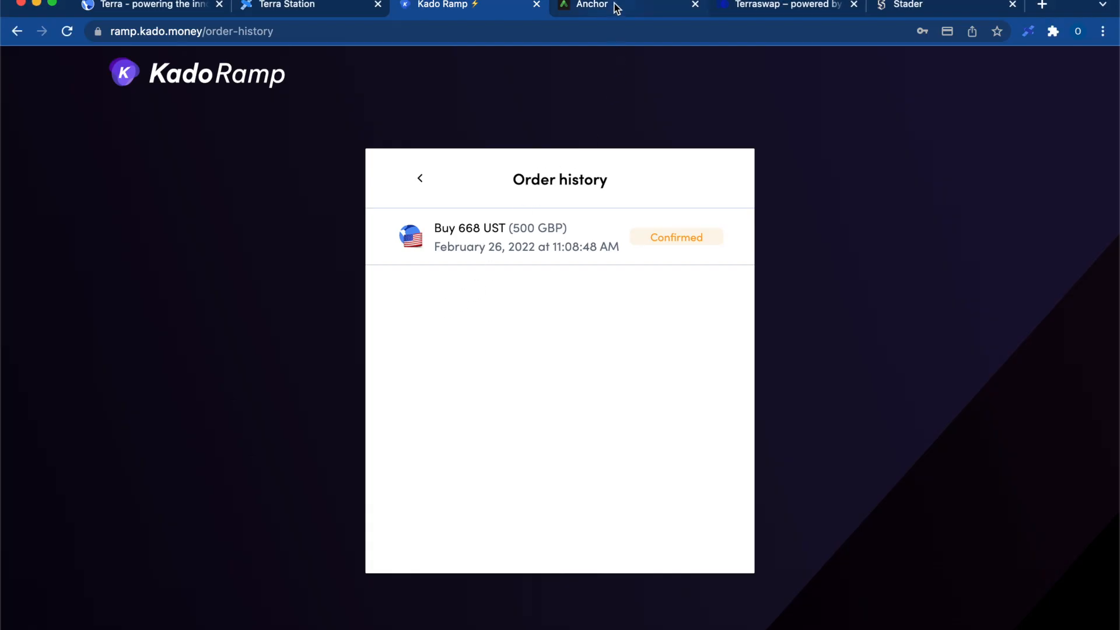
Step: Launch the Anchor web app and connect the Terra Station wallet holding 668 UST
left_click(628, 6)
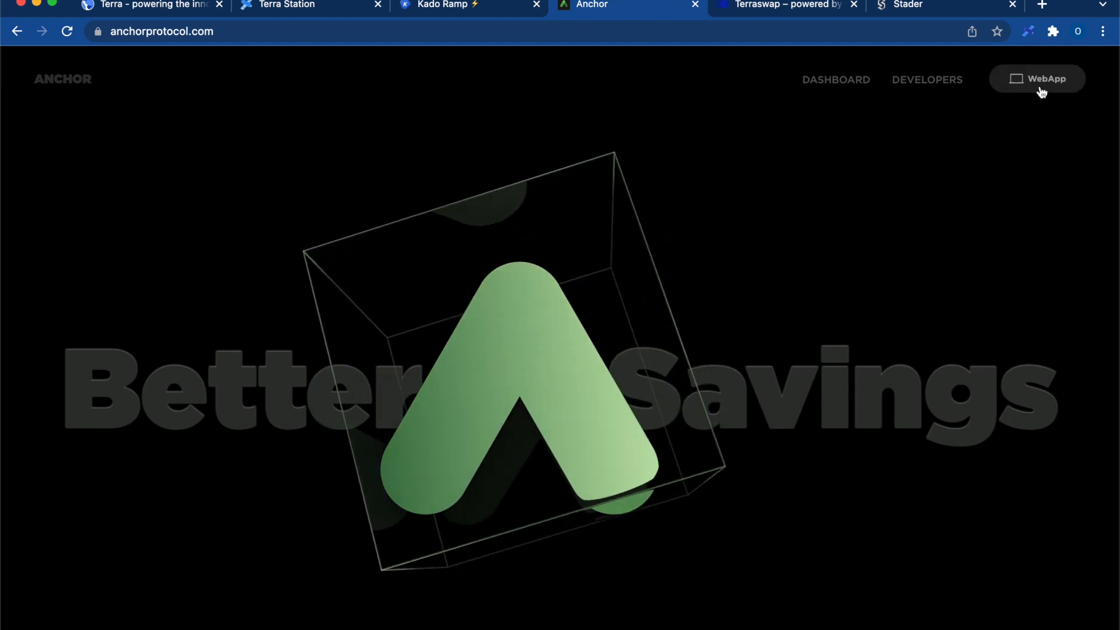
left_click(1035, 78)
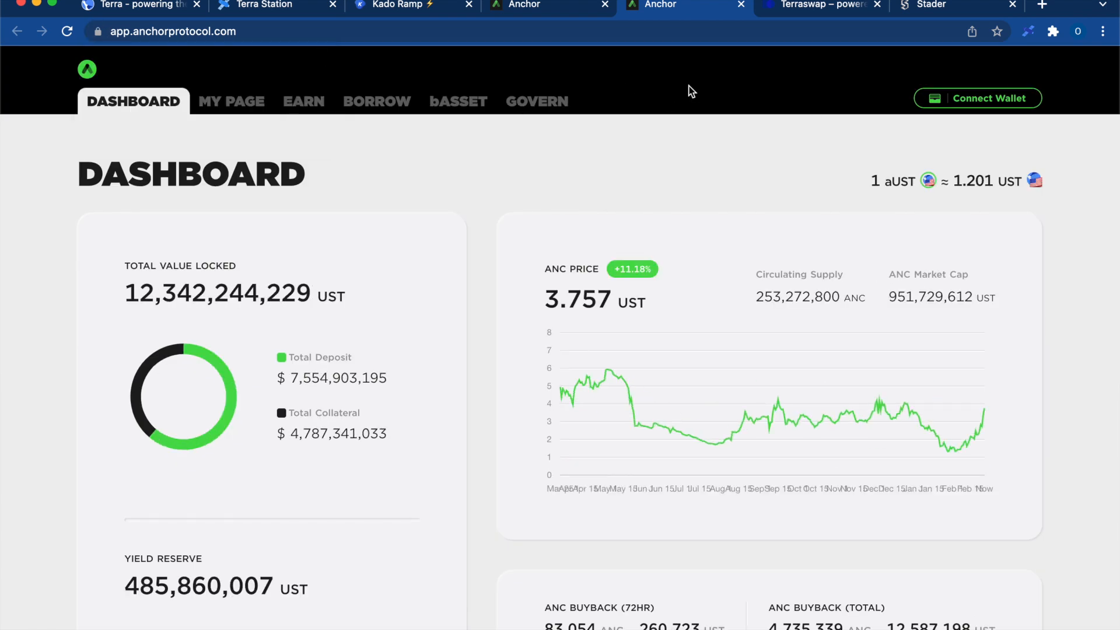
mouse_move(956, 120)
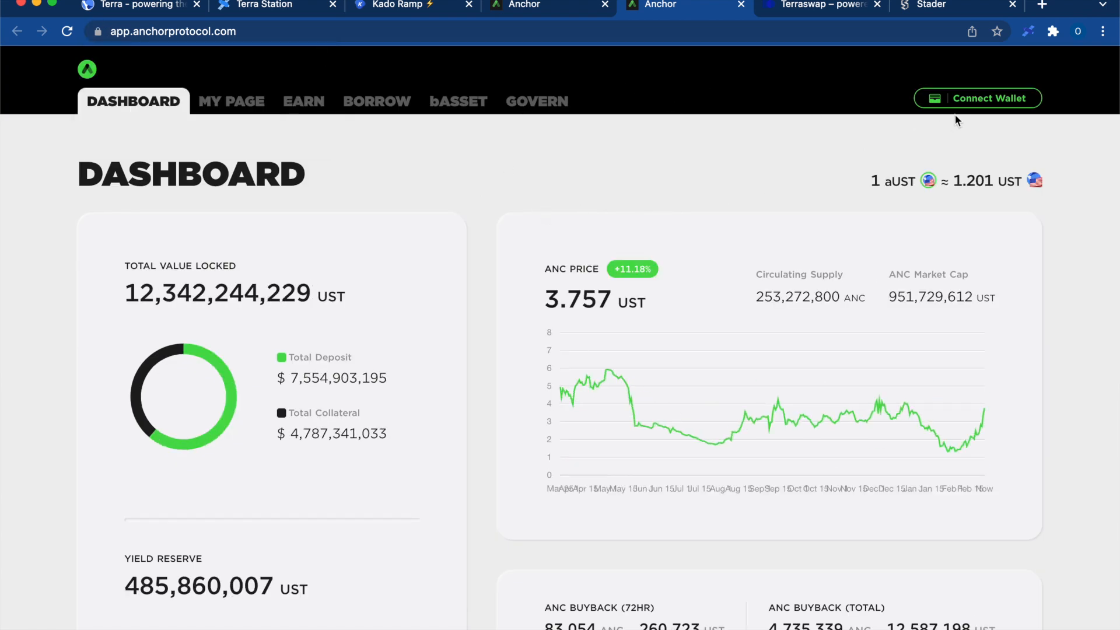
left_click(977, 98)
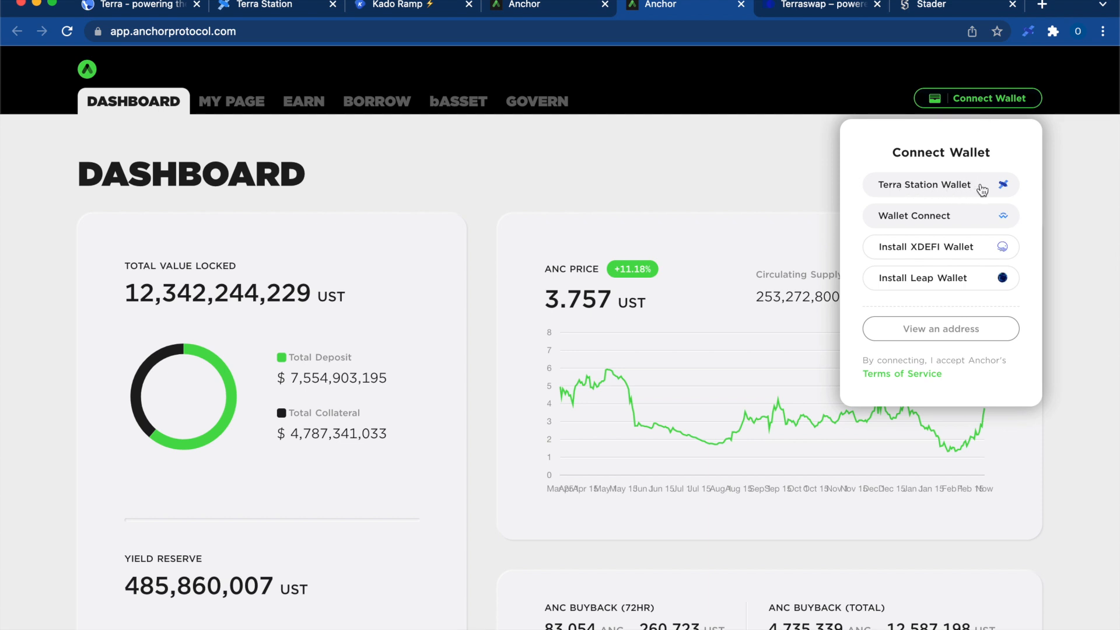
left_click(923, 184)
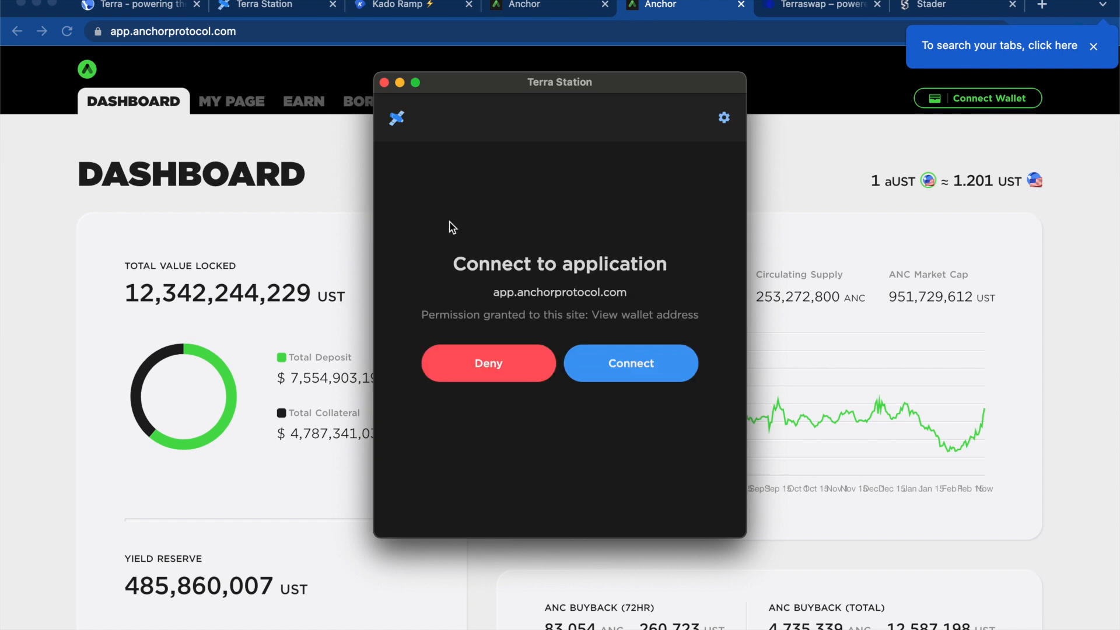
mouse_move(393, 368)
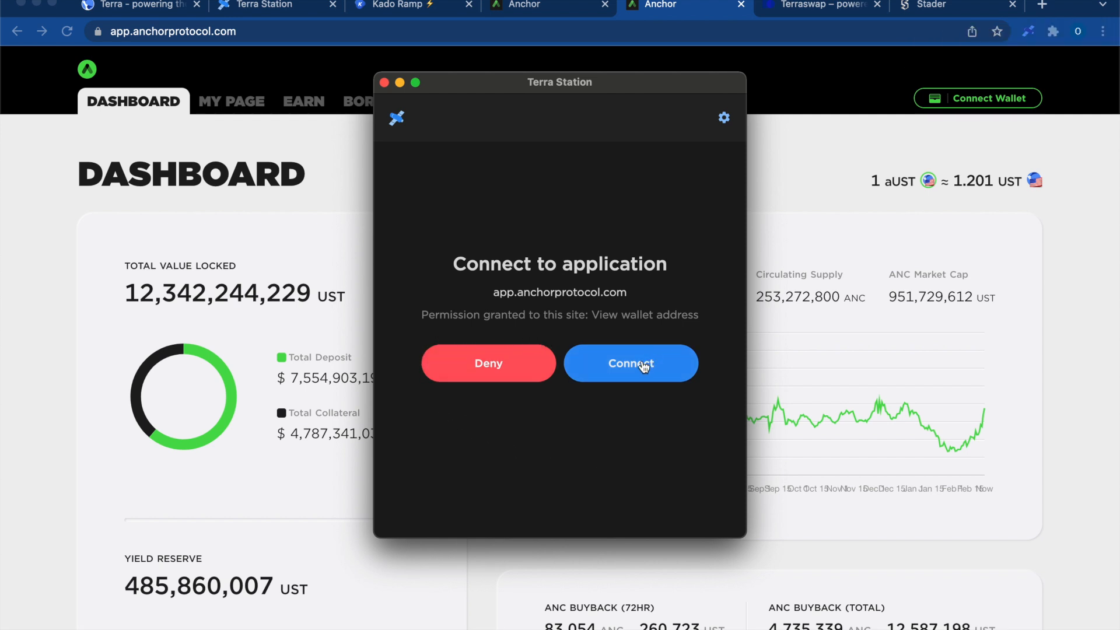
left_click(630, 363)
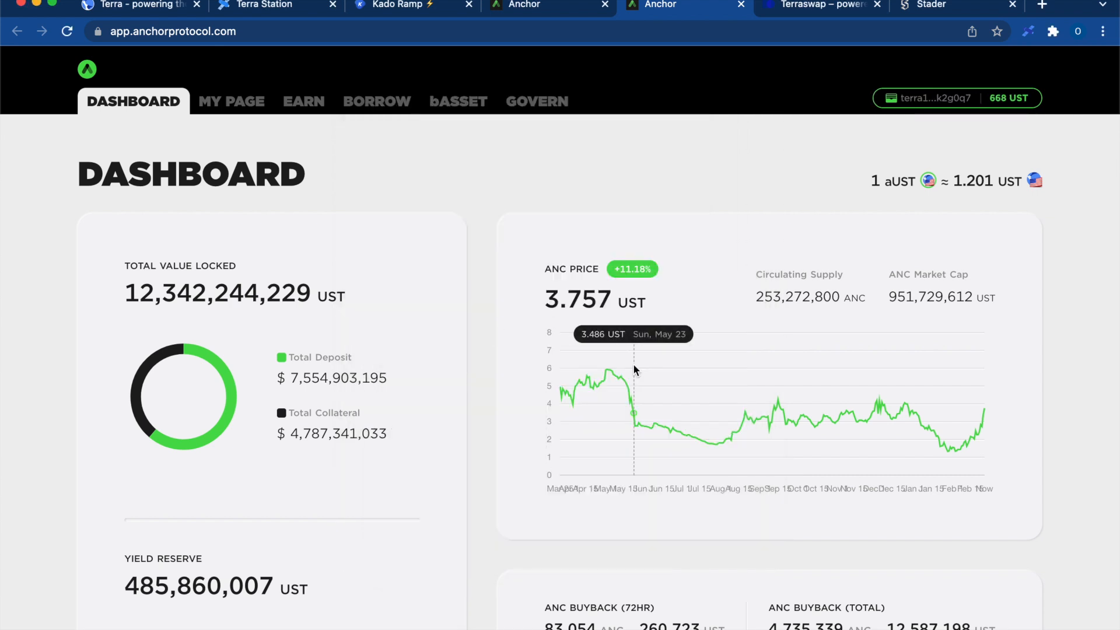
mouse_move(1003, 127)
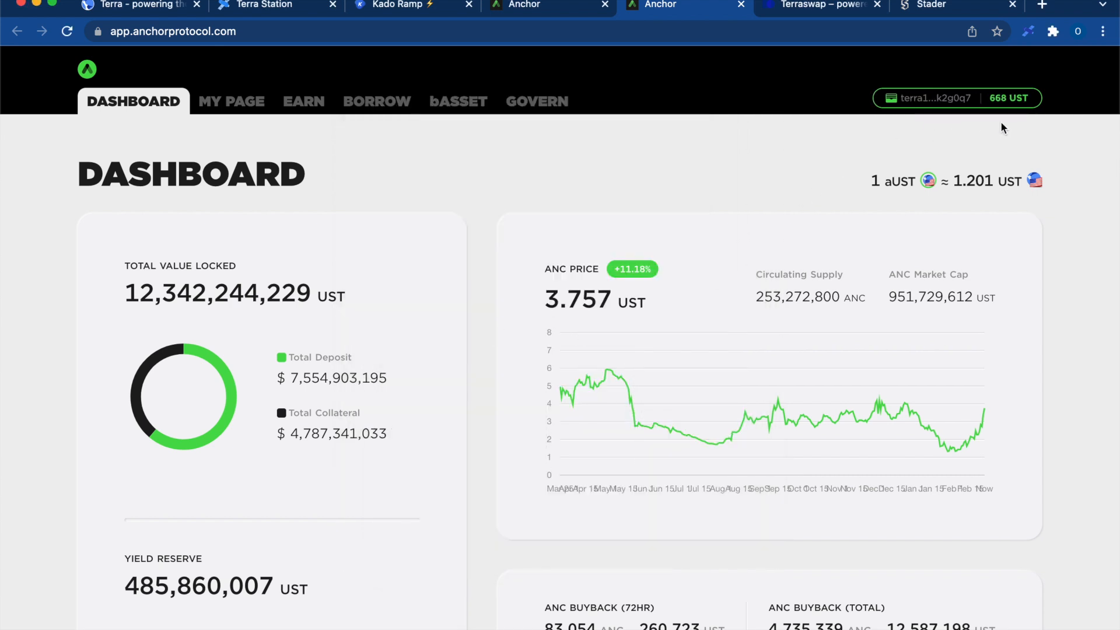
mouse_move(709, 148)
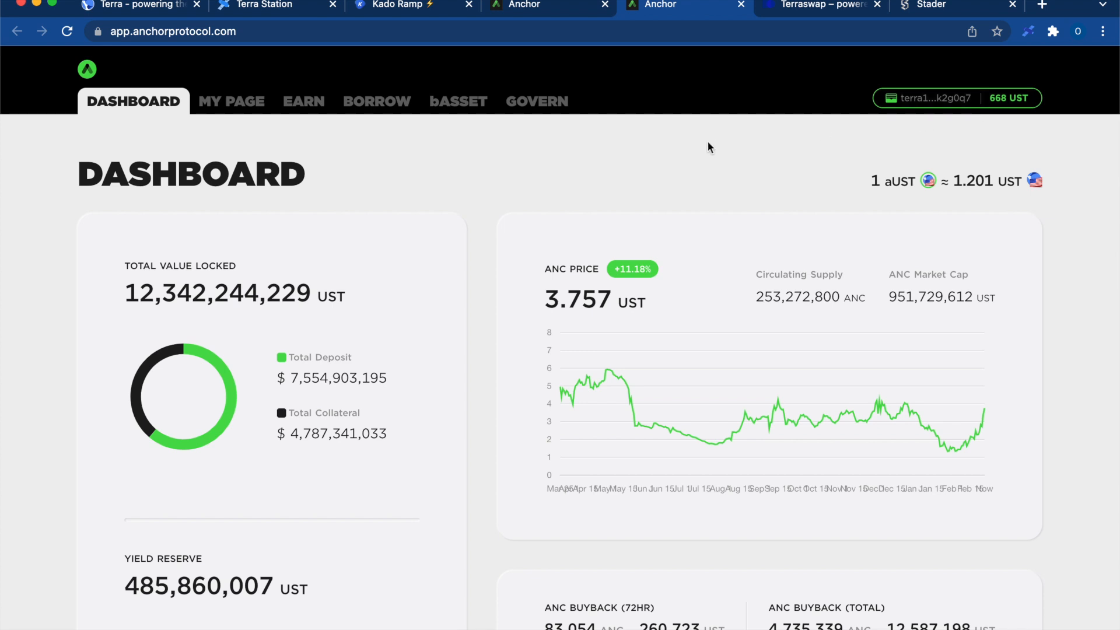
mouse_move(634, 154)
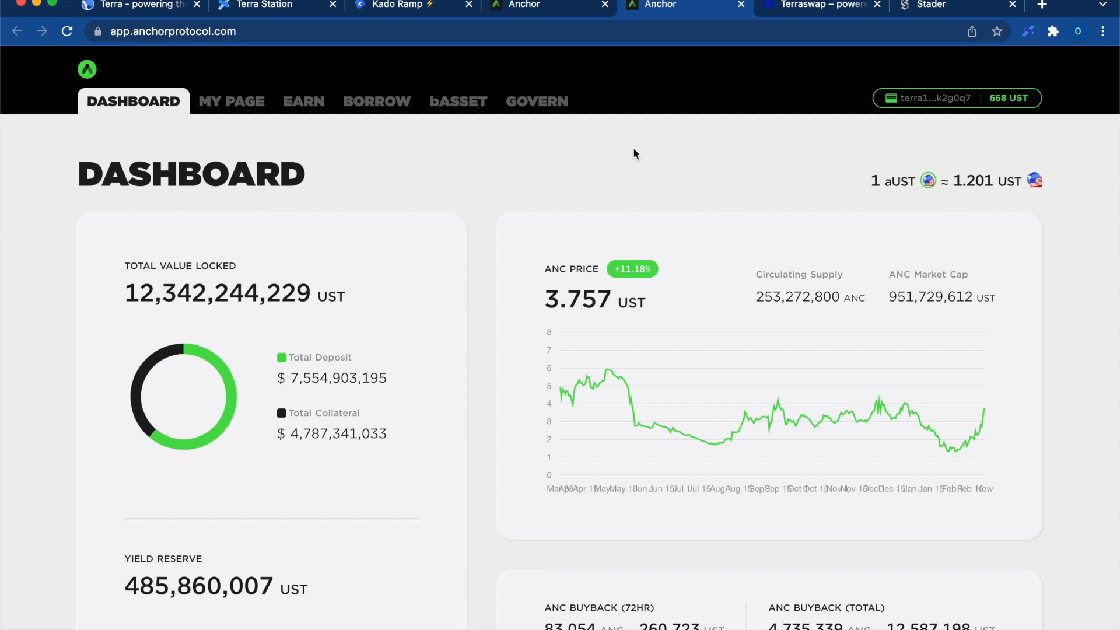
mouse_move(303, 111)
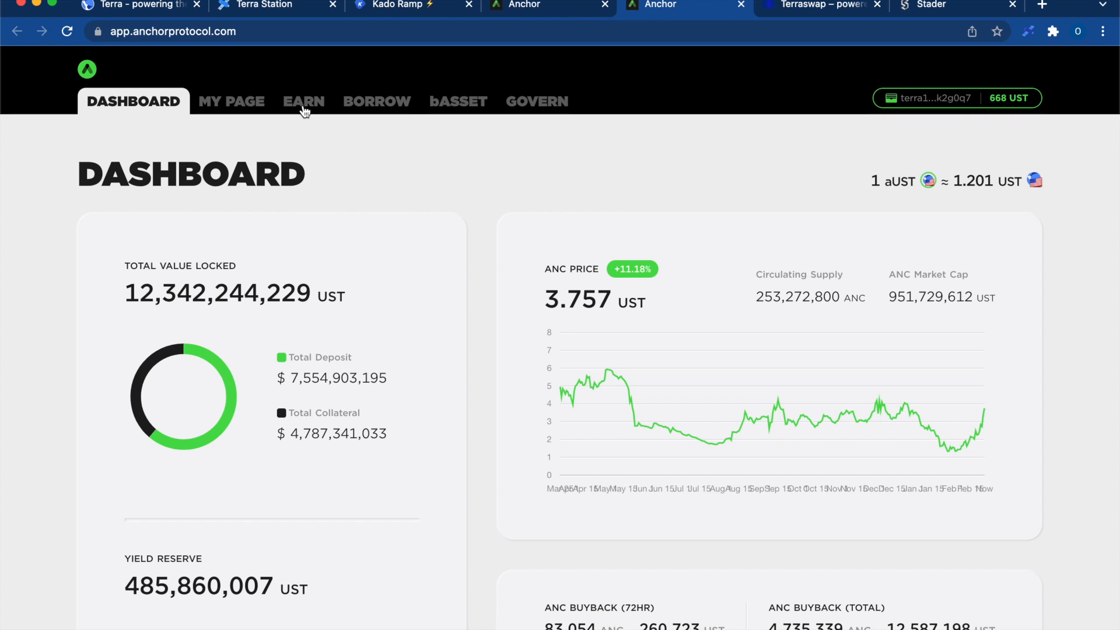
Step: Deposit 330 UST into Anchor Earn and approve it with the wallet password
left_click(304, 101)
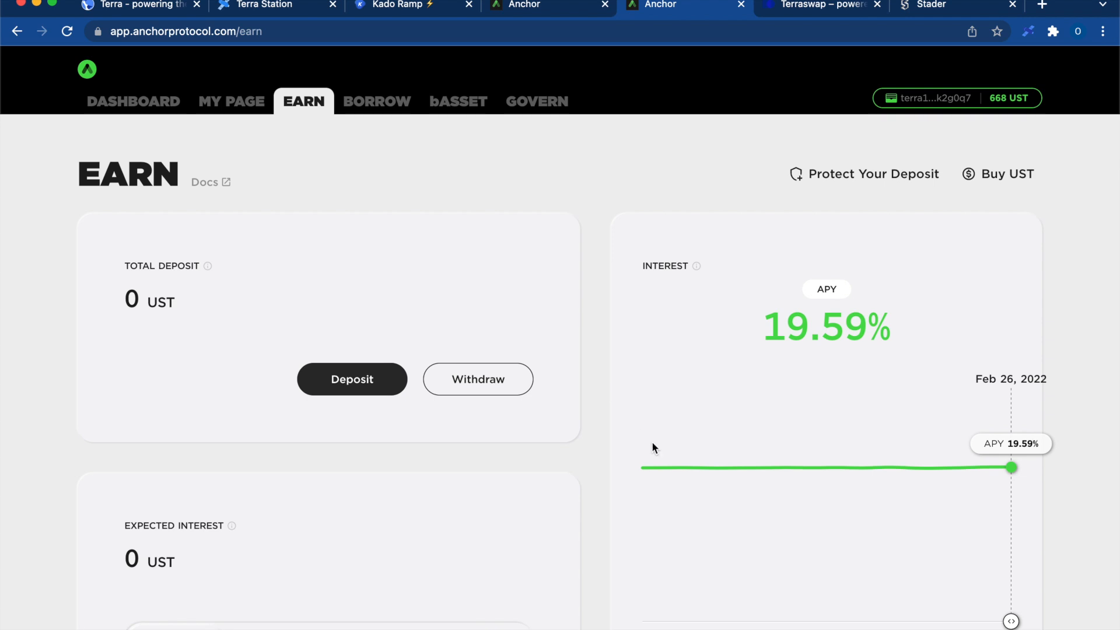
mouse_move(670, 314)
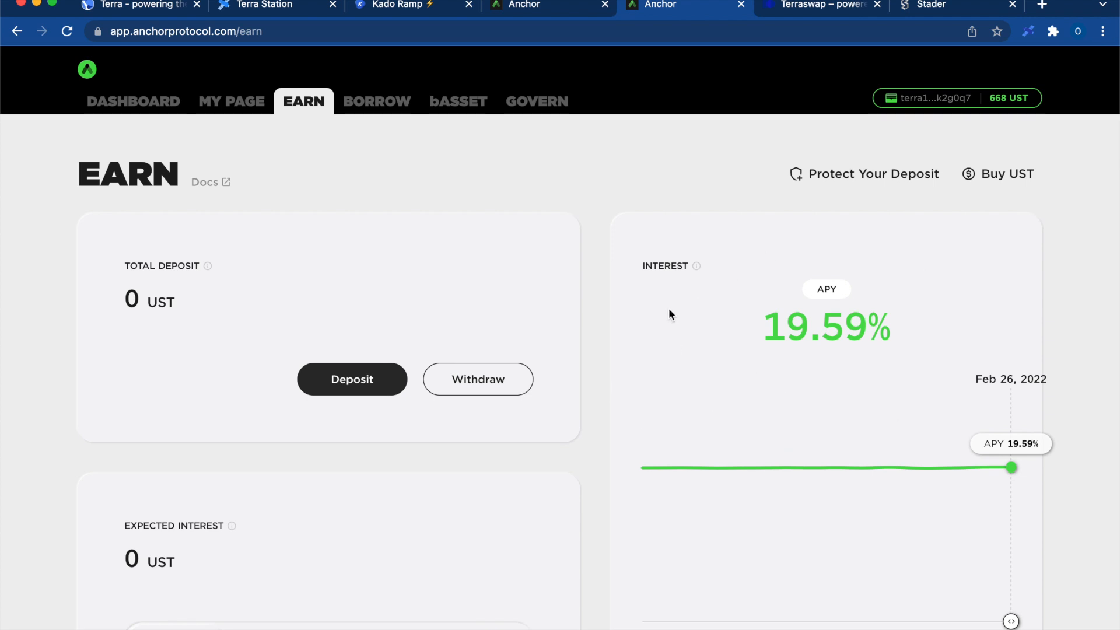
mouse_move(927, 347)
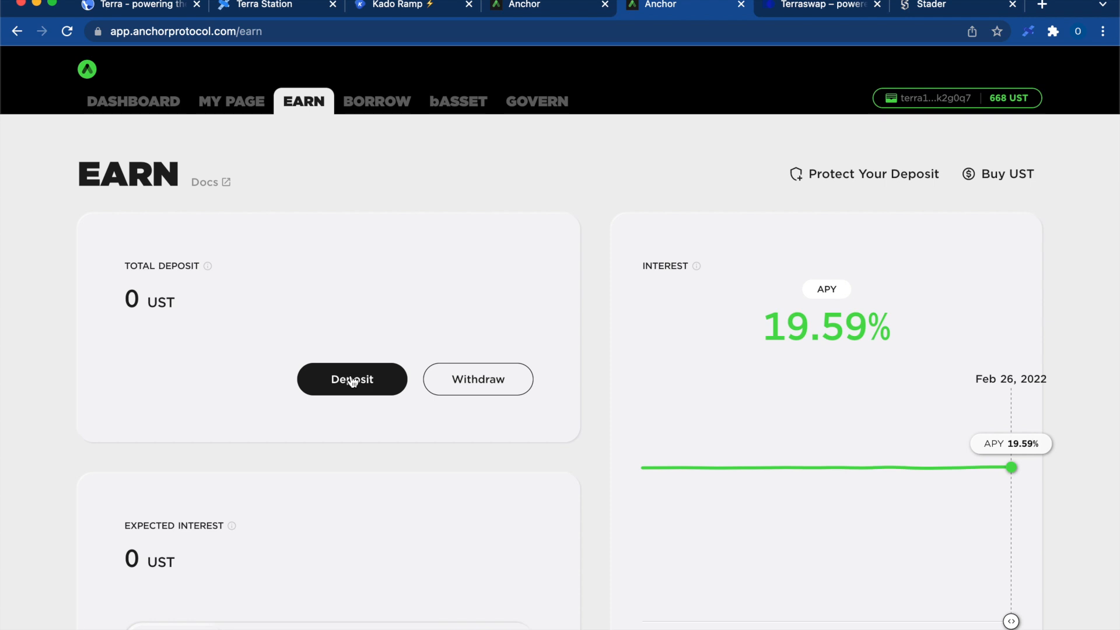
left_click(351, 378)
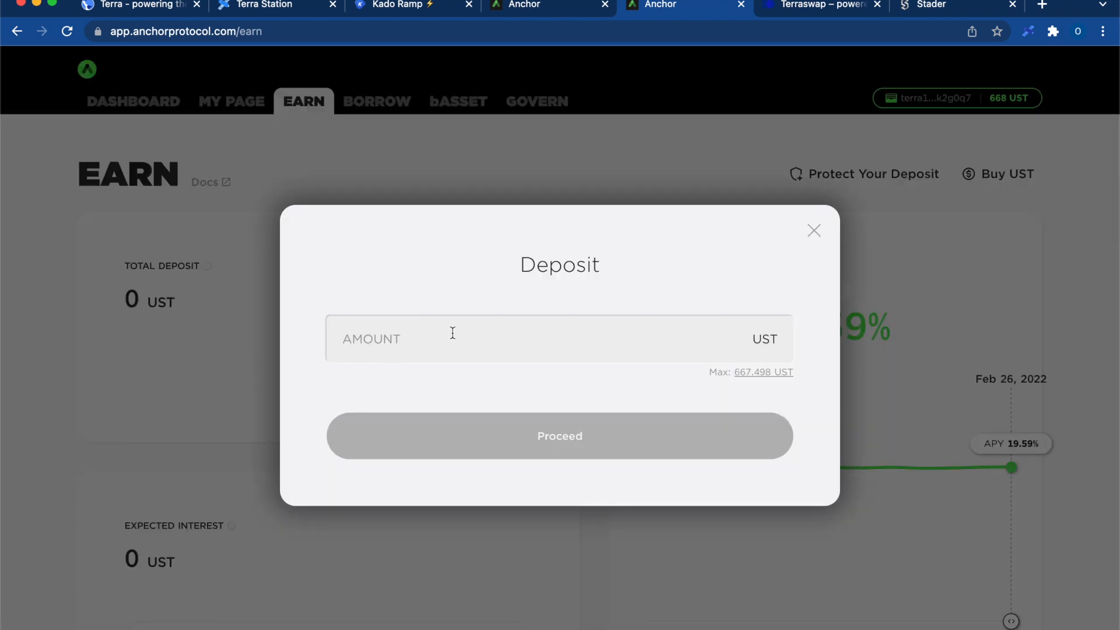
type("330")
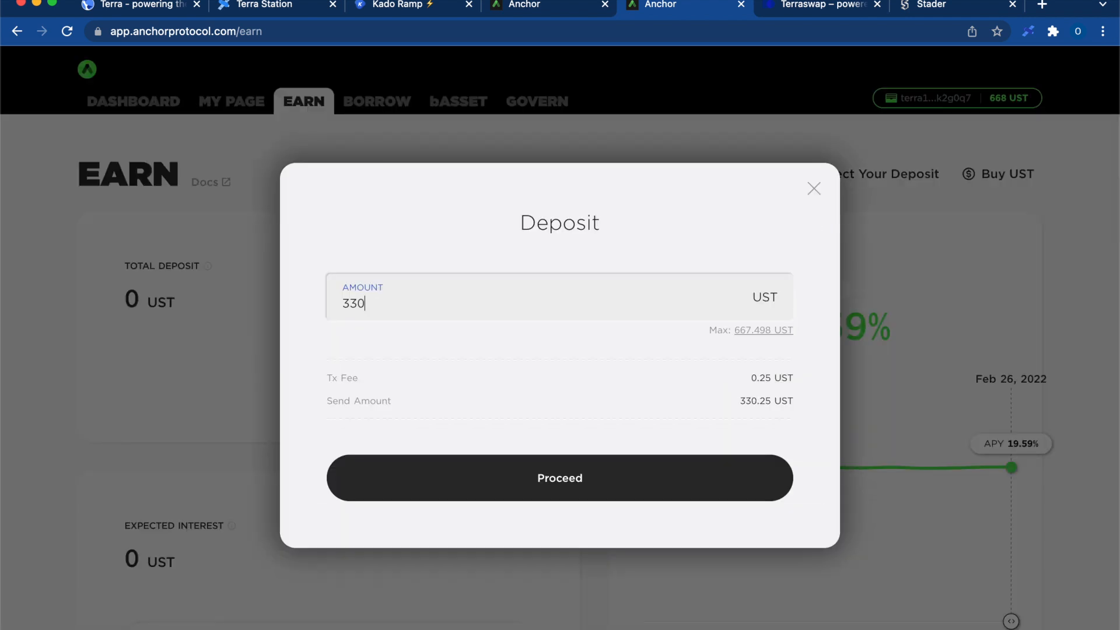
mouse_move(672, 420)
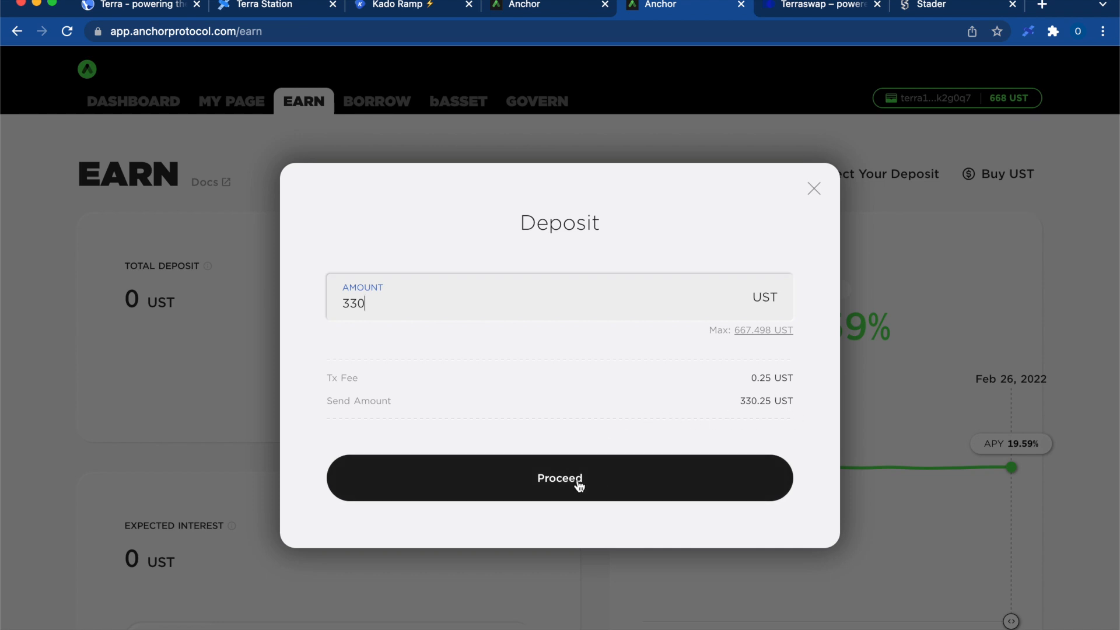
left_click(558, 478)
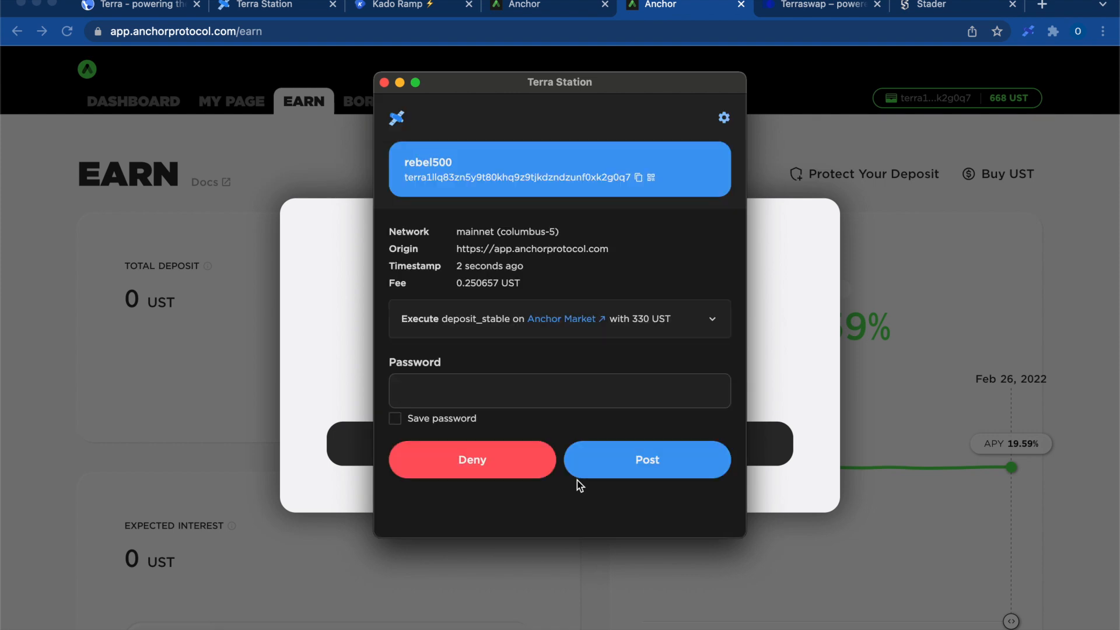
type("password")
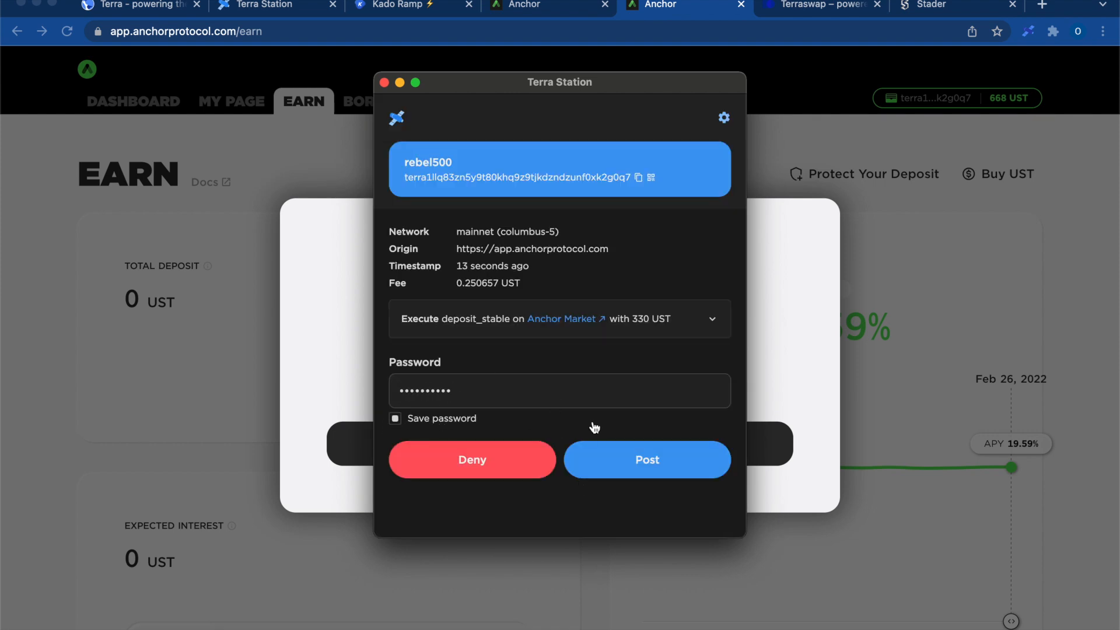
left_click(645, 459)
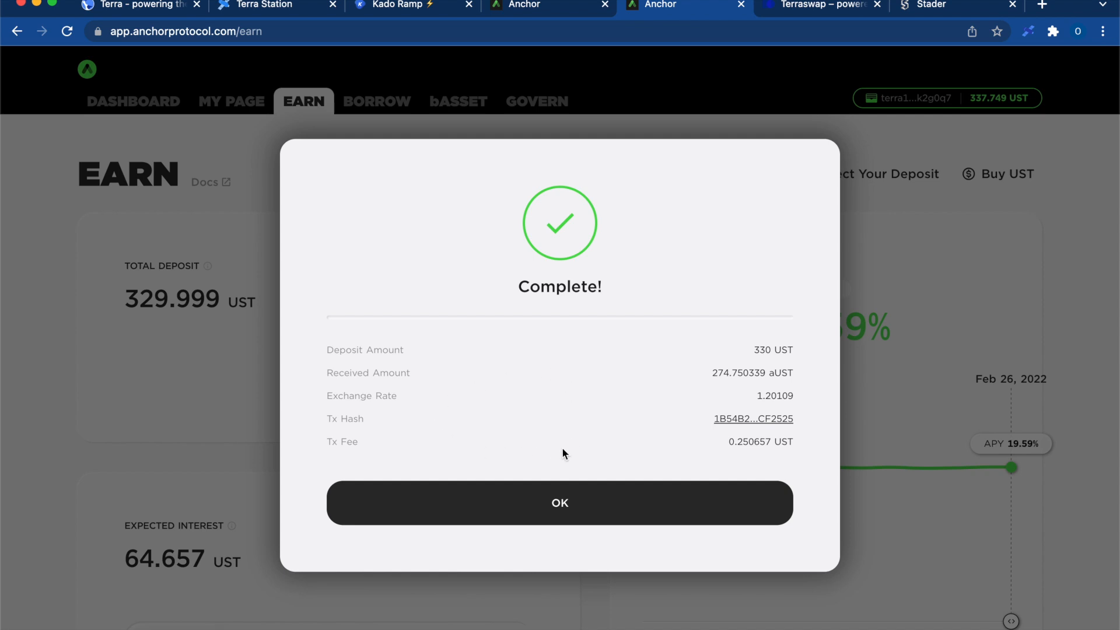
left_click(559, 501)
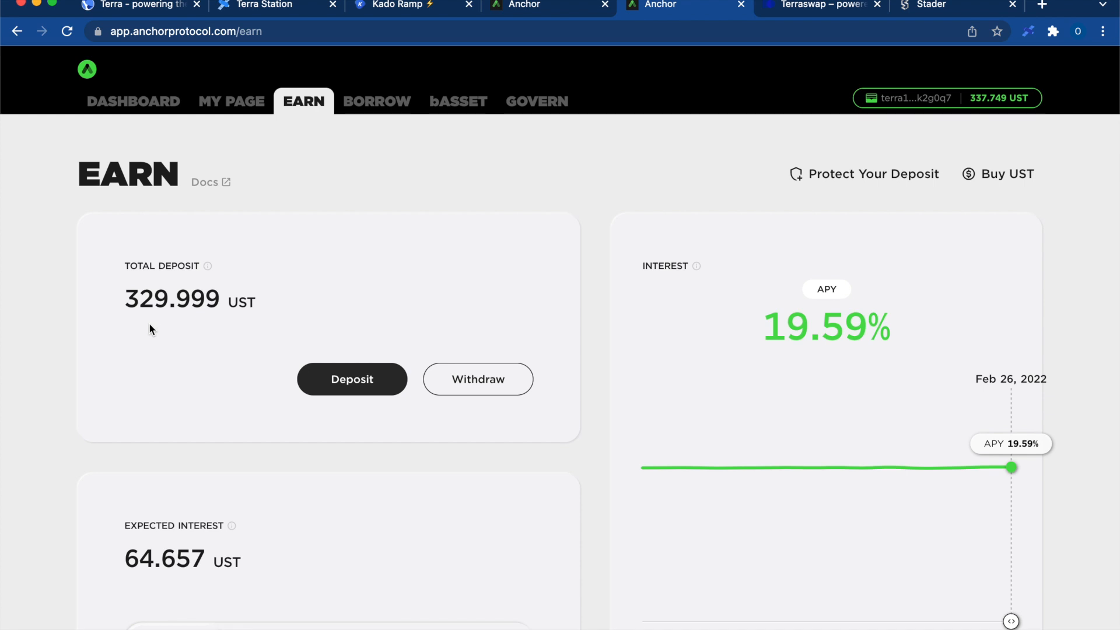
scroll("down", 3)
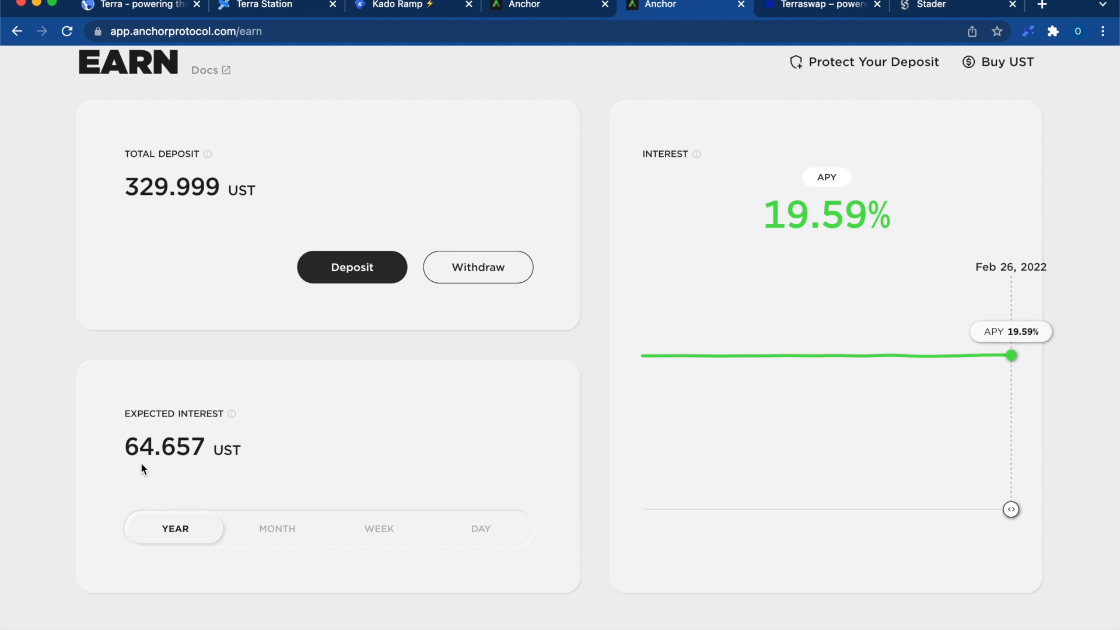
mouse_move(94, 428)
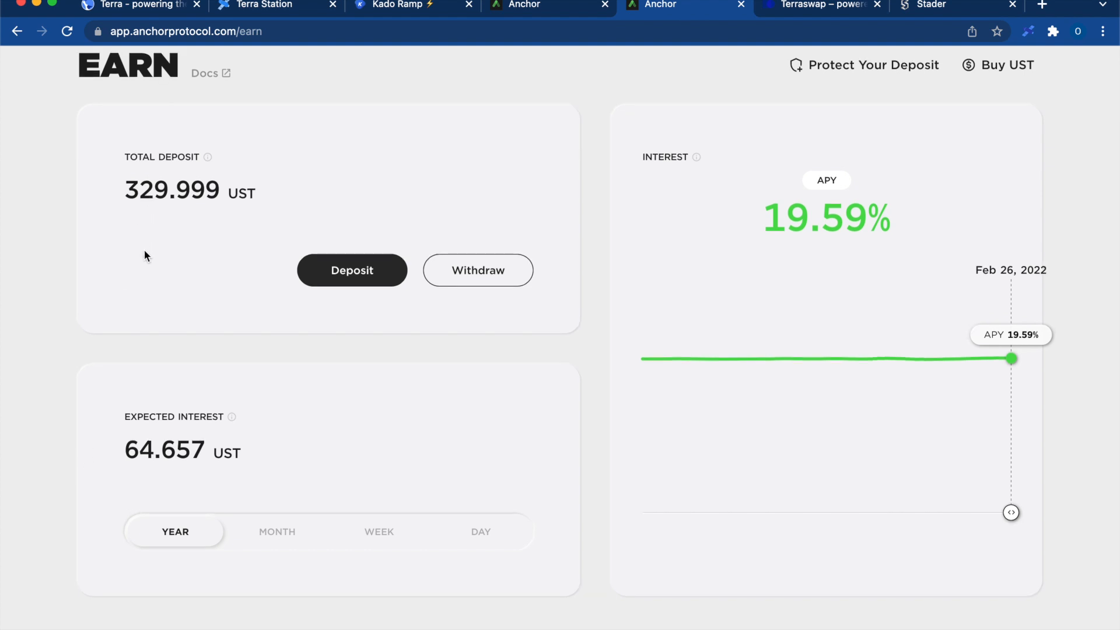
mouse_move(181, 268)
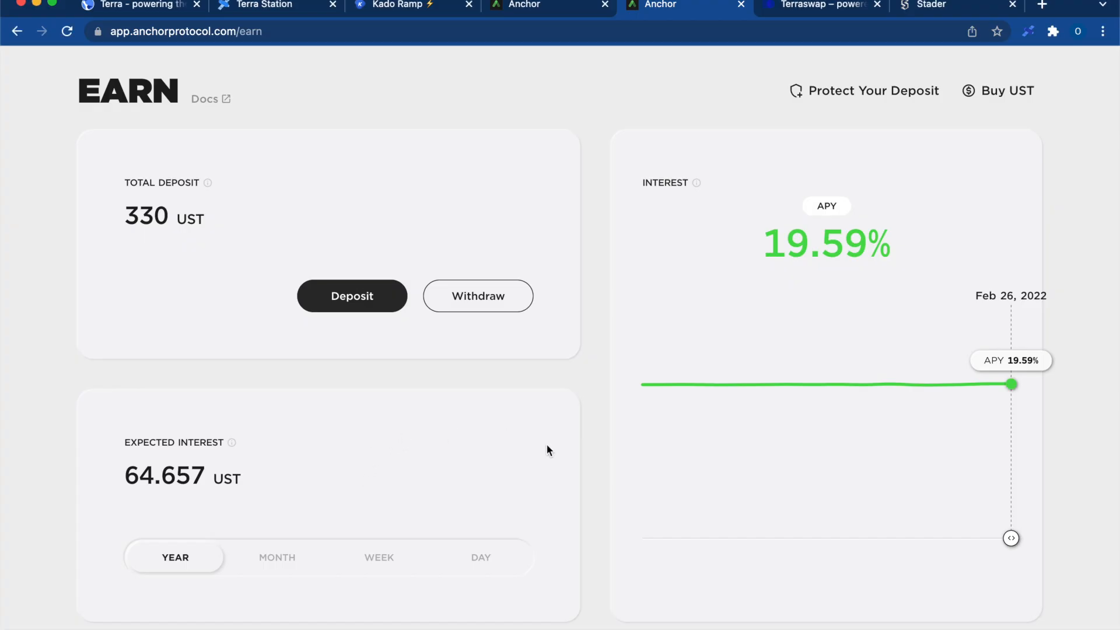
Step: Launch the TerraSwap web app and connect the Terra Station wallet to it
left_click(820, 6)
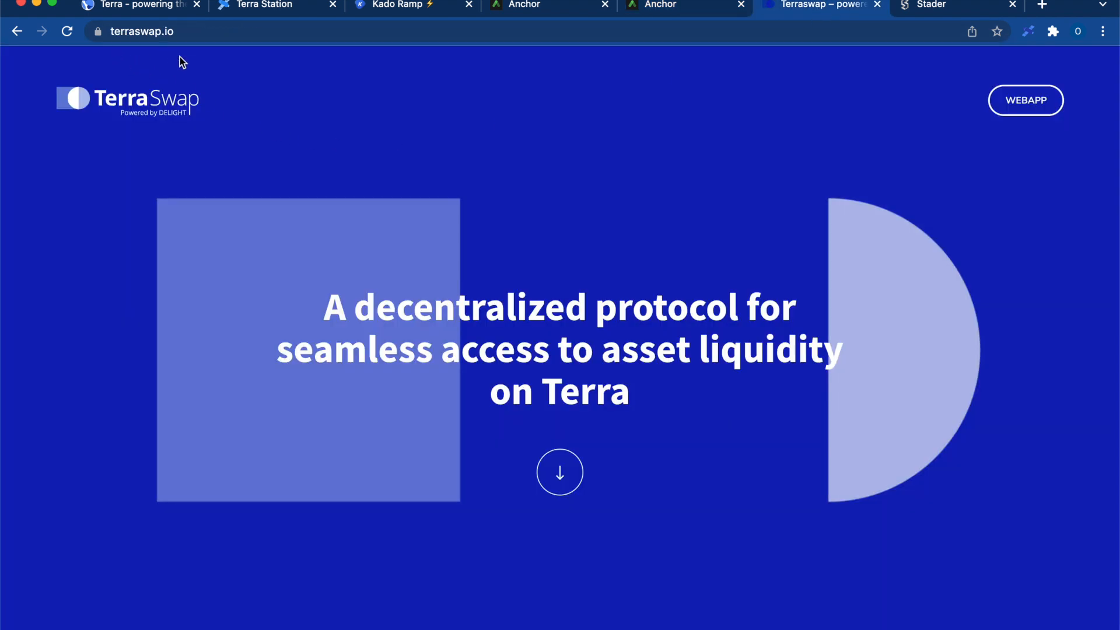
left_click(1026, 100)
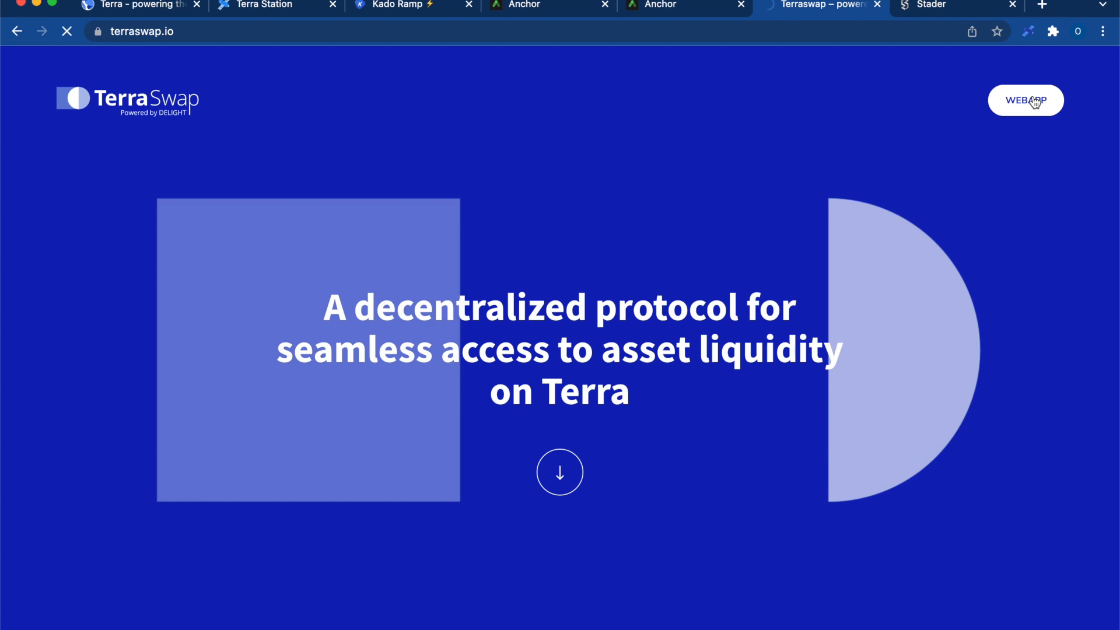
left_click(1025, 99)
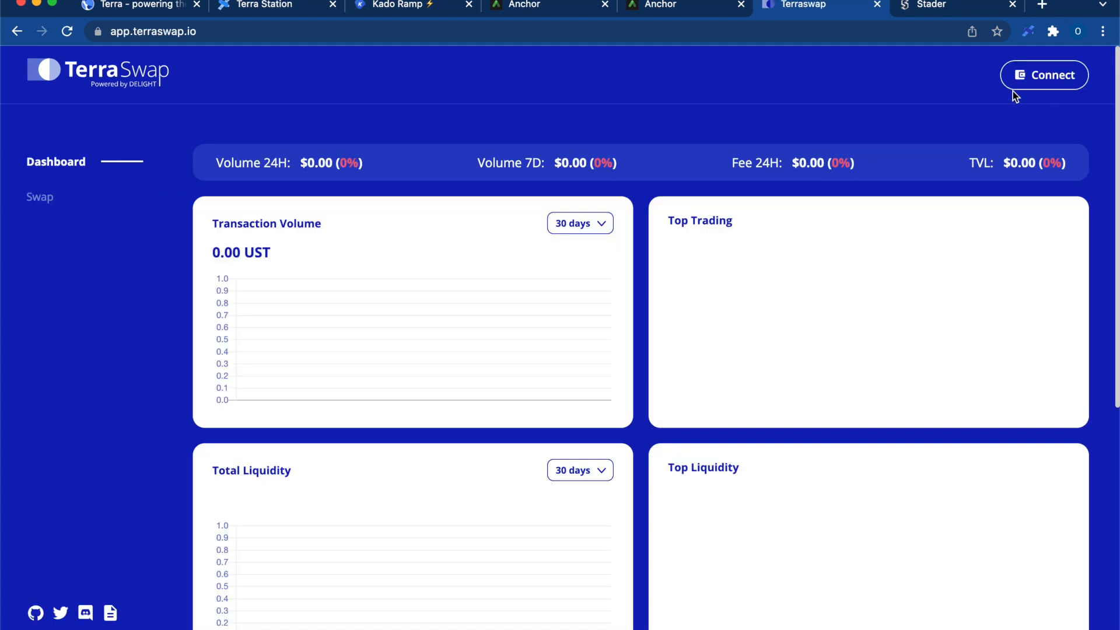
left_click(1043, 75)
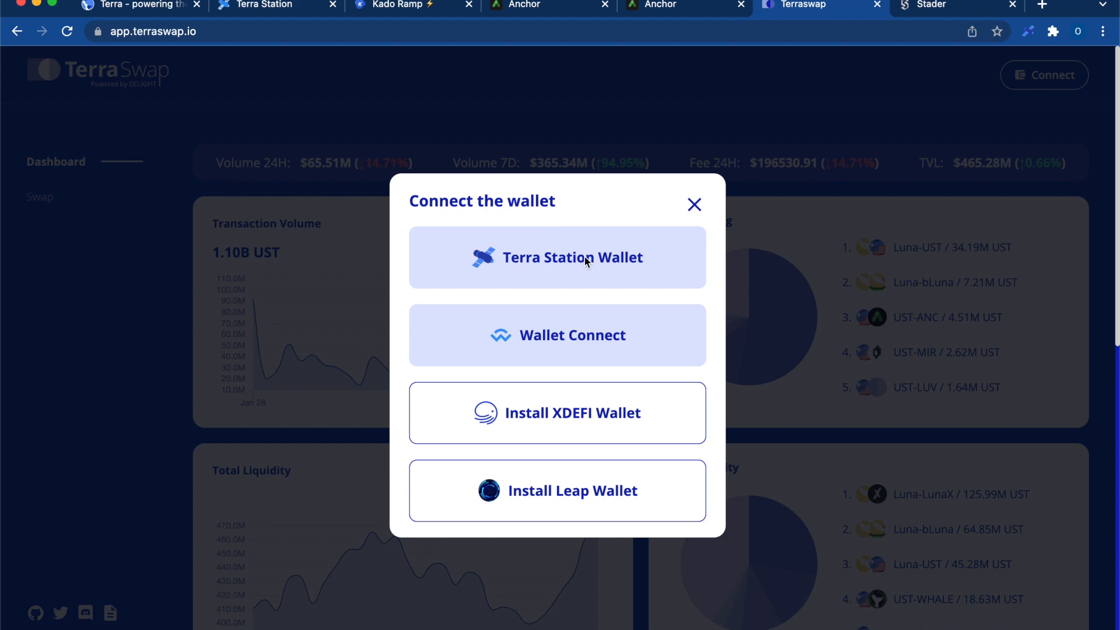
left_click(558, 257)
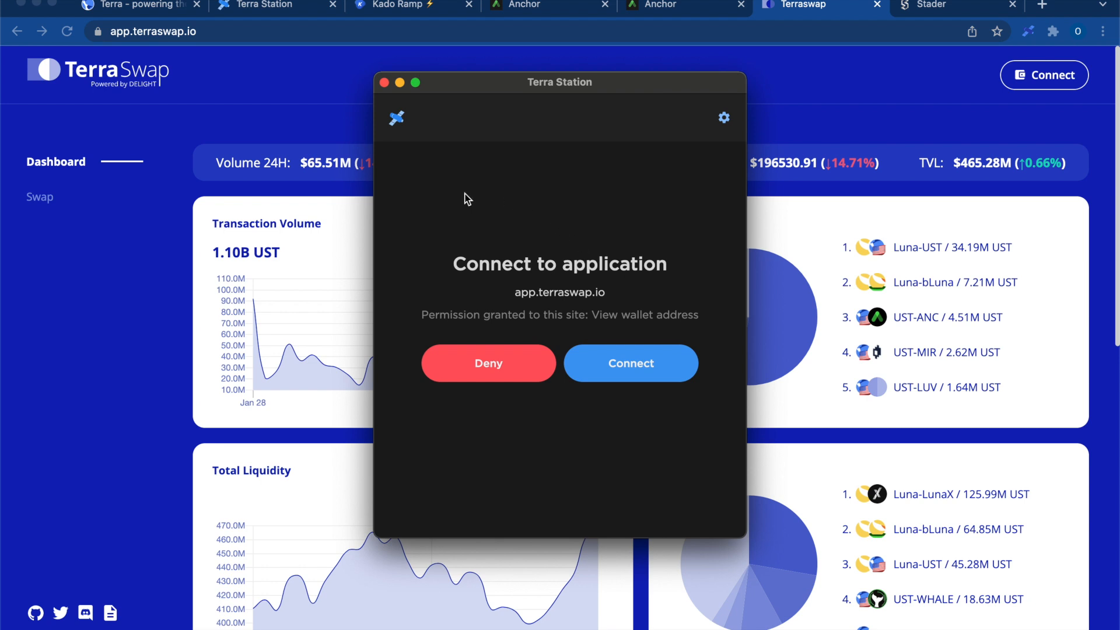
mouse_move(417, 339)
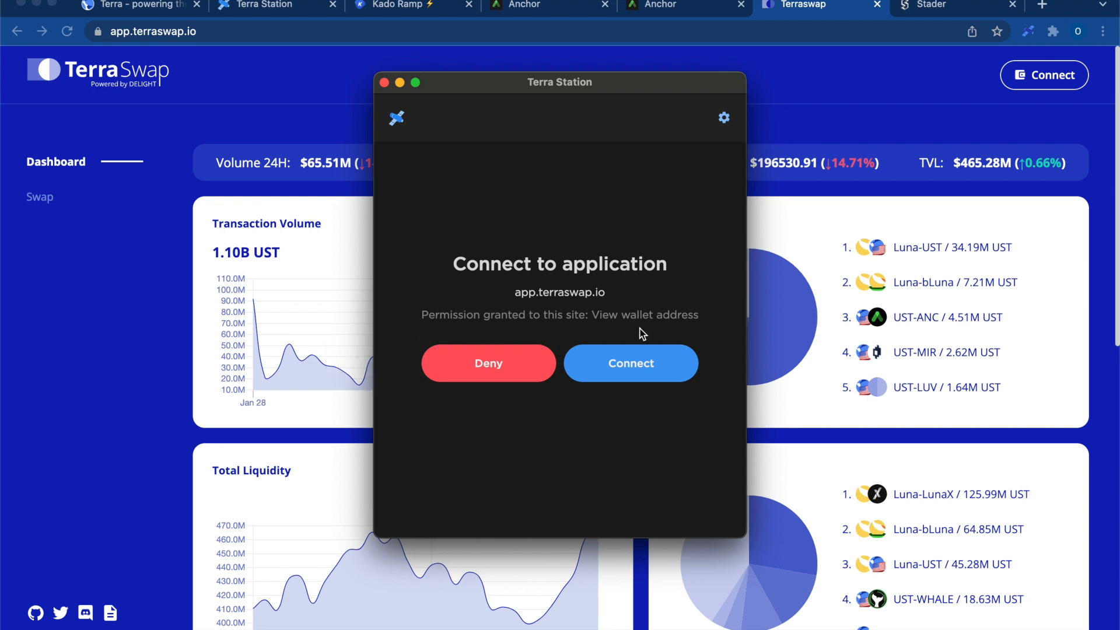
left_click(630, 362)
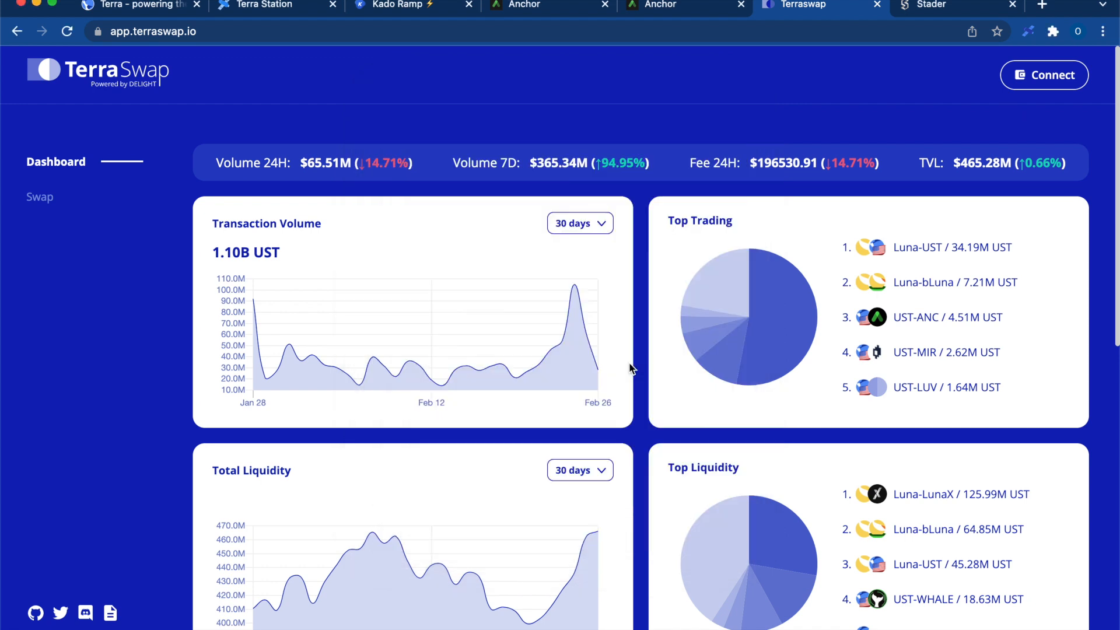
left_click(1043, 75)
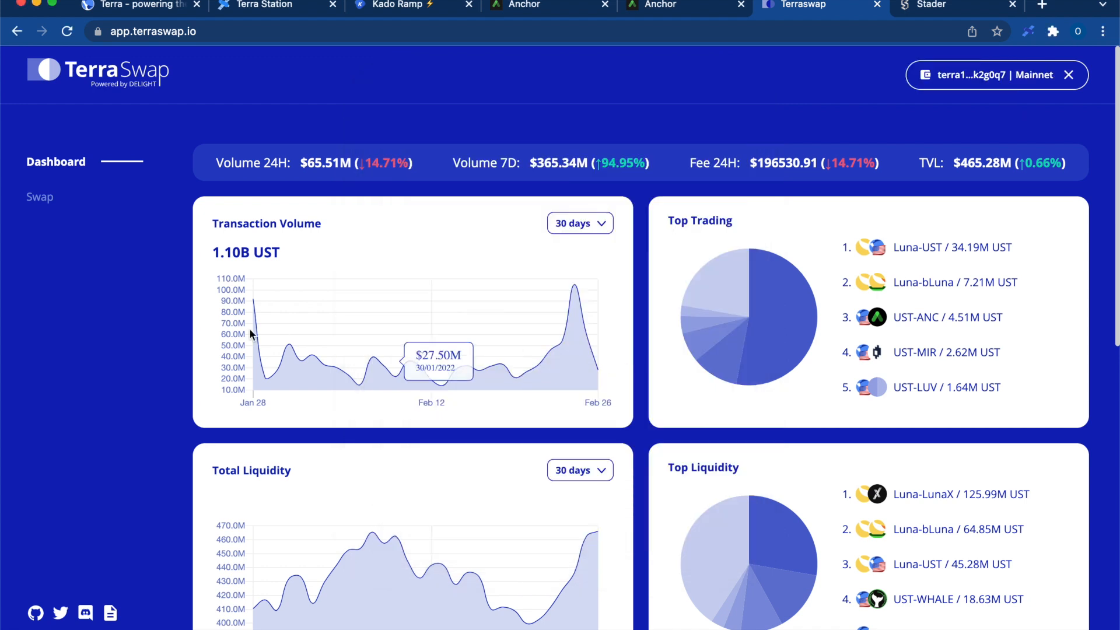
mouse_move(42, 208)
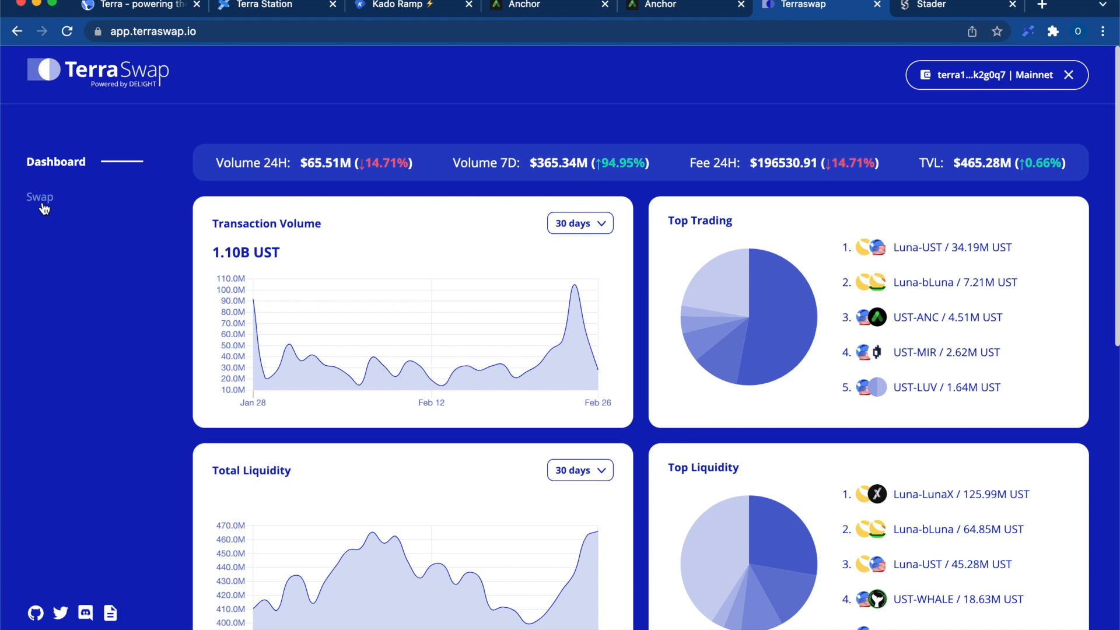
Step: Set the swap form to trade UST (337.749343 balance) for Luna
left_click(39, 197)
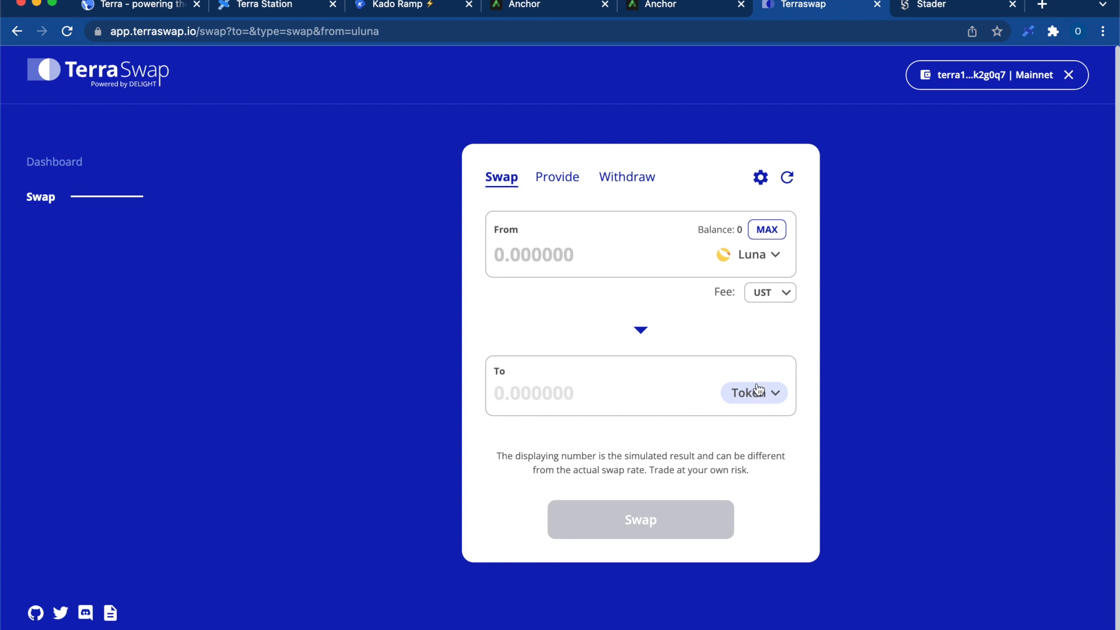
left_click(750, 393)
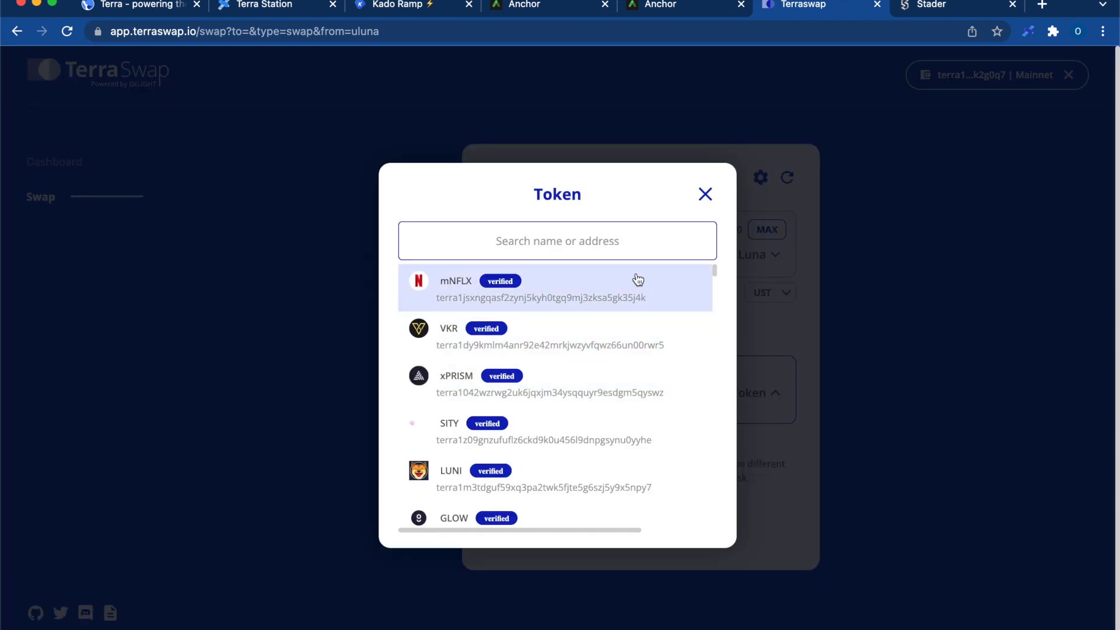
type("ust")
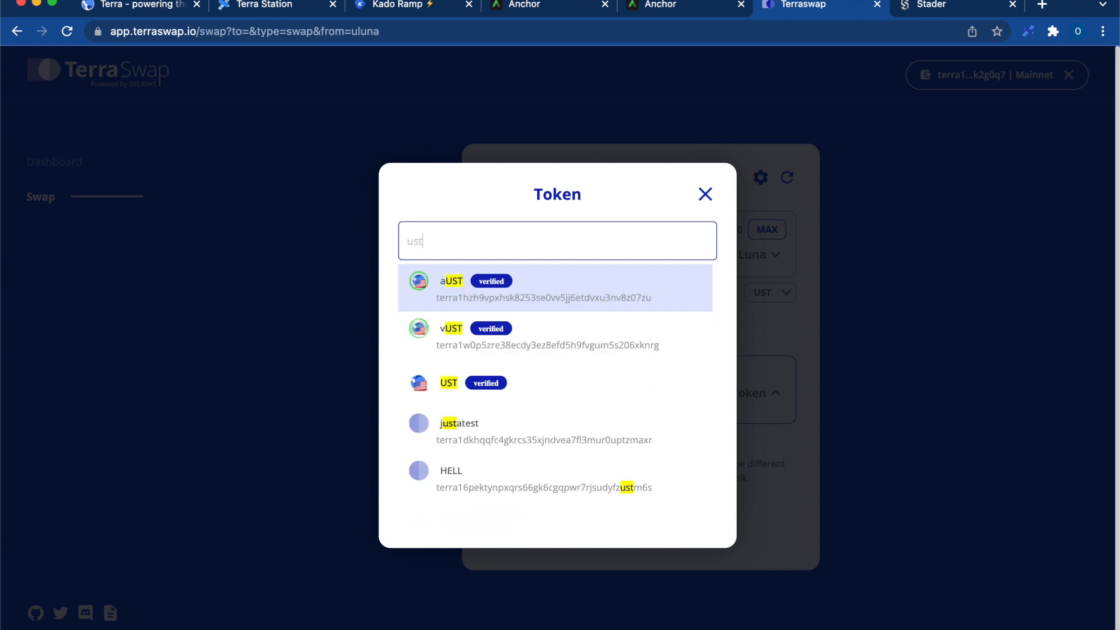
mouse_move(497, 389)
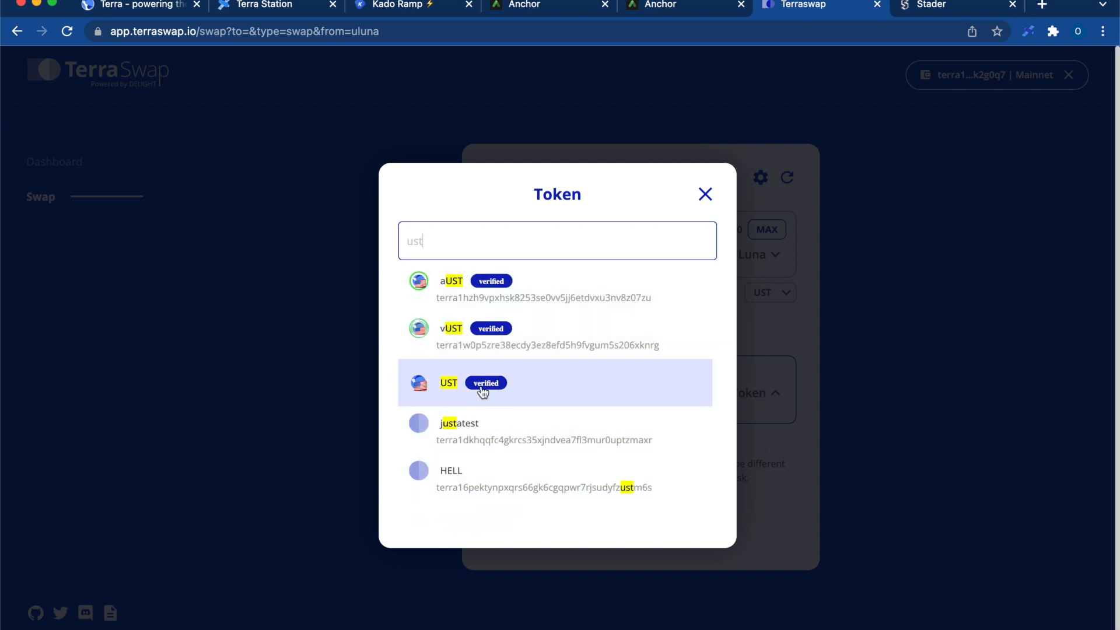
left_click(448, 382)
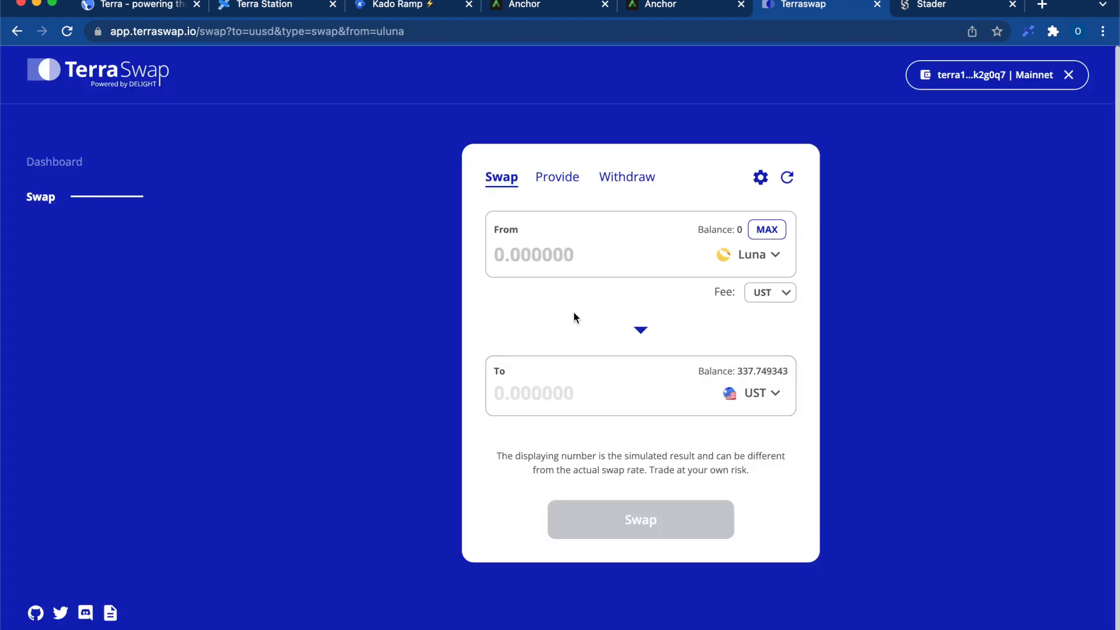
left_click(641, 329)
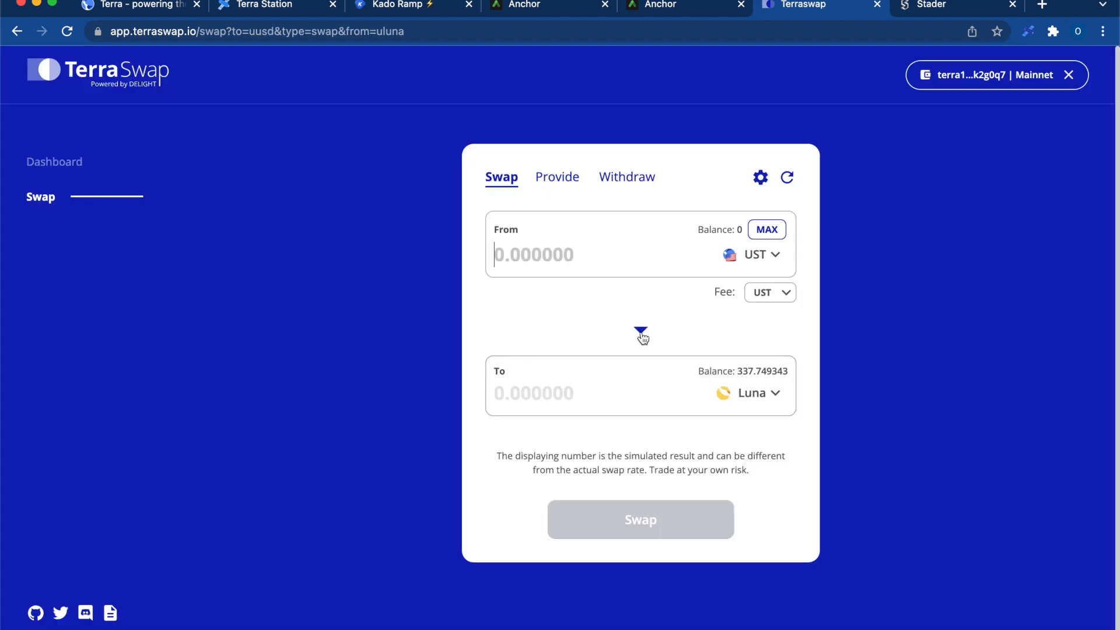
left_click(640, 335)
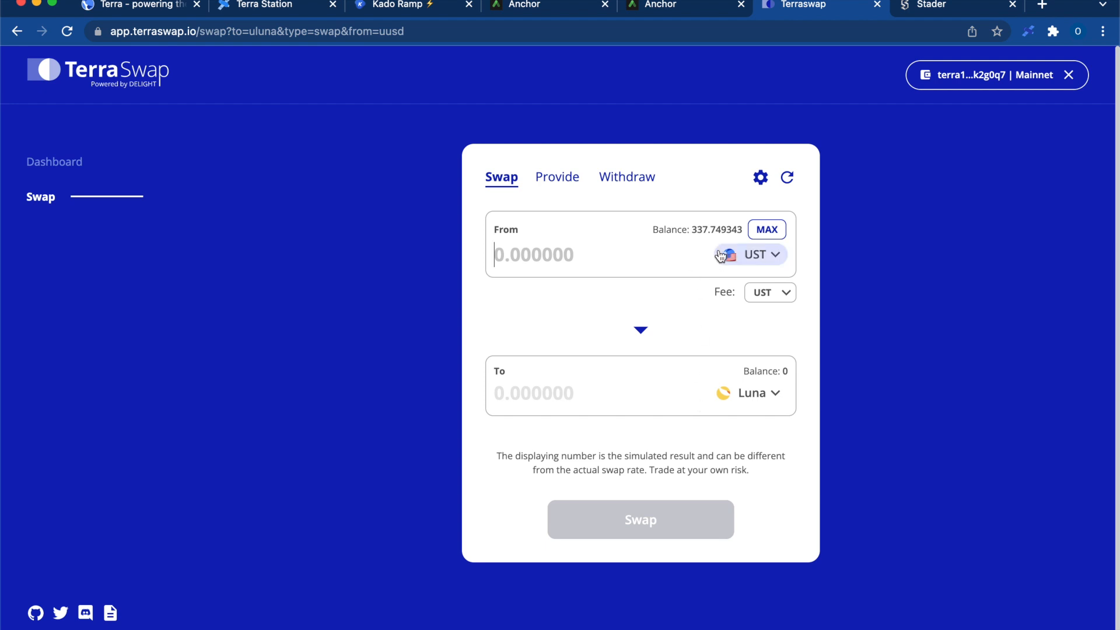
mouse_move(720, 390)
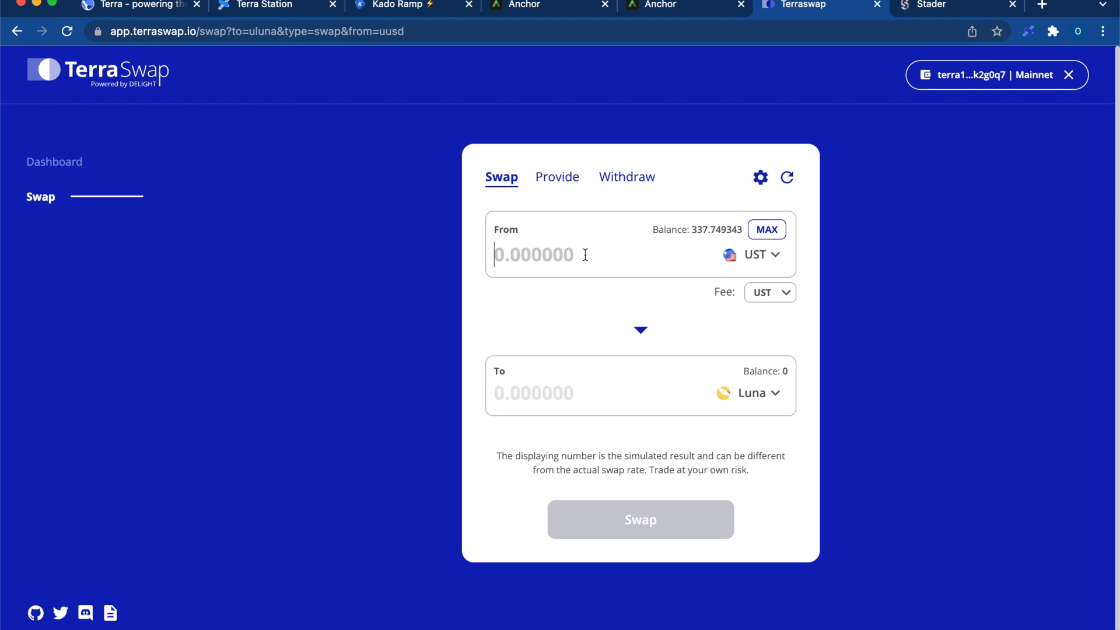
Step: Swap 330 UST for about 4.39 LUNA, leaving a 4.393544 Luna balance
type("330")
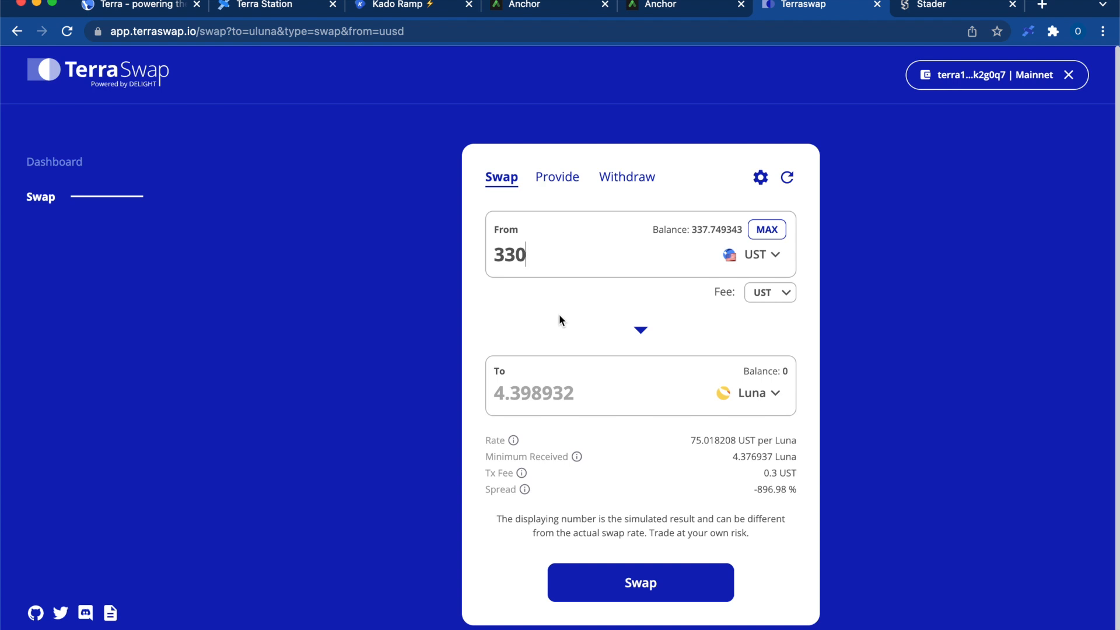
mouse_move(498, 399)
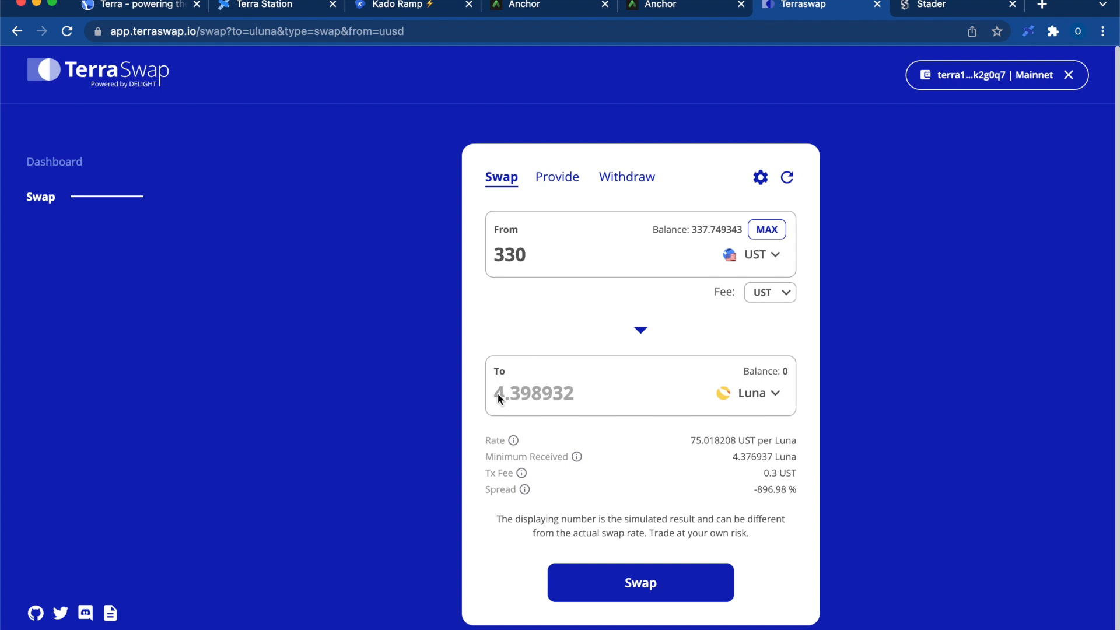
mouse_move(628, 402)
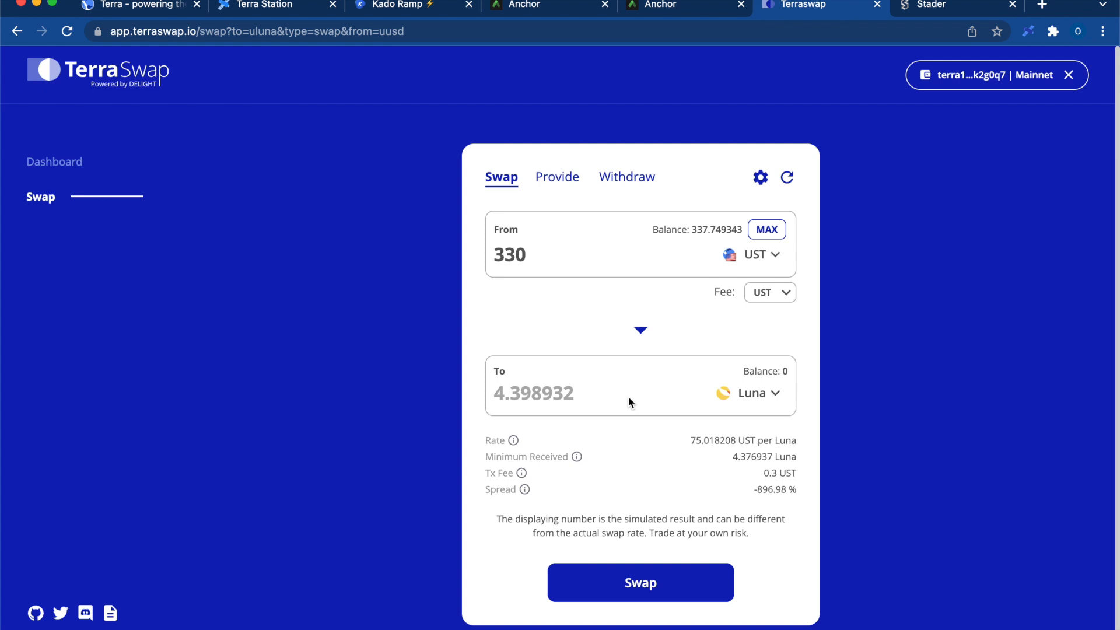
mouse_move(624, 505)
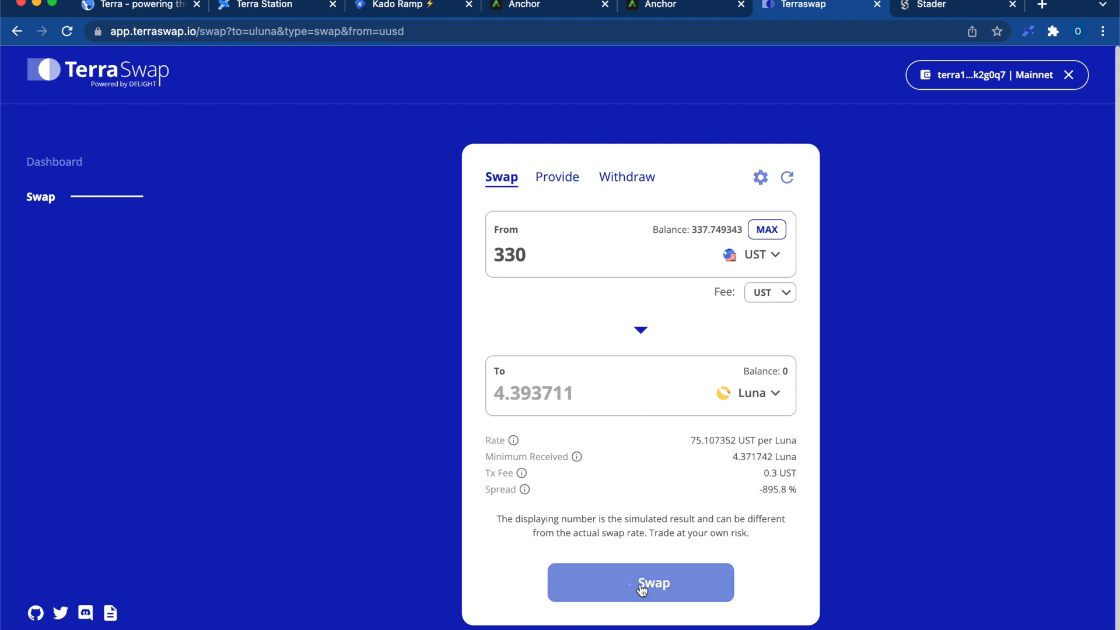
left_click(639, 582)
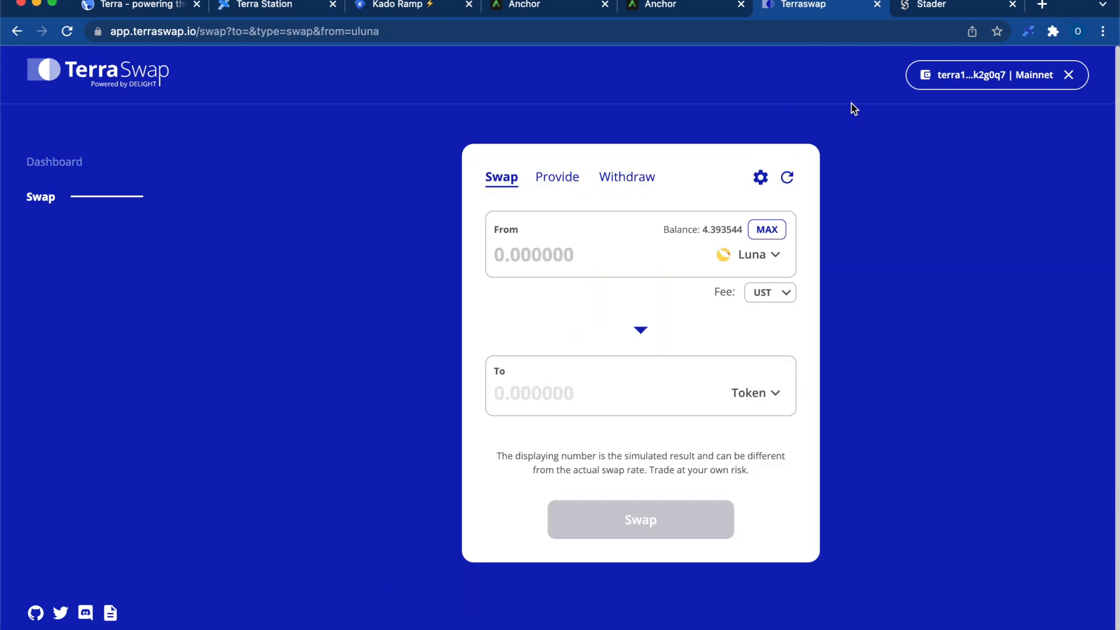
left_click(1027, 31)
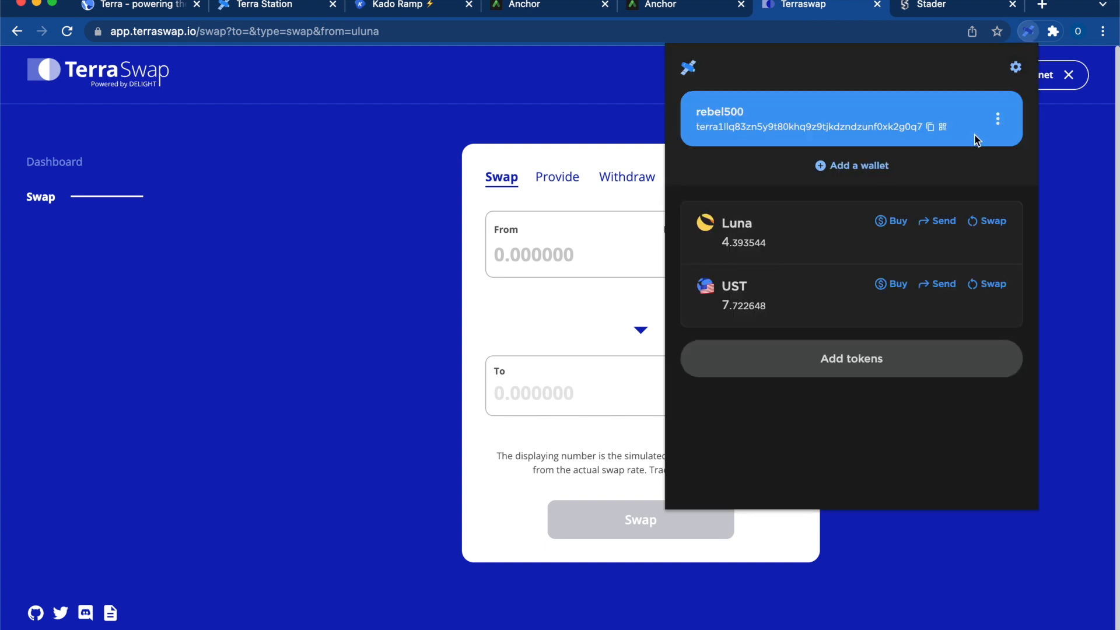
mouse_move(805, 308)
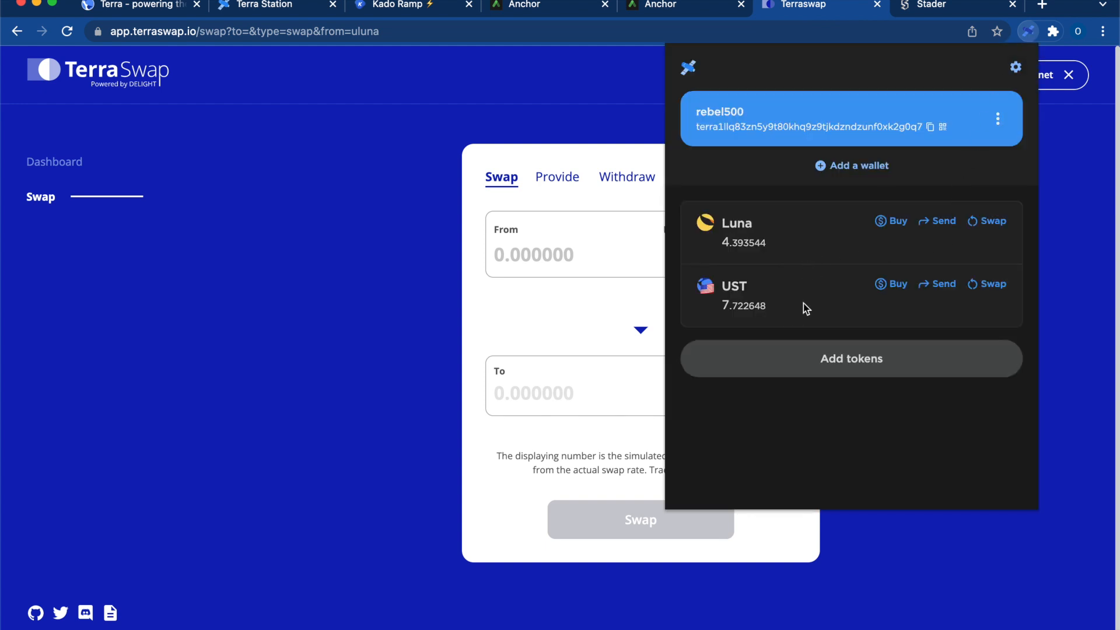
mouse_move(786, 242)
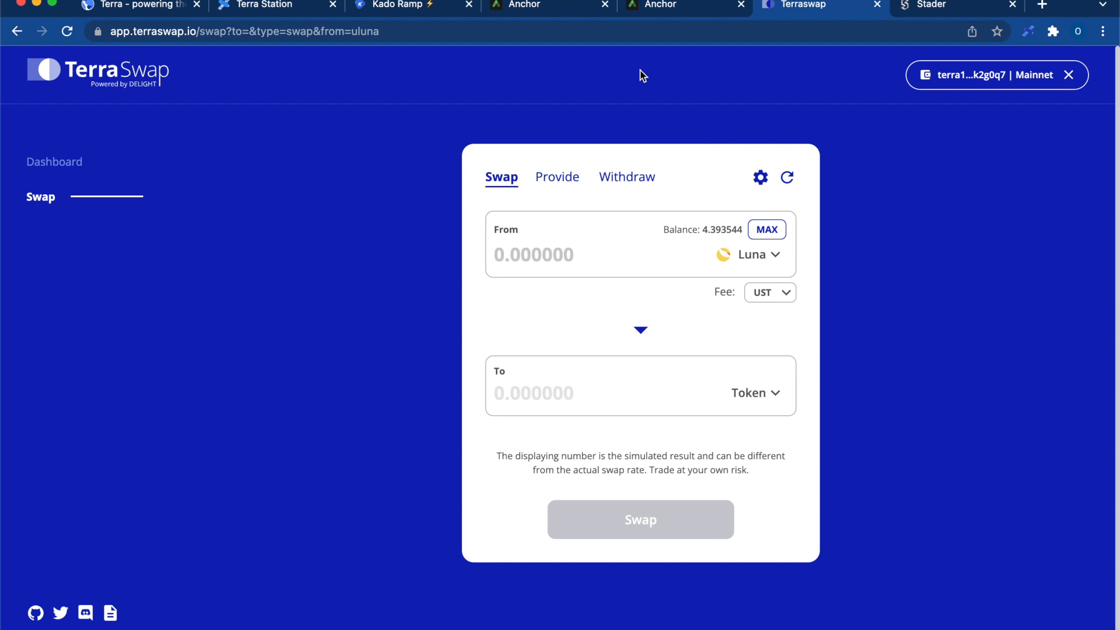
mouse_move(675, 75)
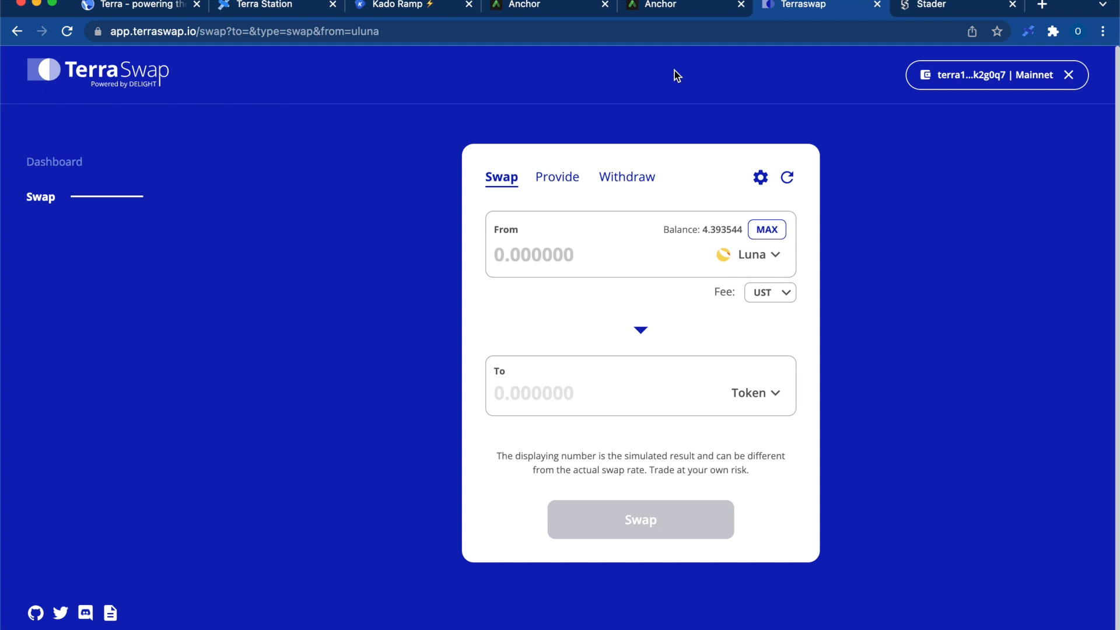
mouse_move(817, 80)
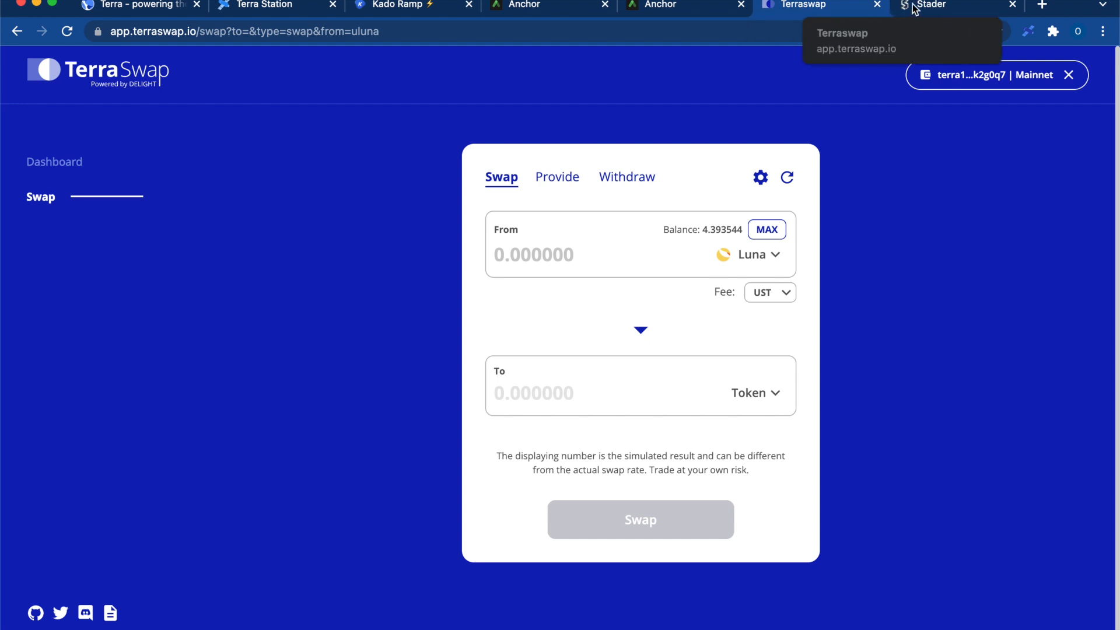
Step: Launch the Stader staking app and connect the Terra Station wallet holding 4.393 LUNA
left_click(928, 6)
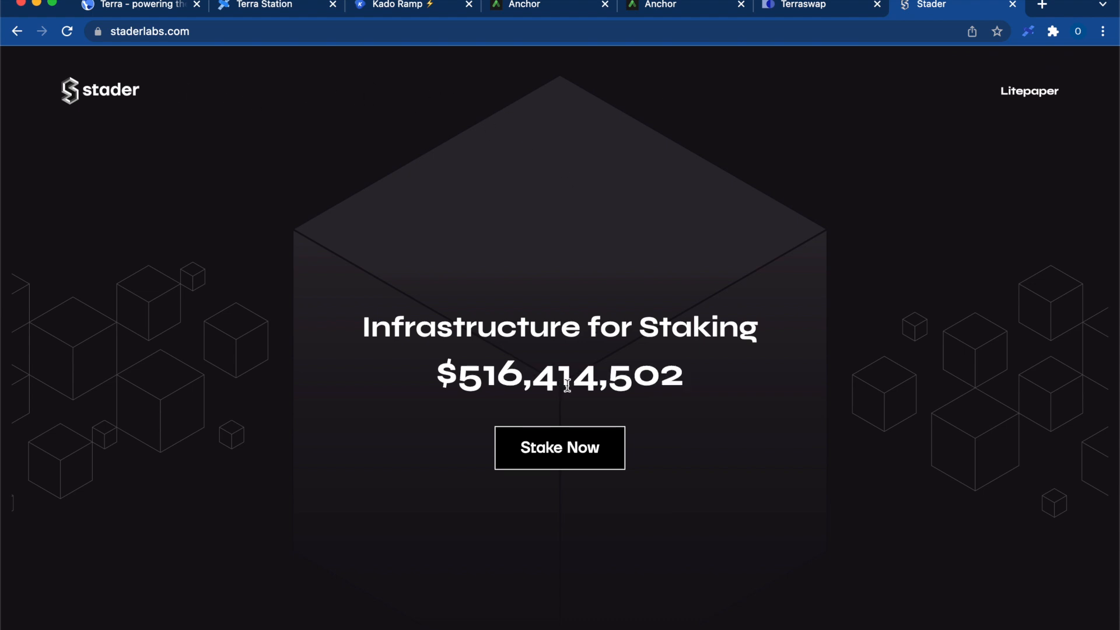
left_click(559, 448)
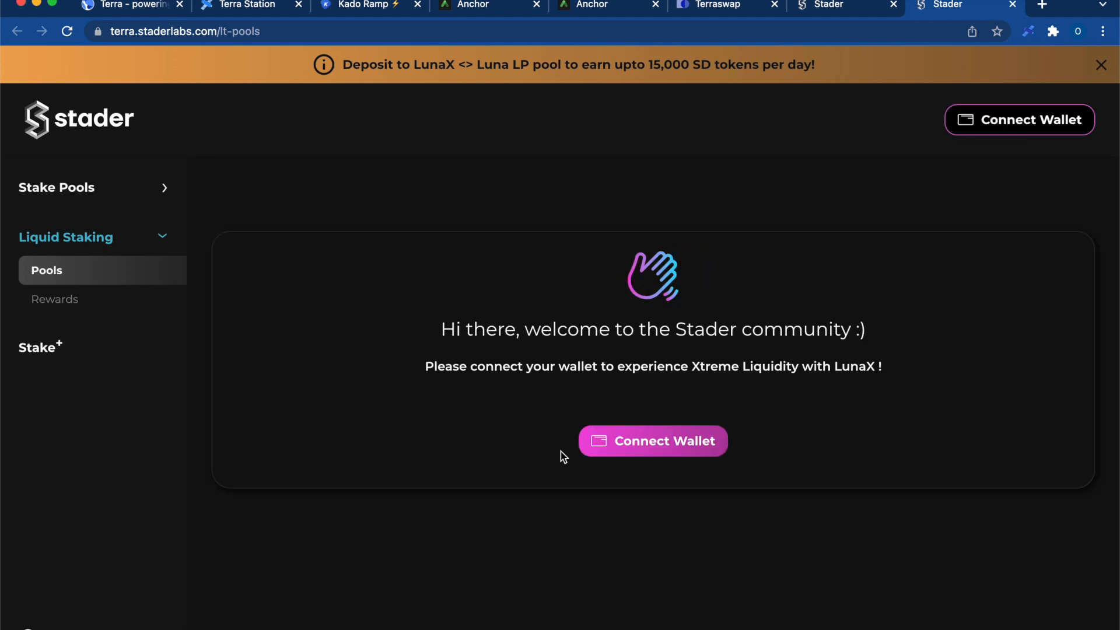
mouse_move(745, 190)
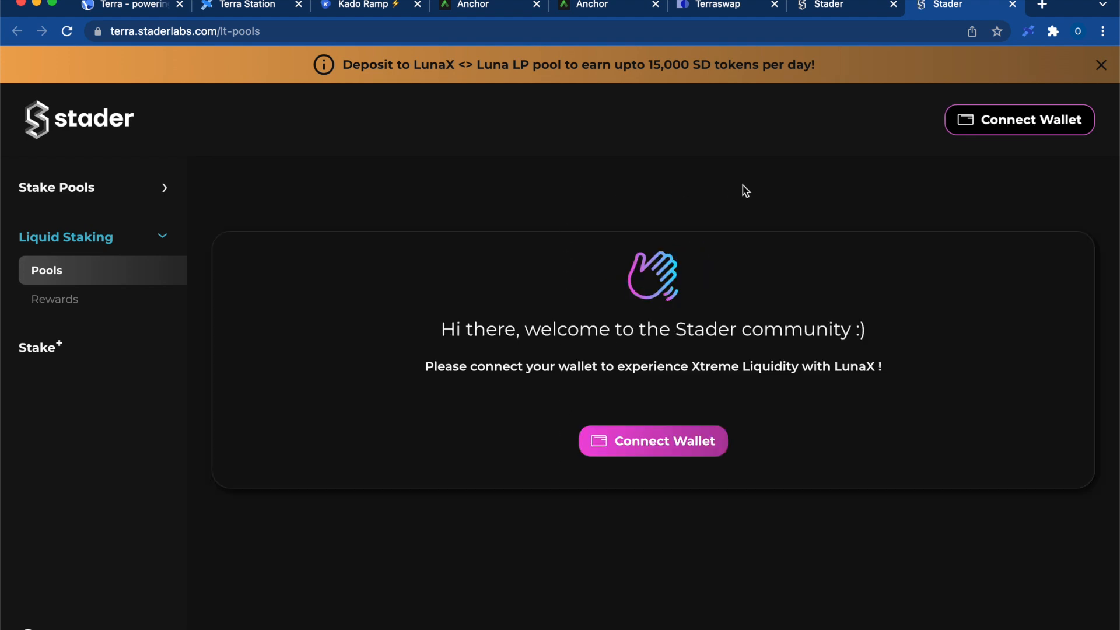
left_click(651, 440)
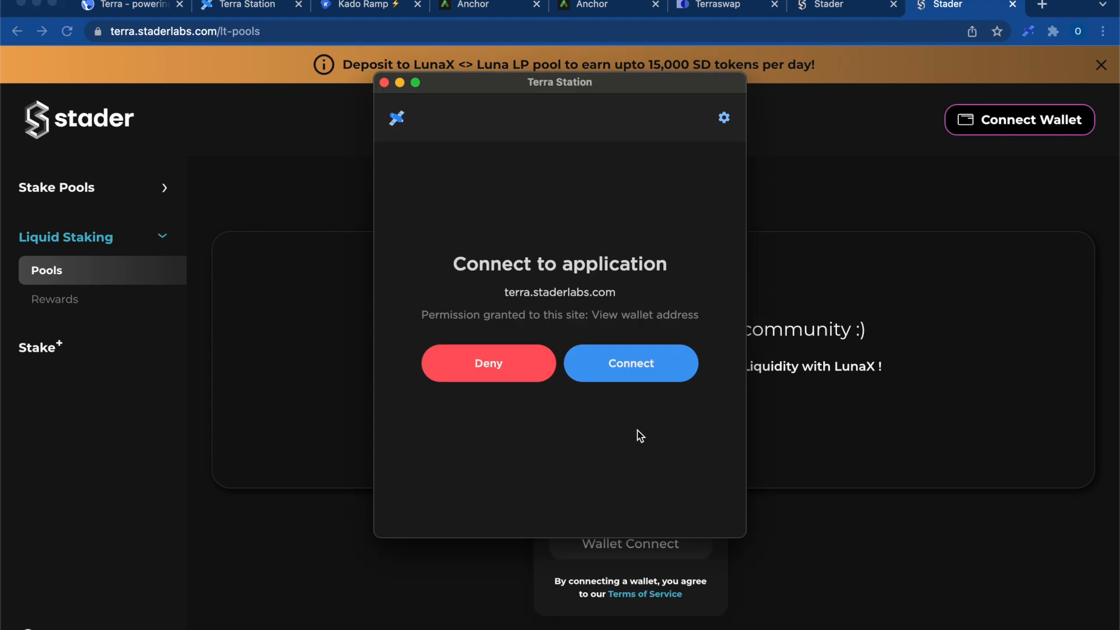
left_click(630, 362)
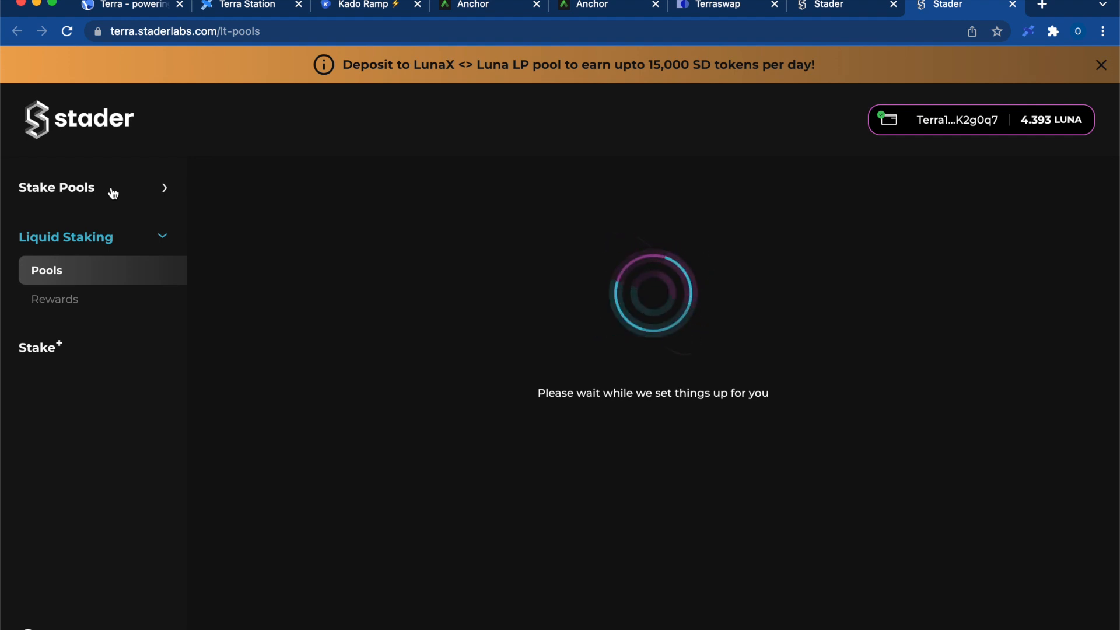
mouse_move(48, 342)
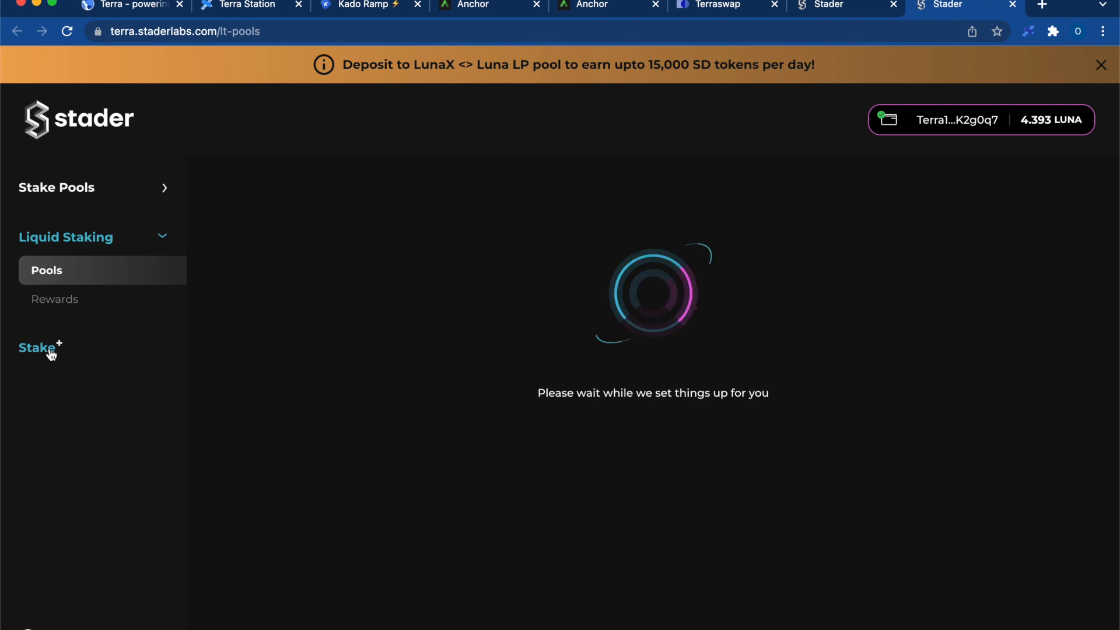
Step: Go to Stake+ and expand the validator list to choose Orbital Command
left_click(36, 348)
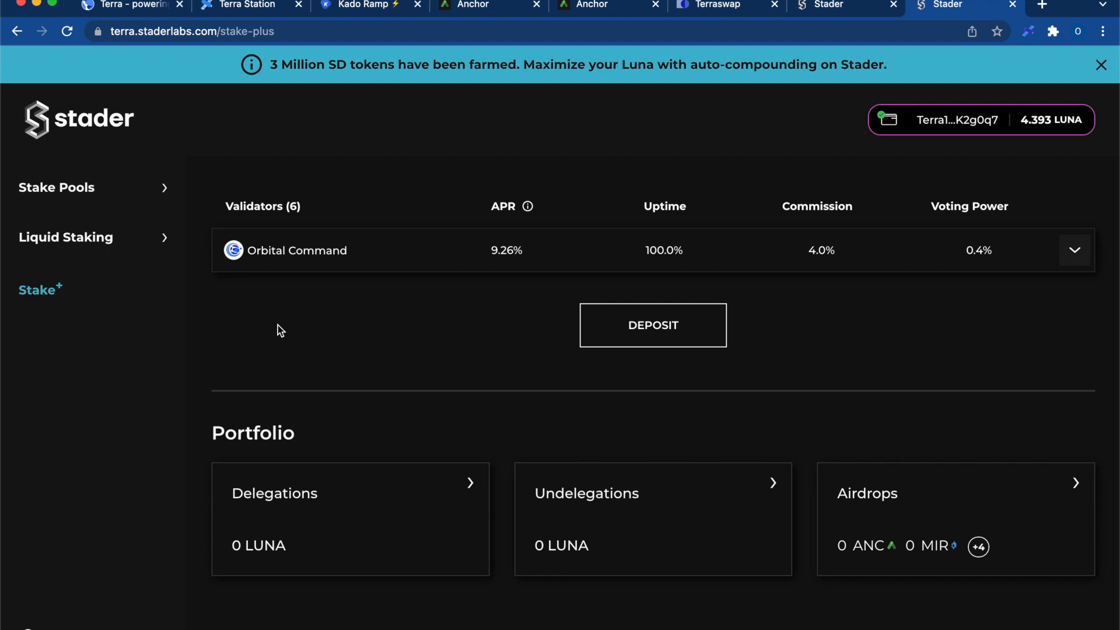
mouse_move(498, 264)
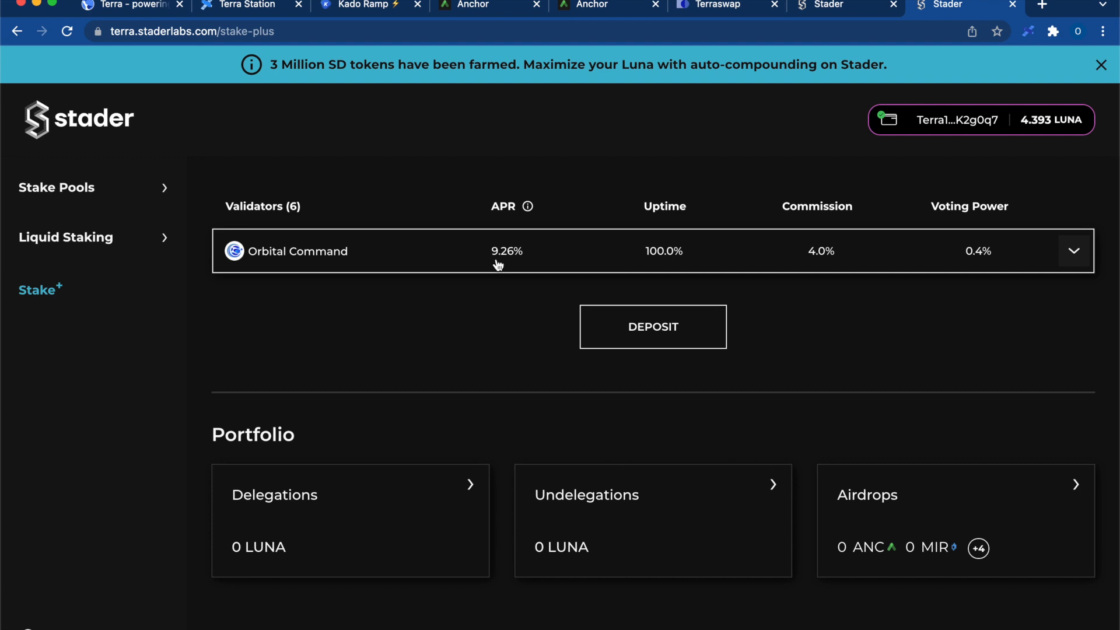
mouse_move(507, 266)
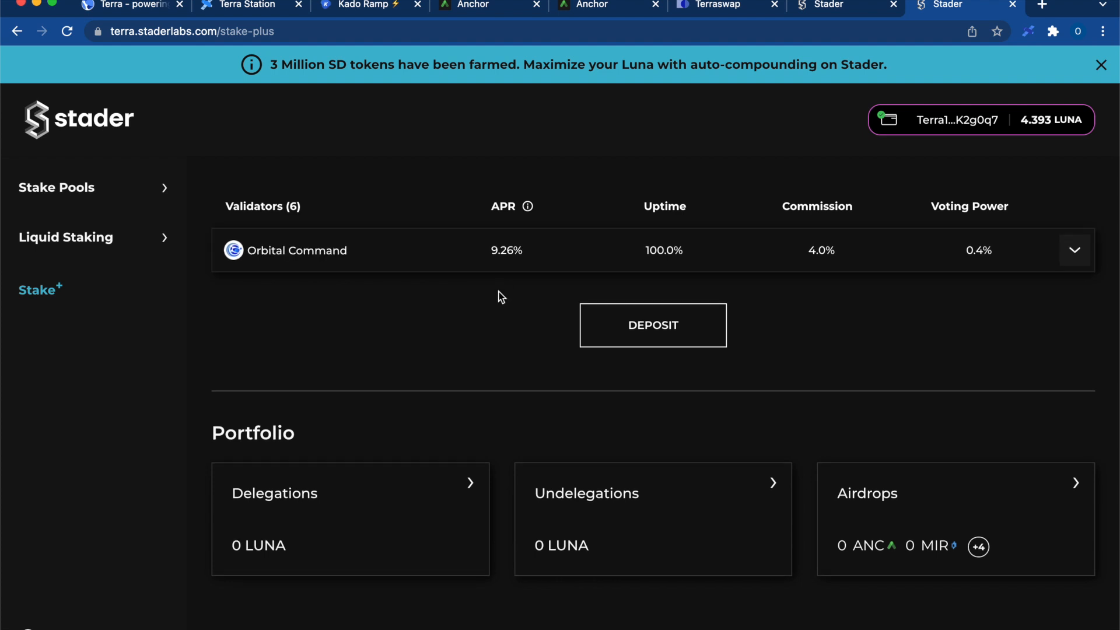
mouse_move(514, 264)
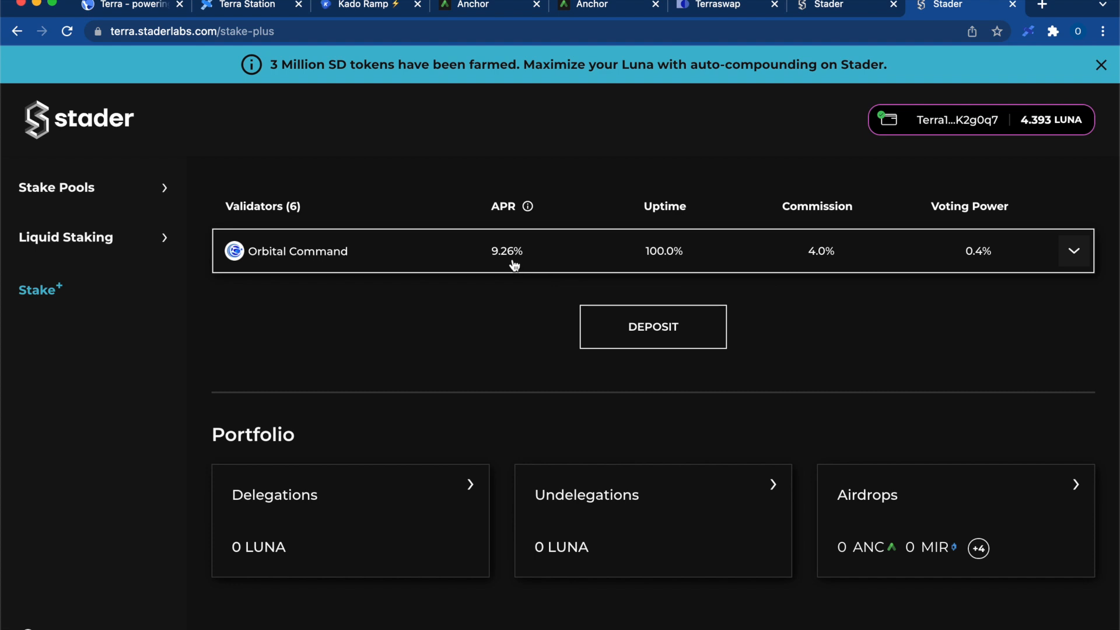
mouse_move(589, 257)
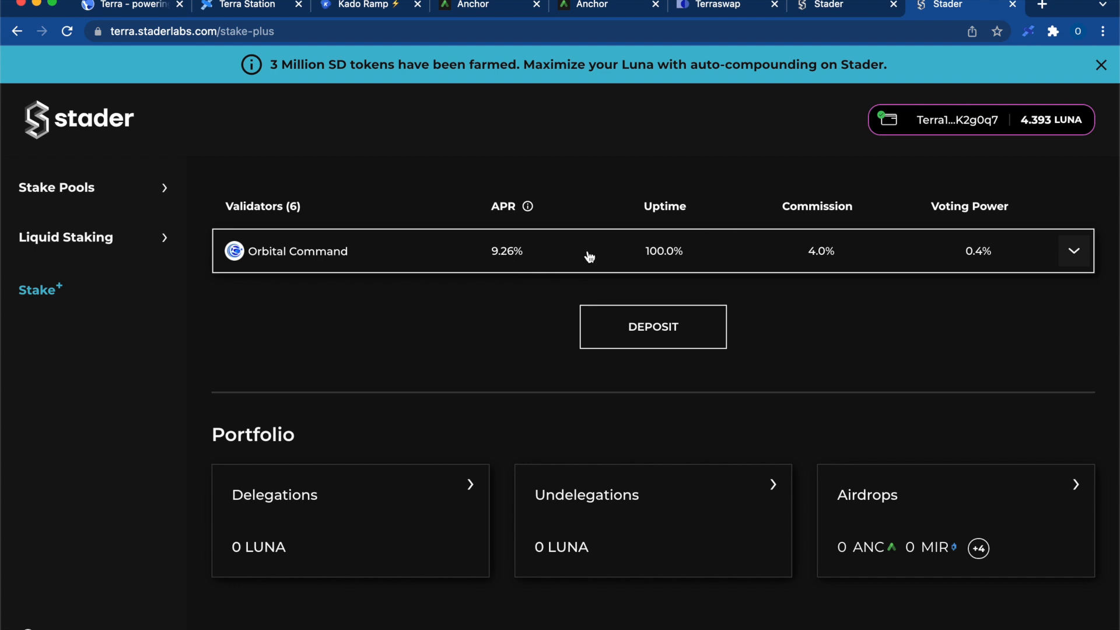
left_click(1073, 251)
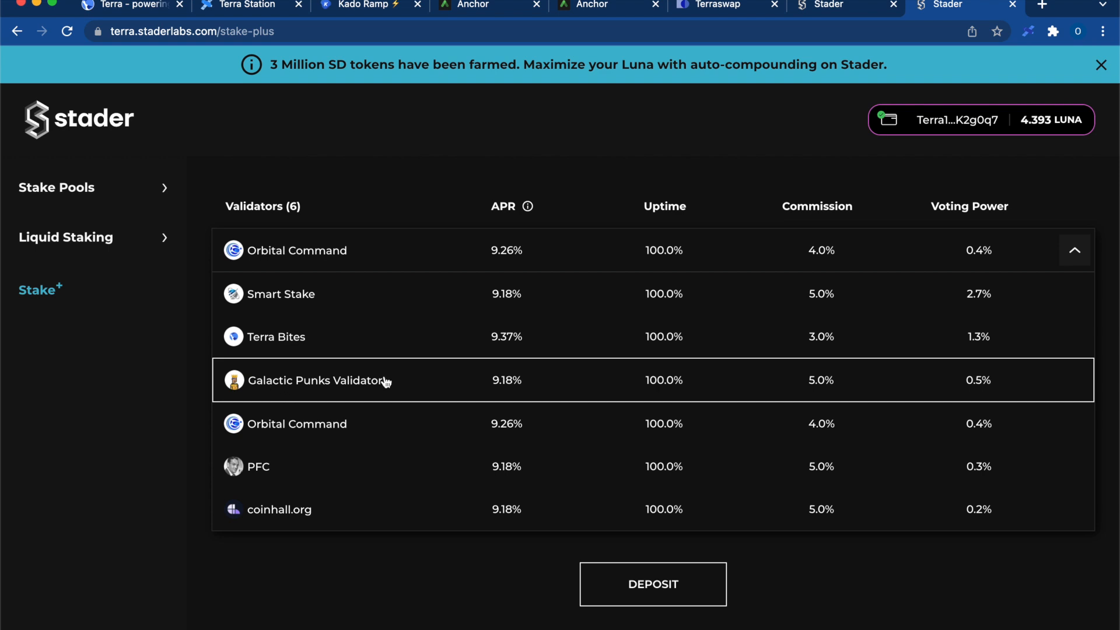
mouse_move(433, 384)
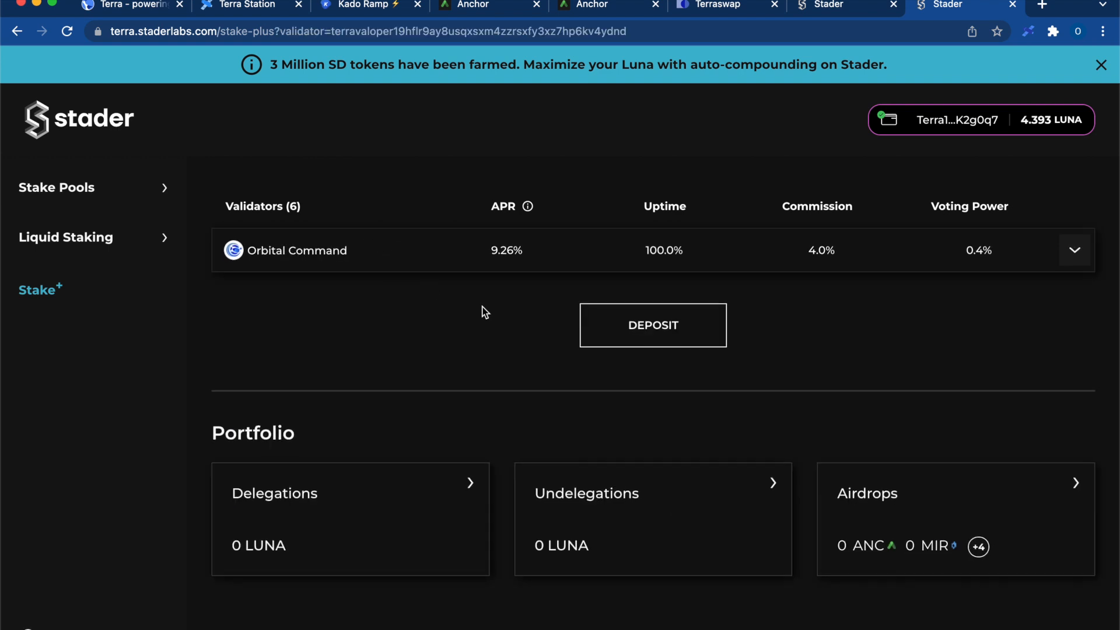
Step: Deposit the maximum 4.393 LUNA with Orbital Command and confirm the stake
left_click(651, 326)
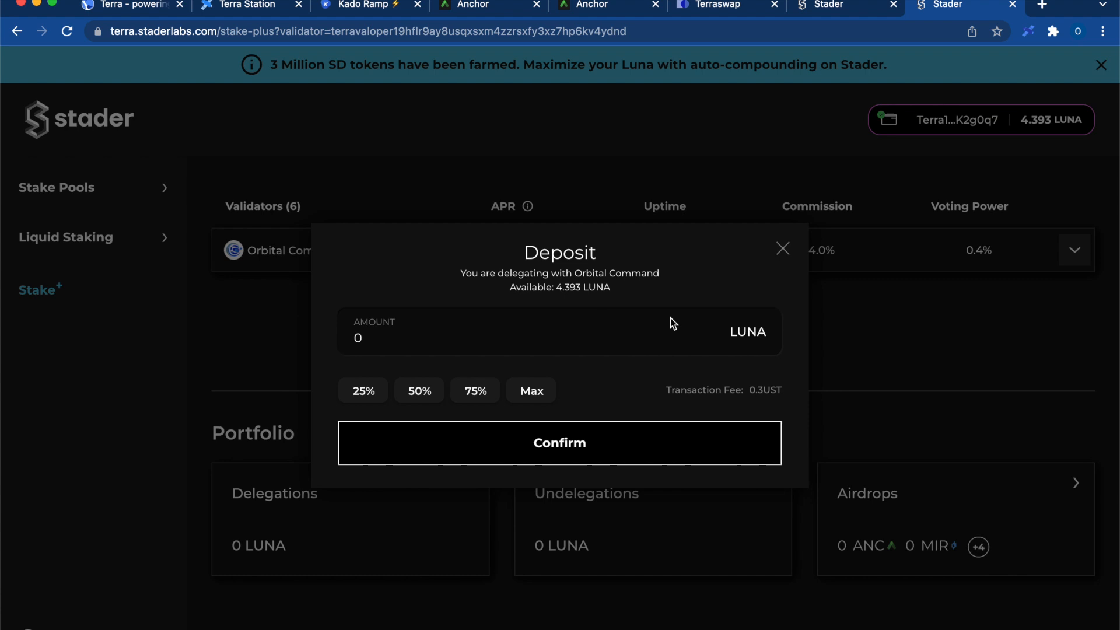
left_click(531, 390)
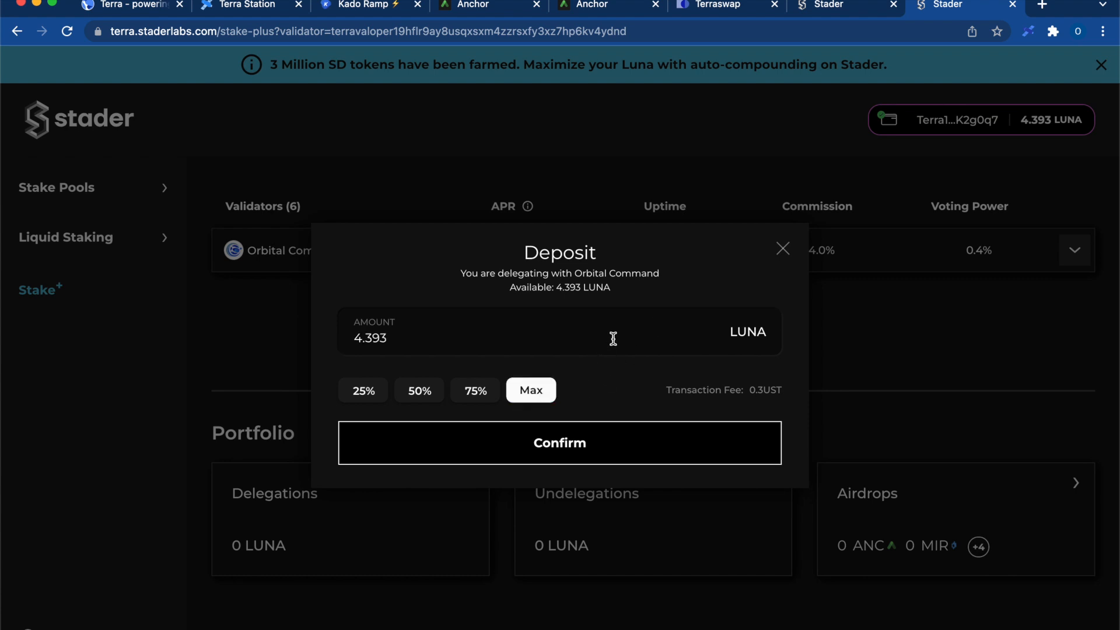
mouse_move(769, 412)
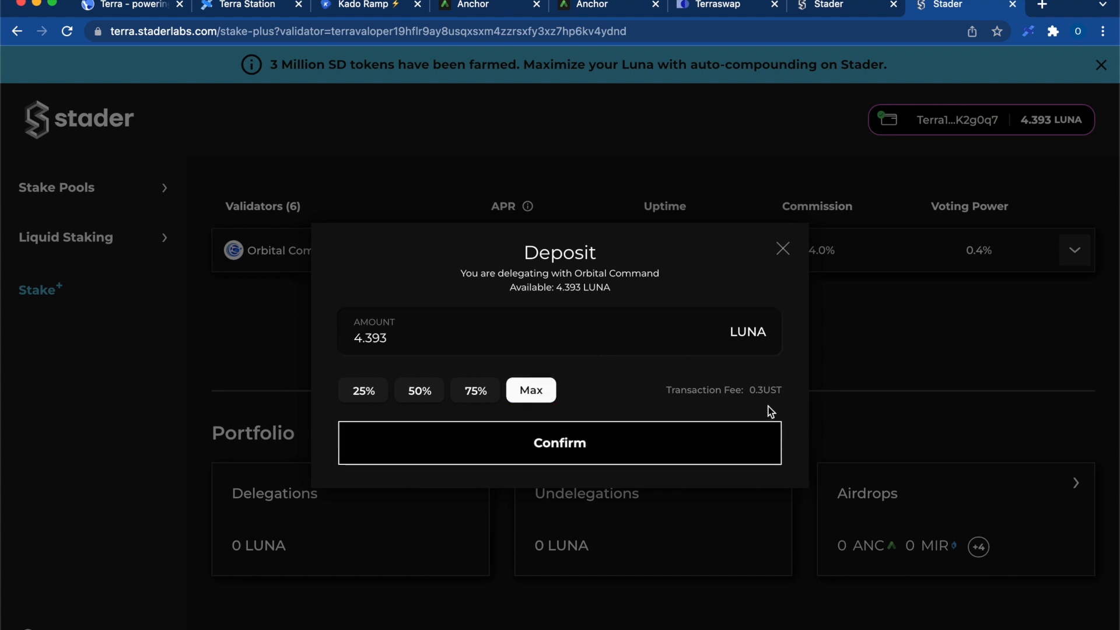
left_click(559, 443)
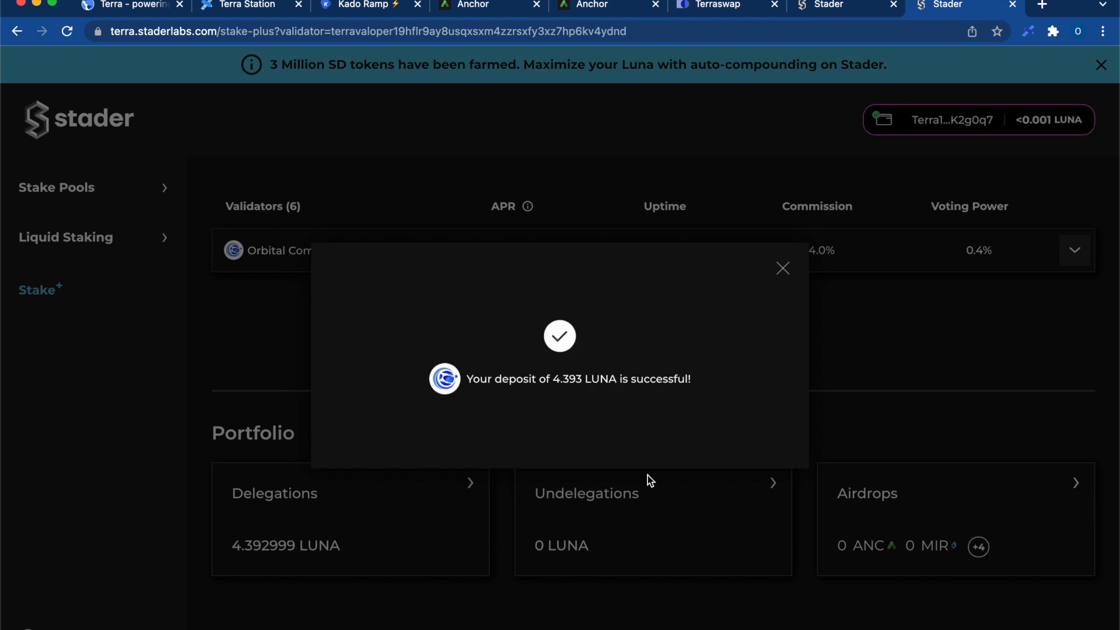
Step: Review the Delegations details showing 4.392999 LUNA staked with Orbital Command
left_click(782, 268)
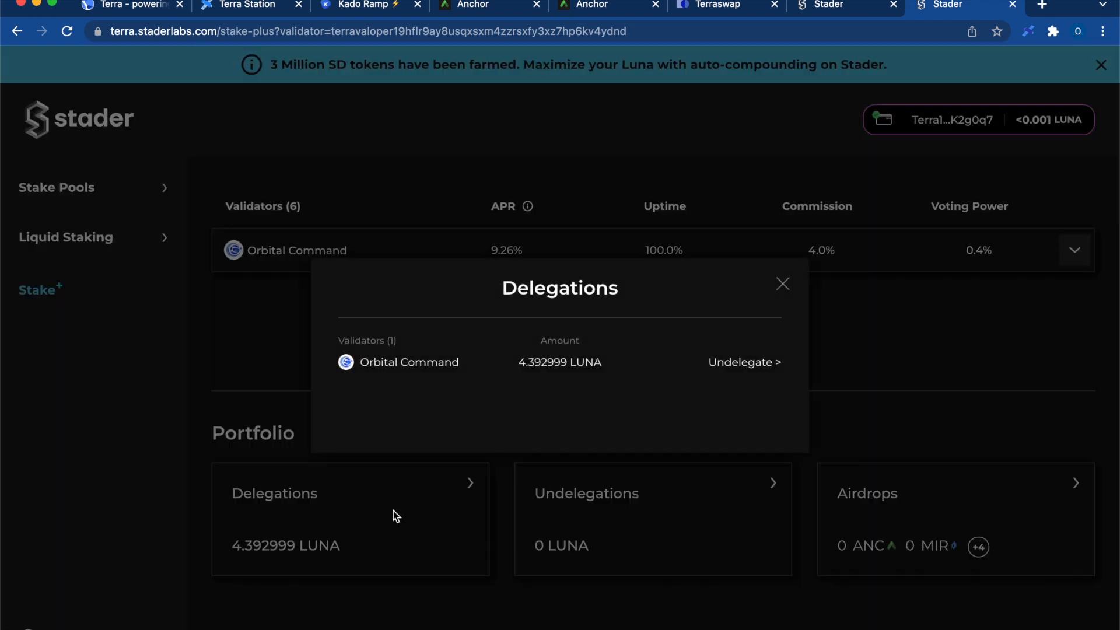
left_click(781, 283)
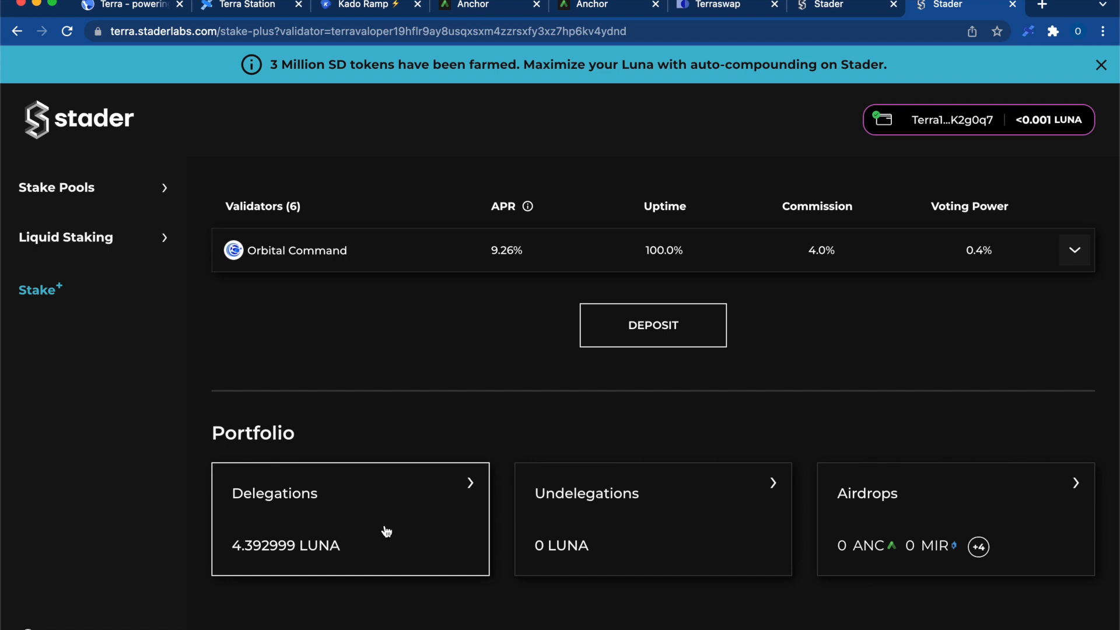